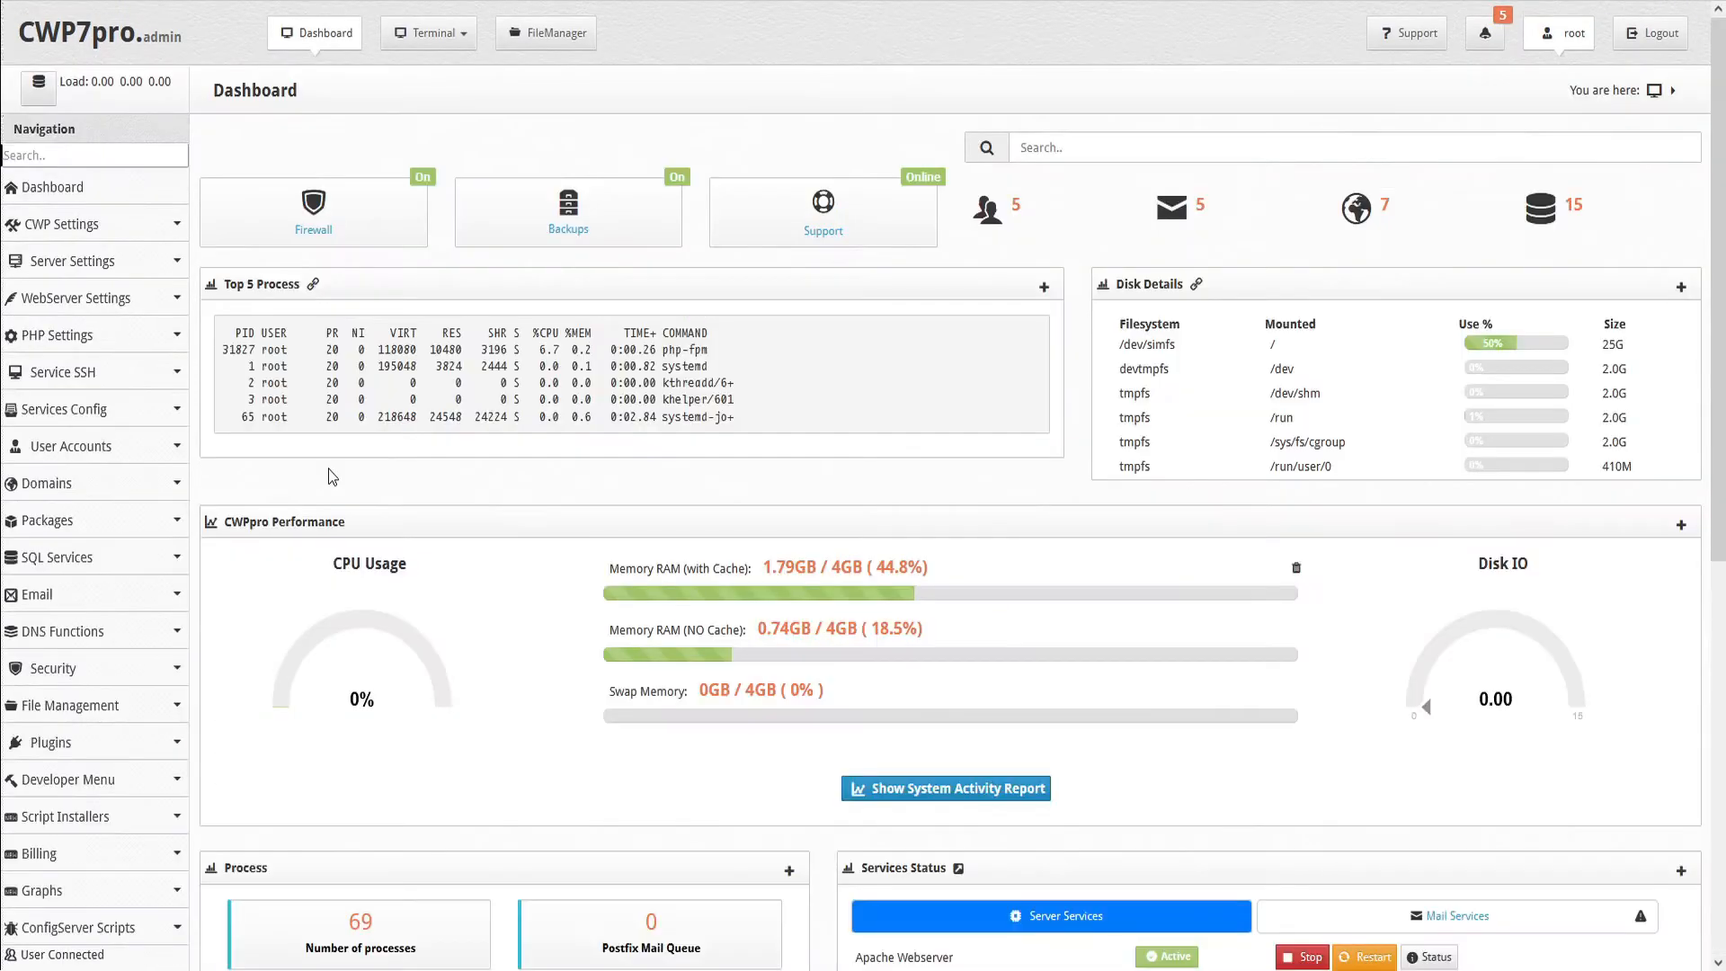
- Expand File Management and filter the navigation sidebar by 'file manager'
click(72, 705)
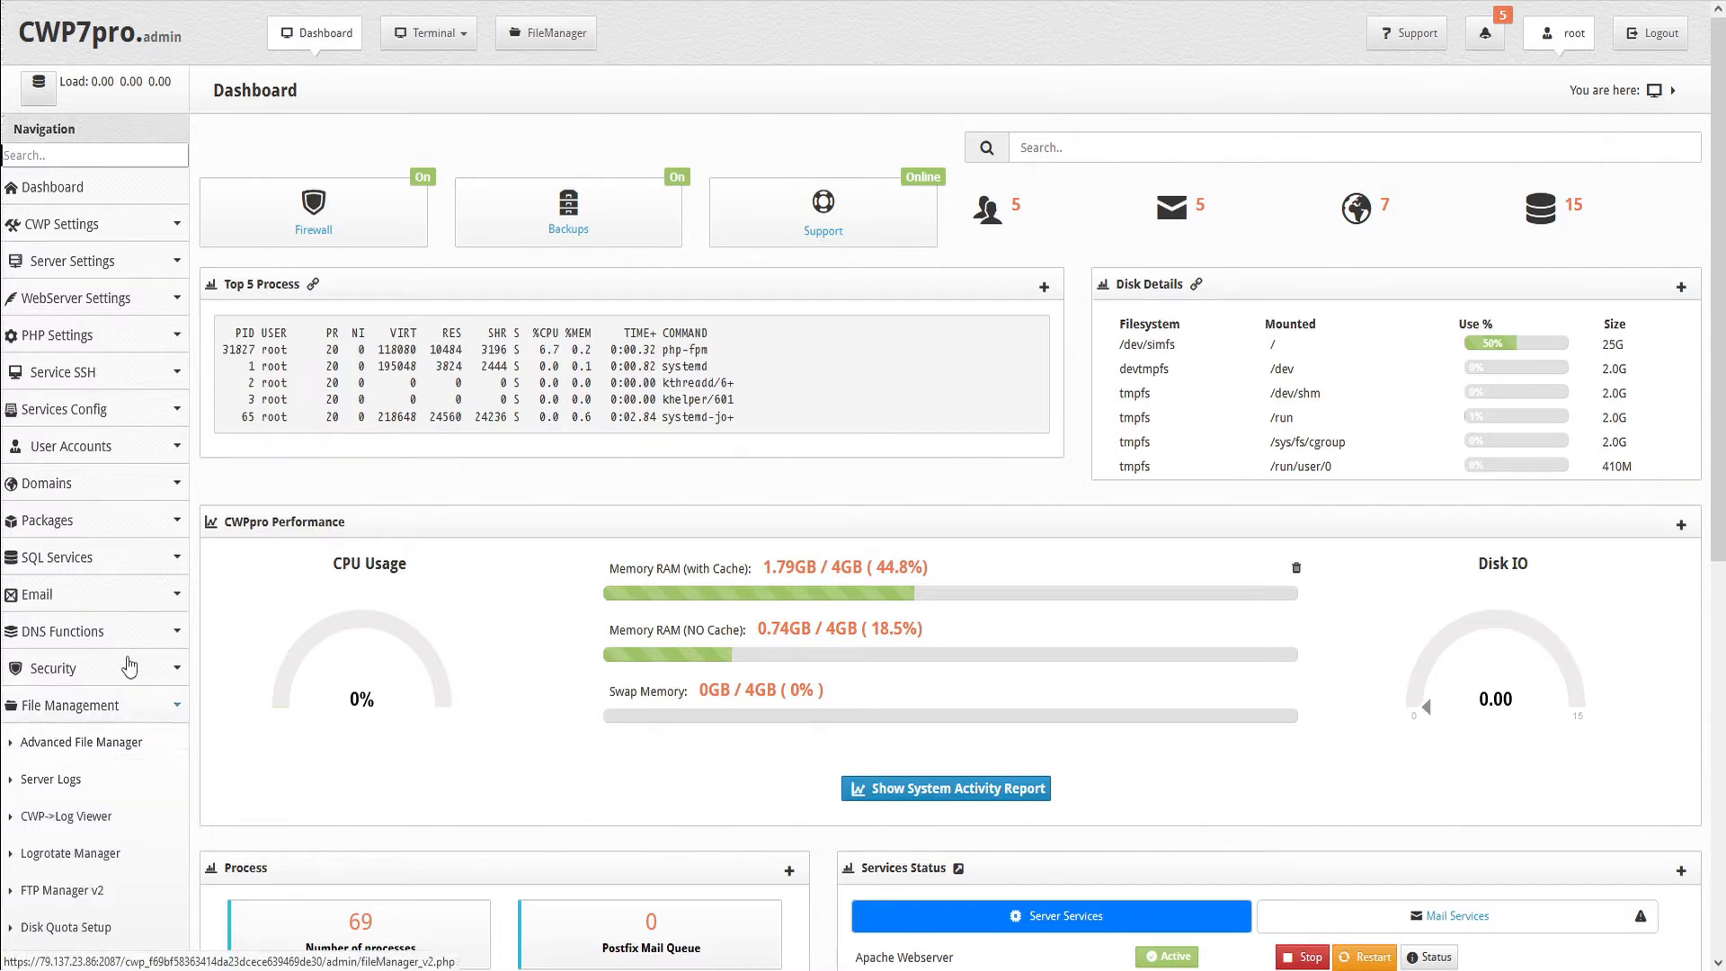
text(fi)
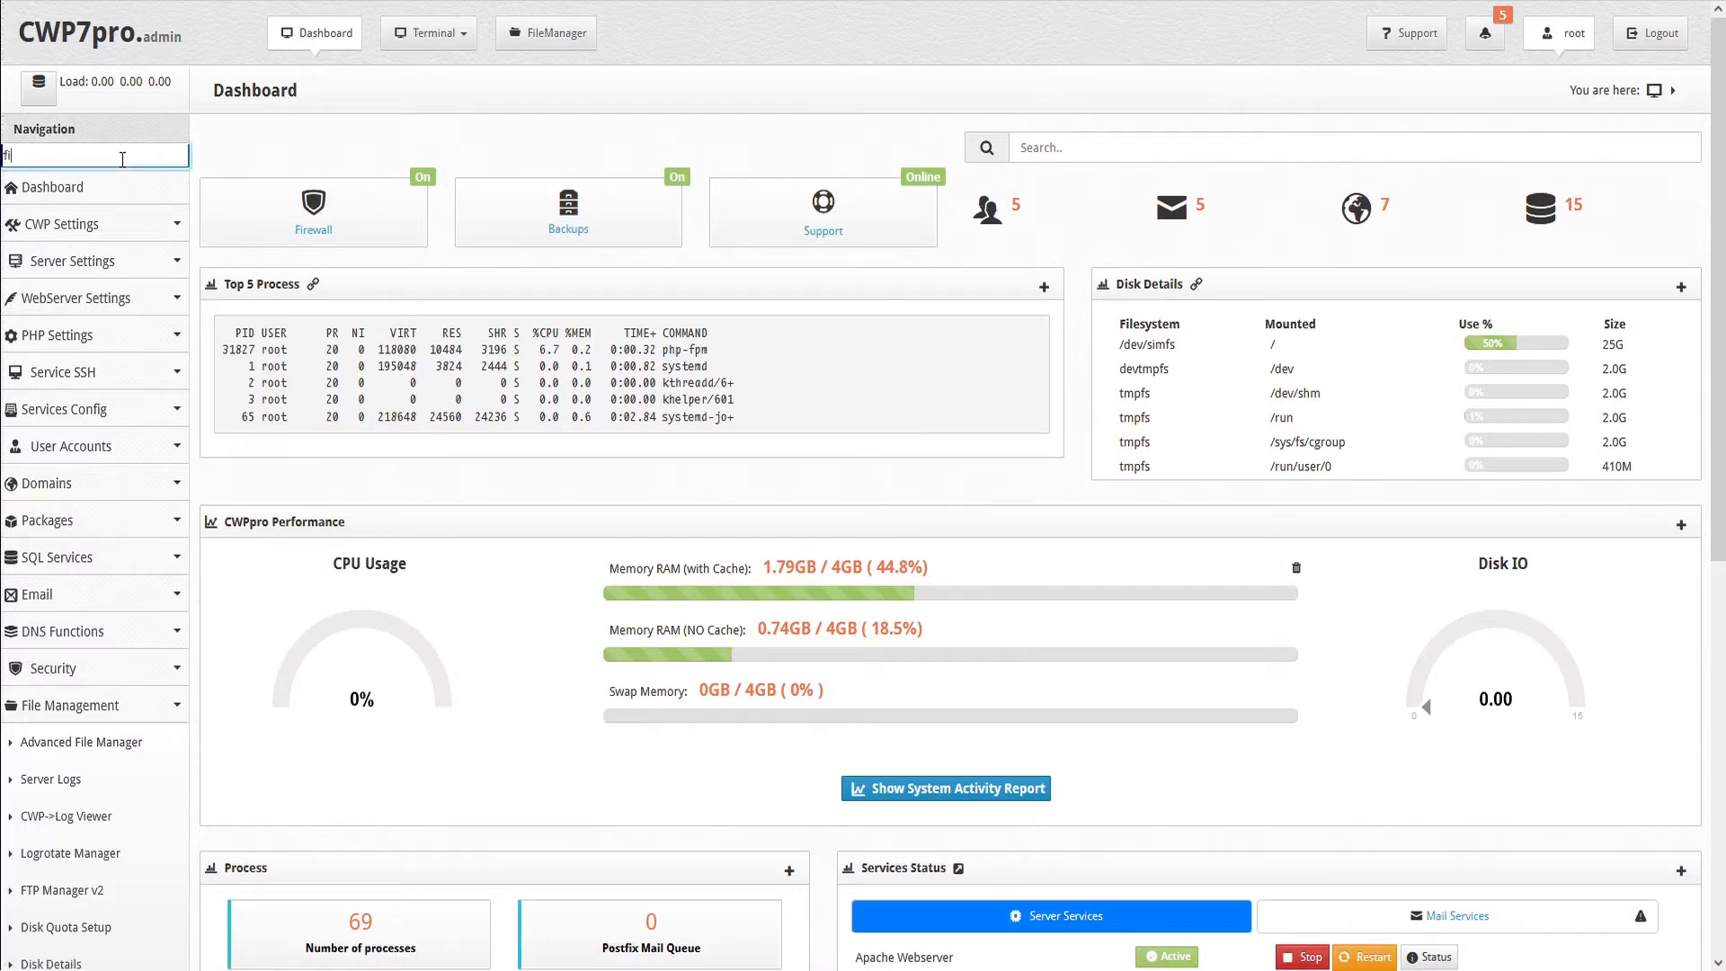
text(file manager)
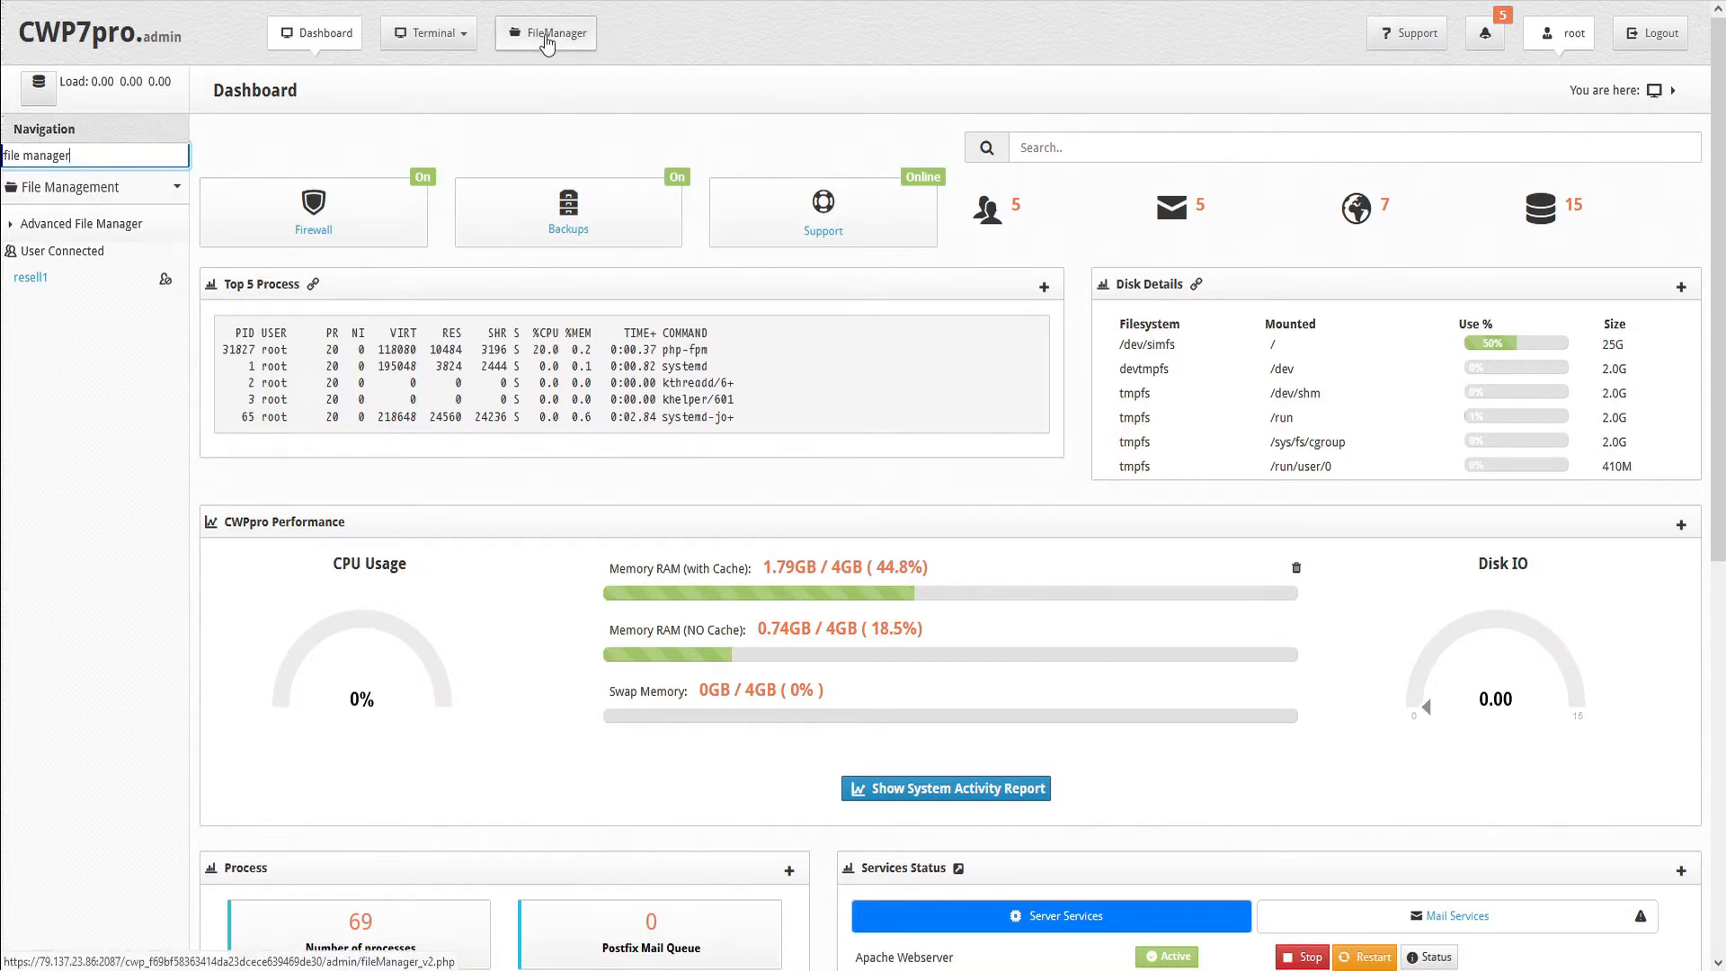
- Open the file manager, browse into /etc/pure-ftpd and select pure-ftpd.conf
click(544, 33)
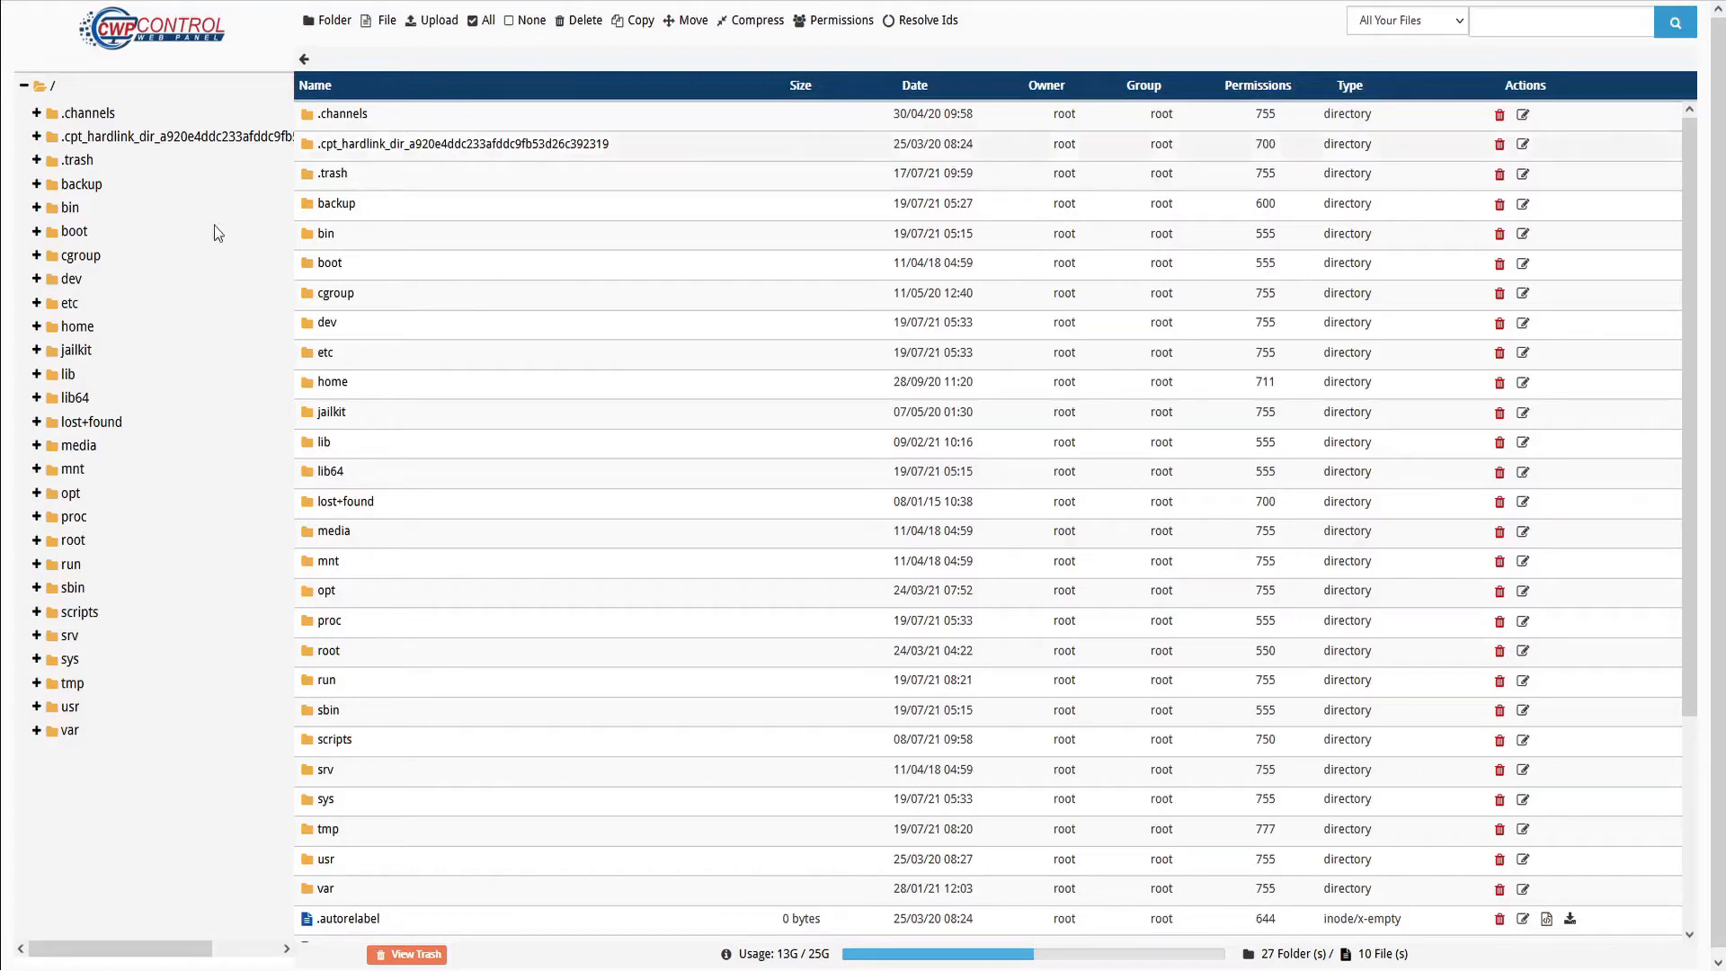
click(327, 353)
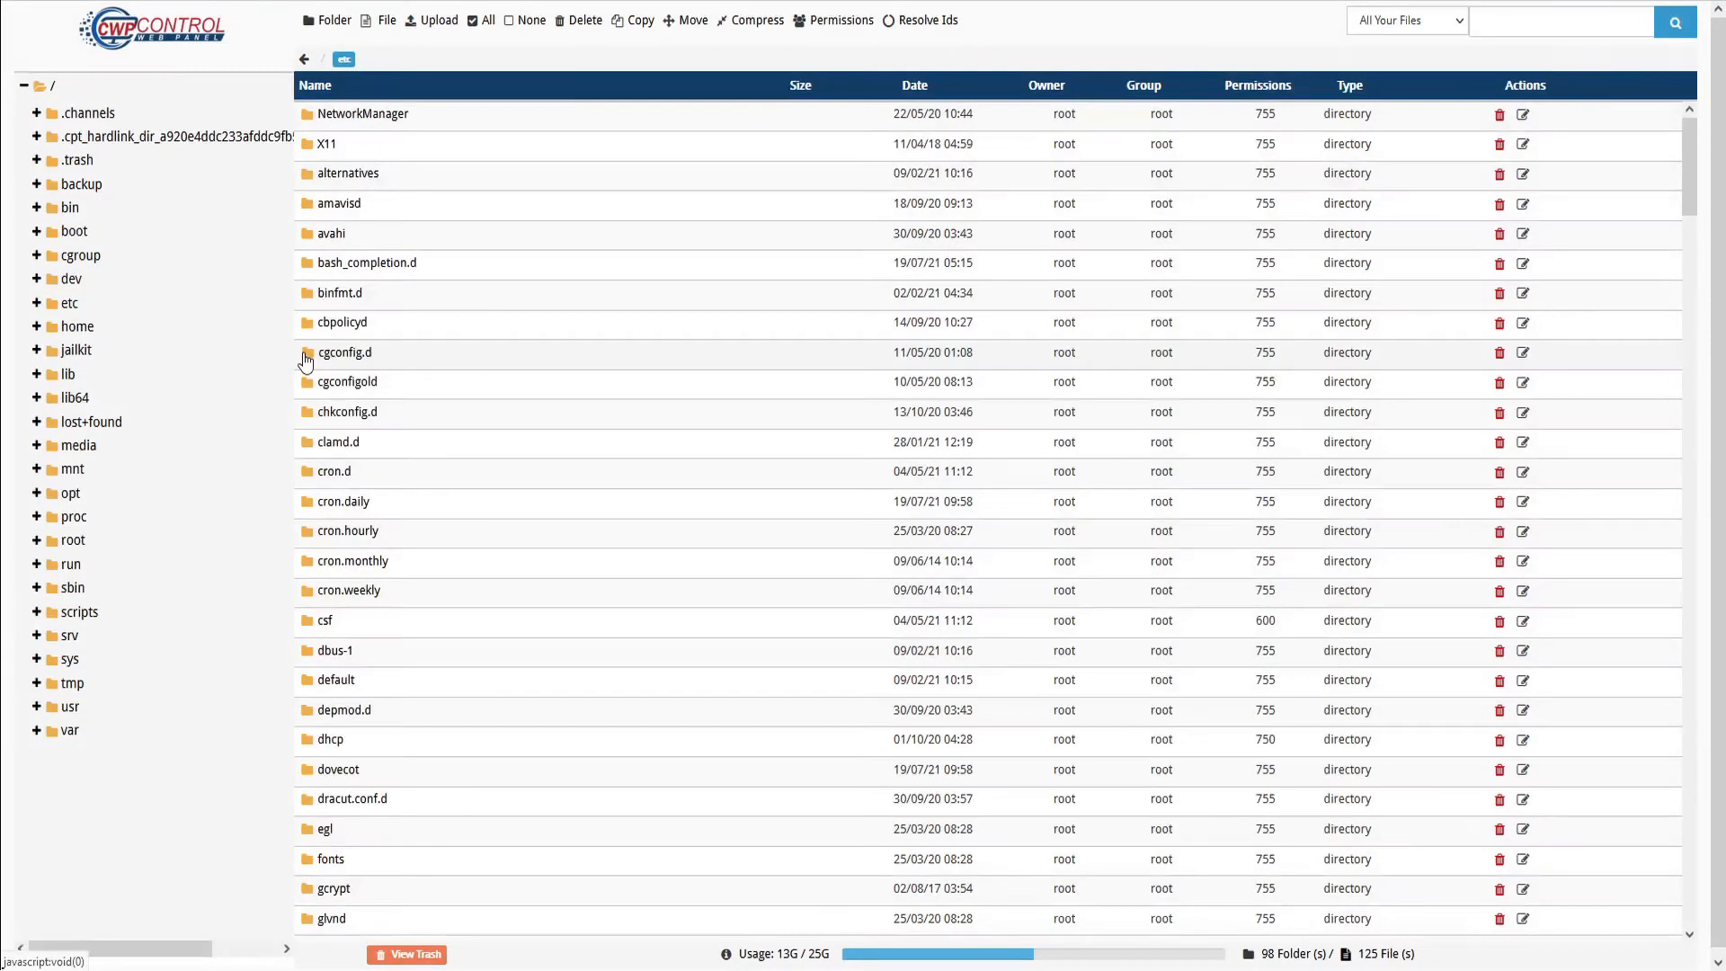
scroll(down, 3)
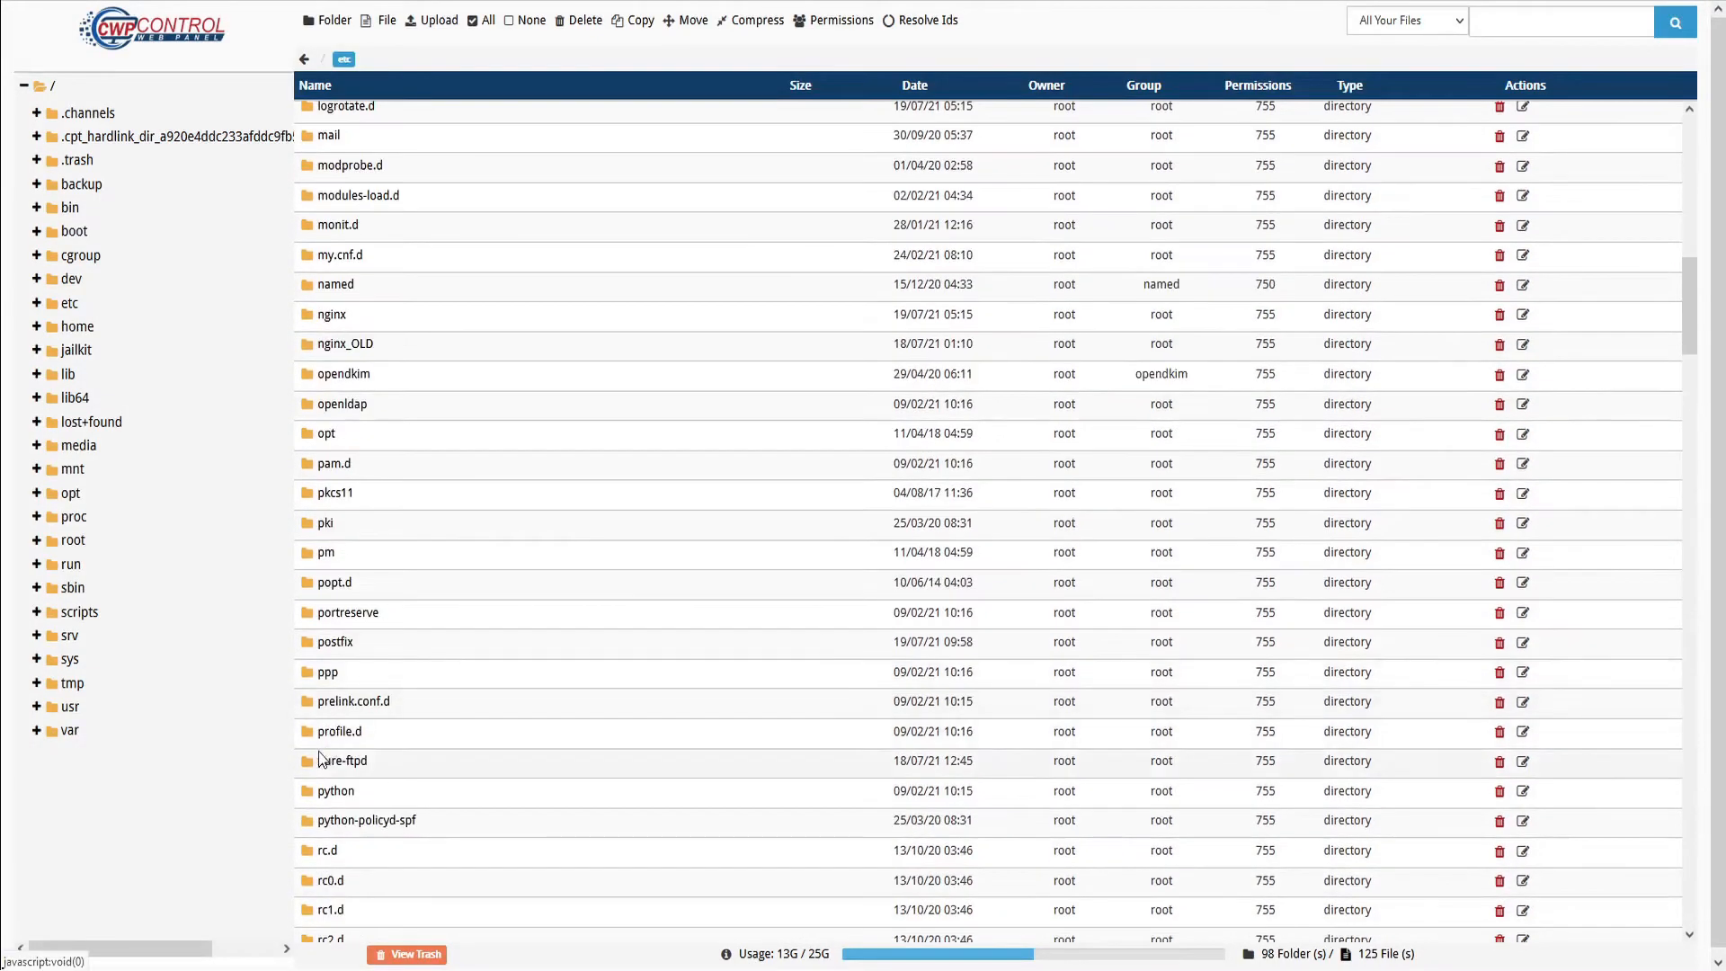
double_click(345, 760)
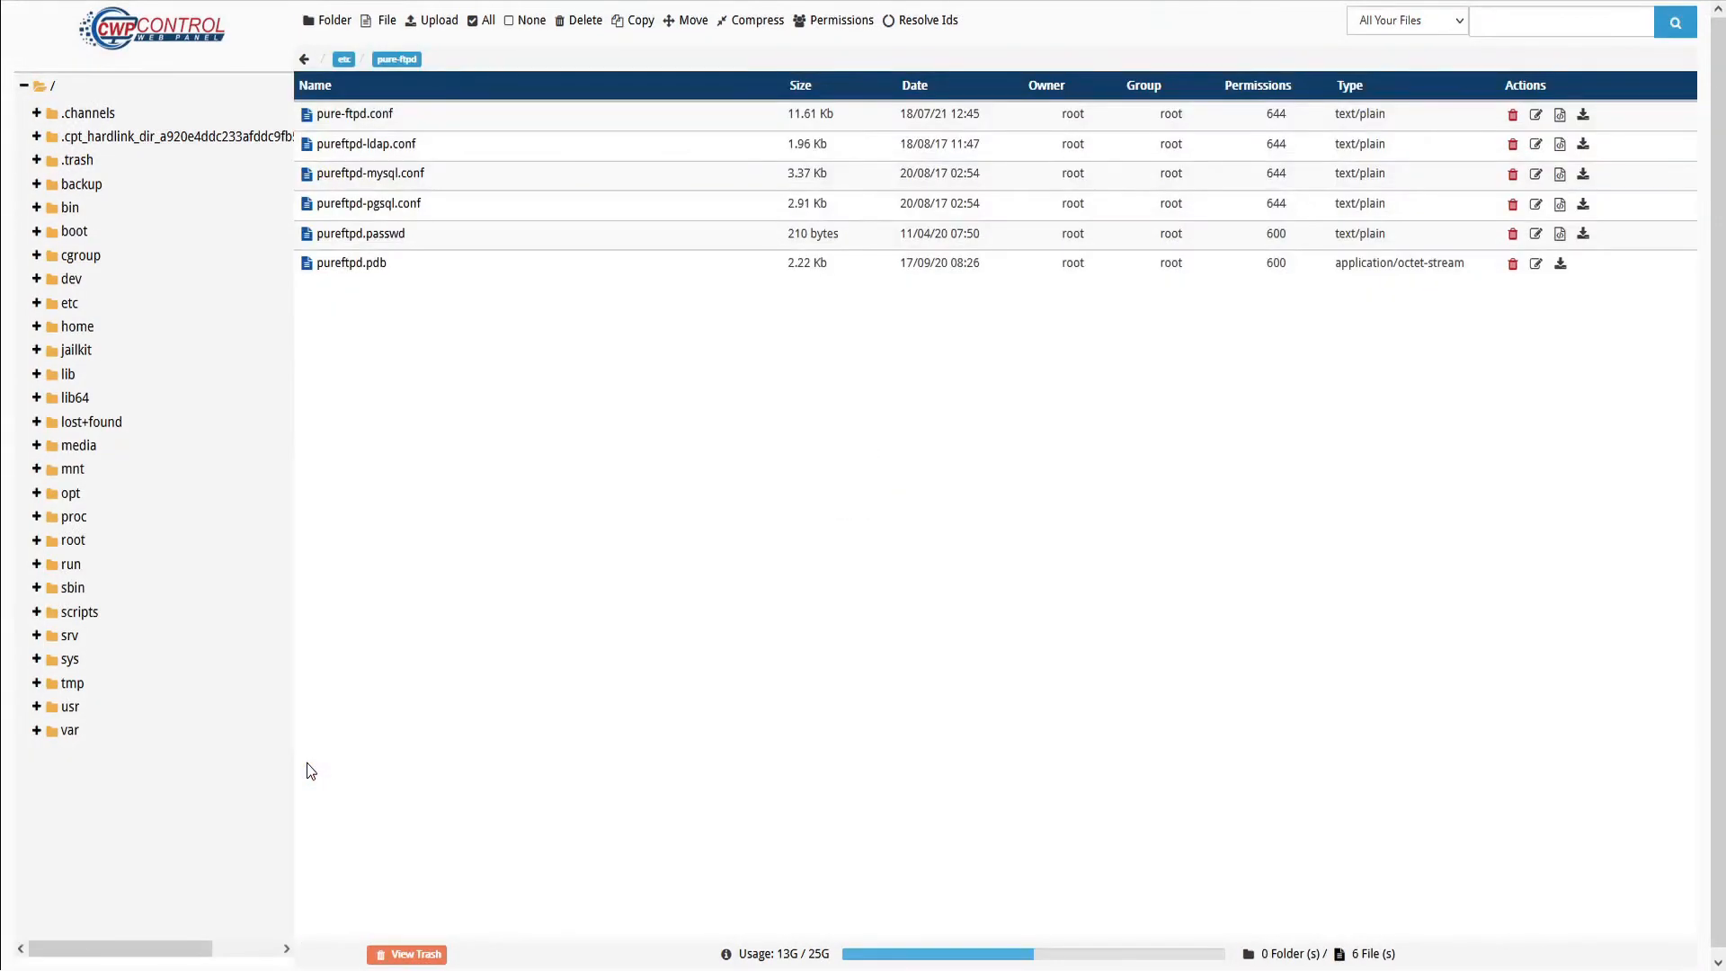
mouse_move(310, 114)
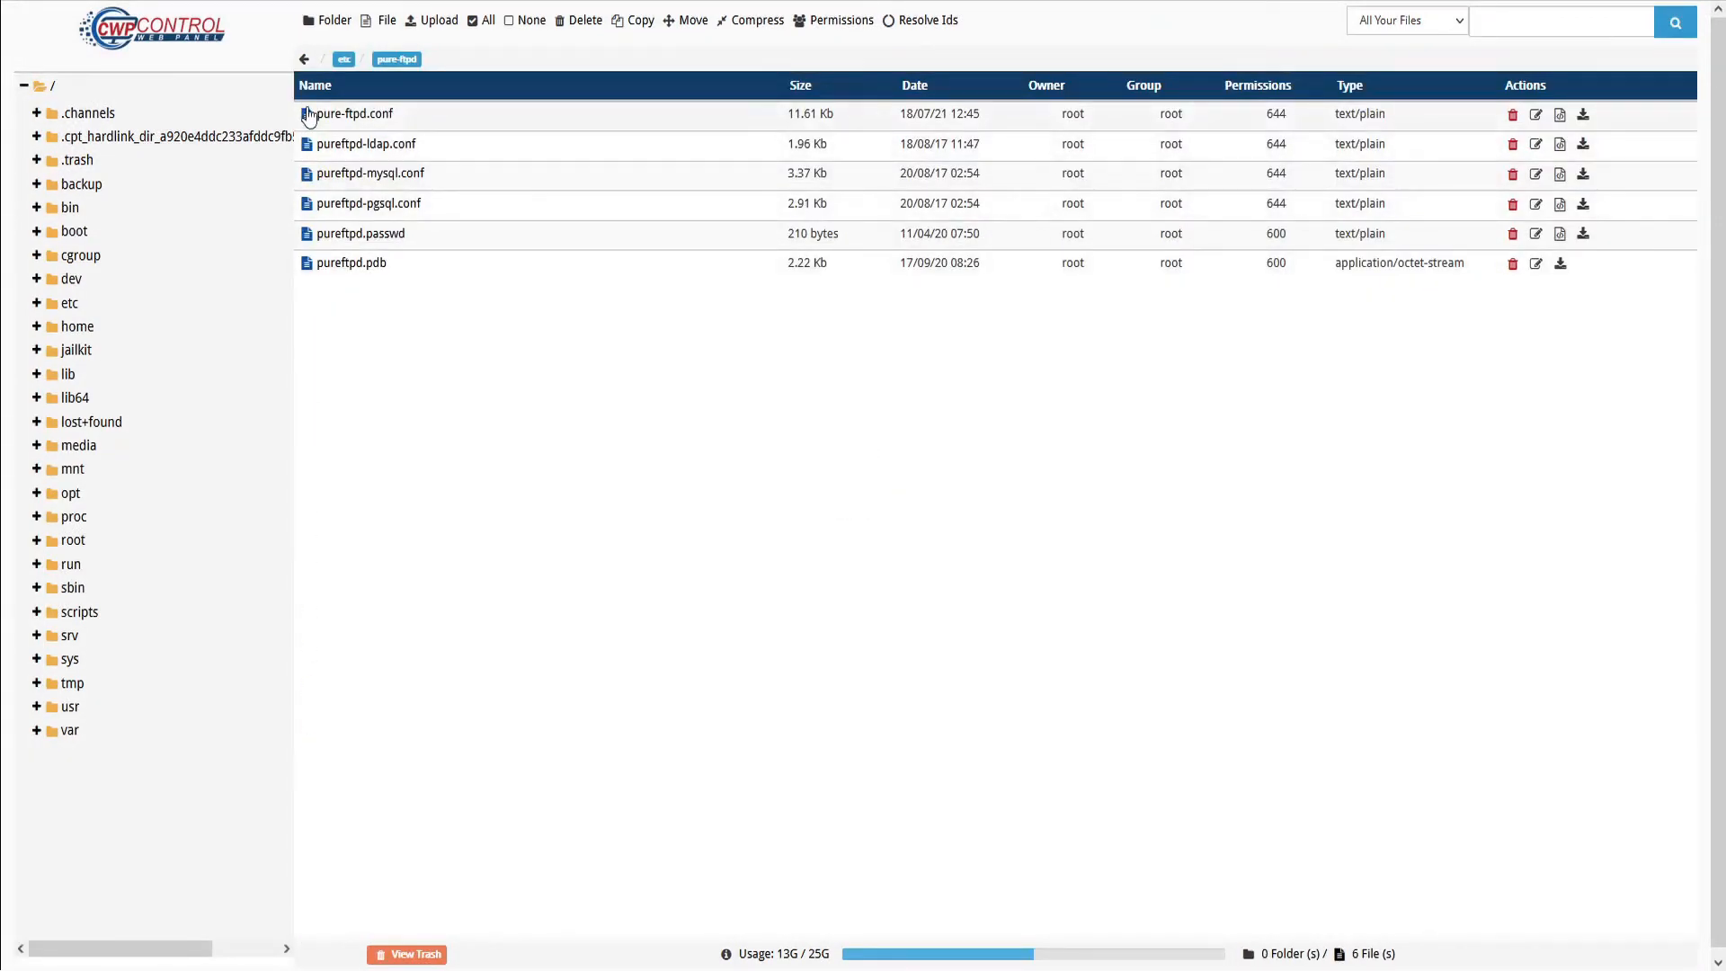
click(347, 113)
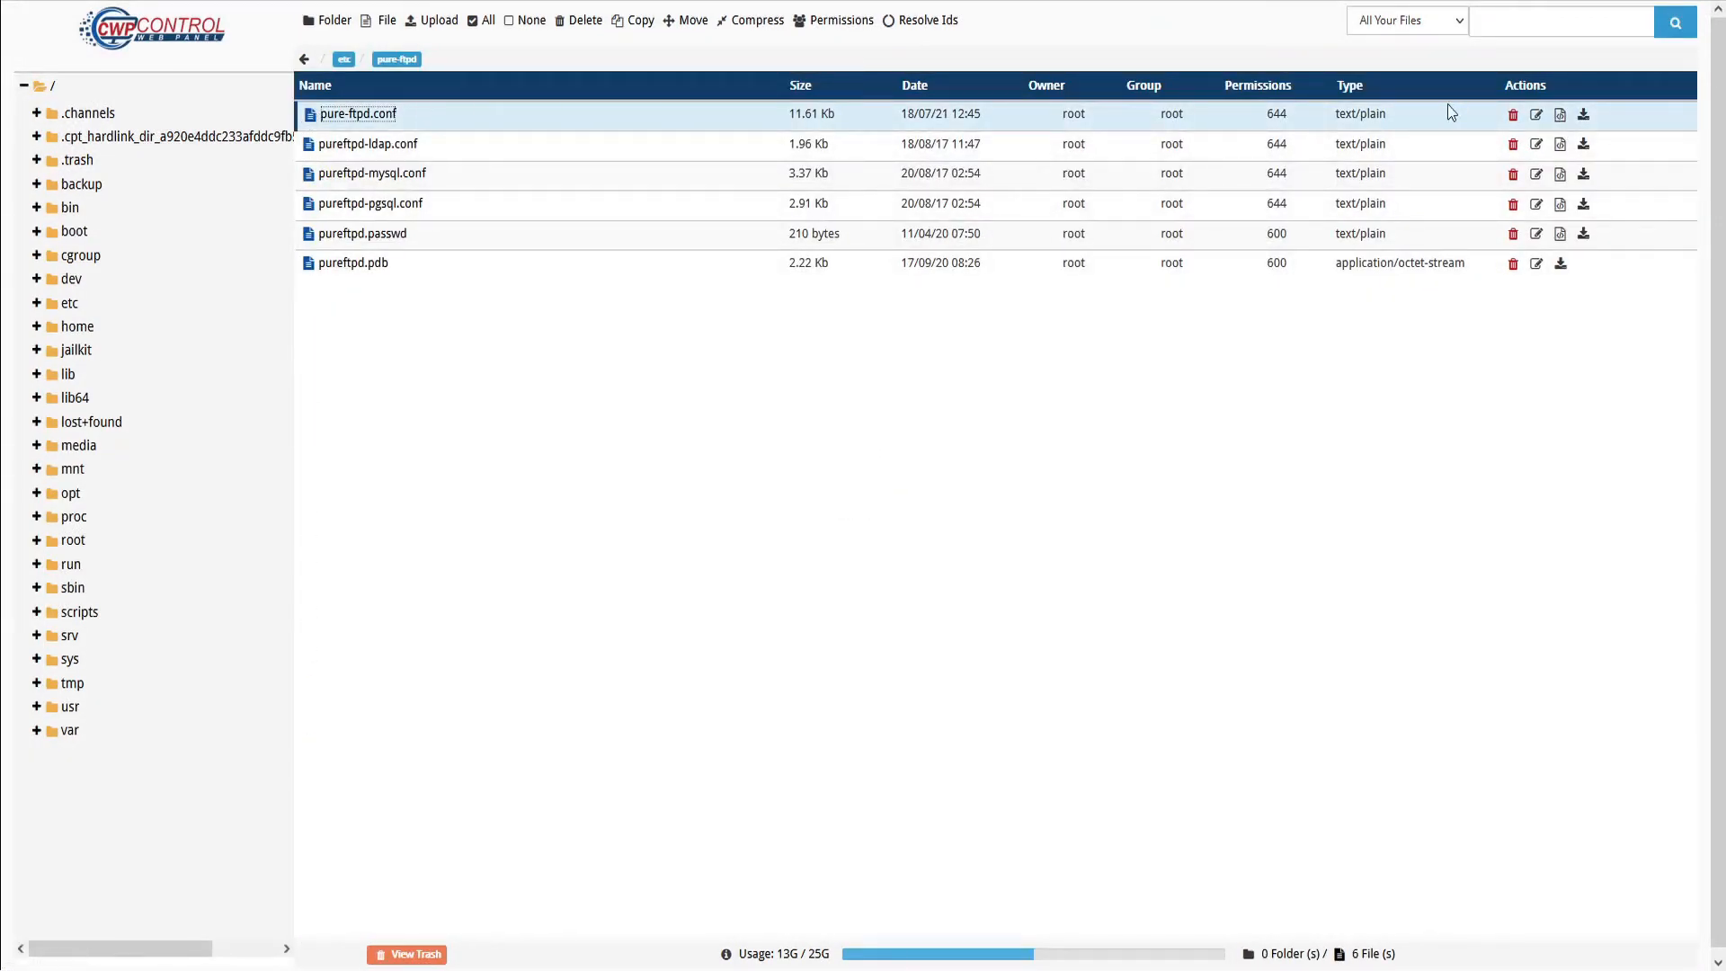
mouse_move(1559, 114)
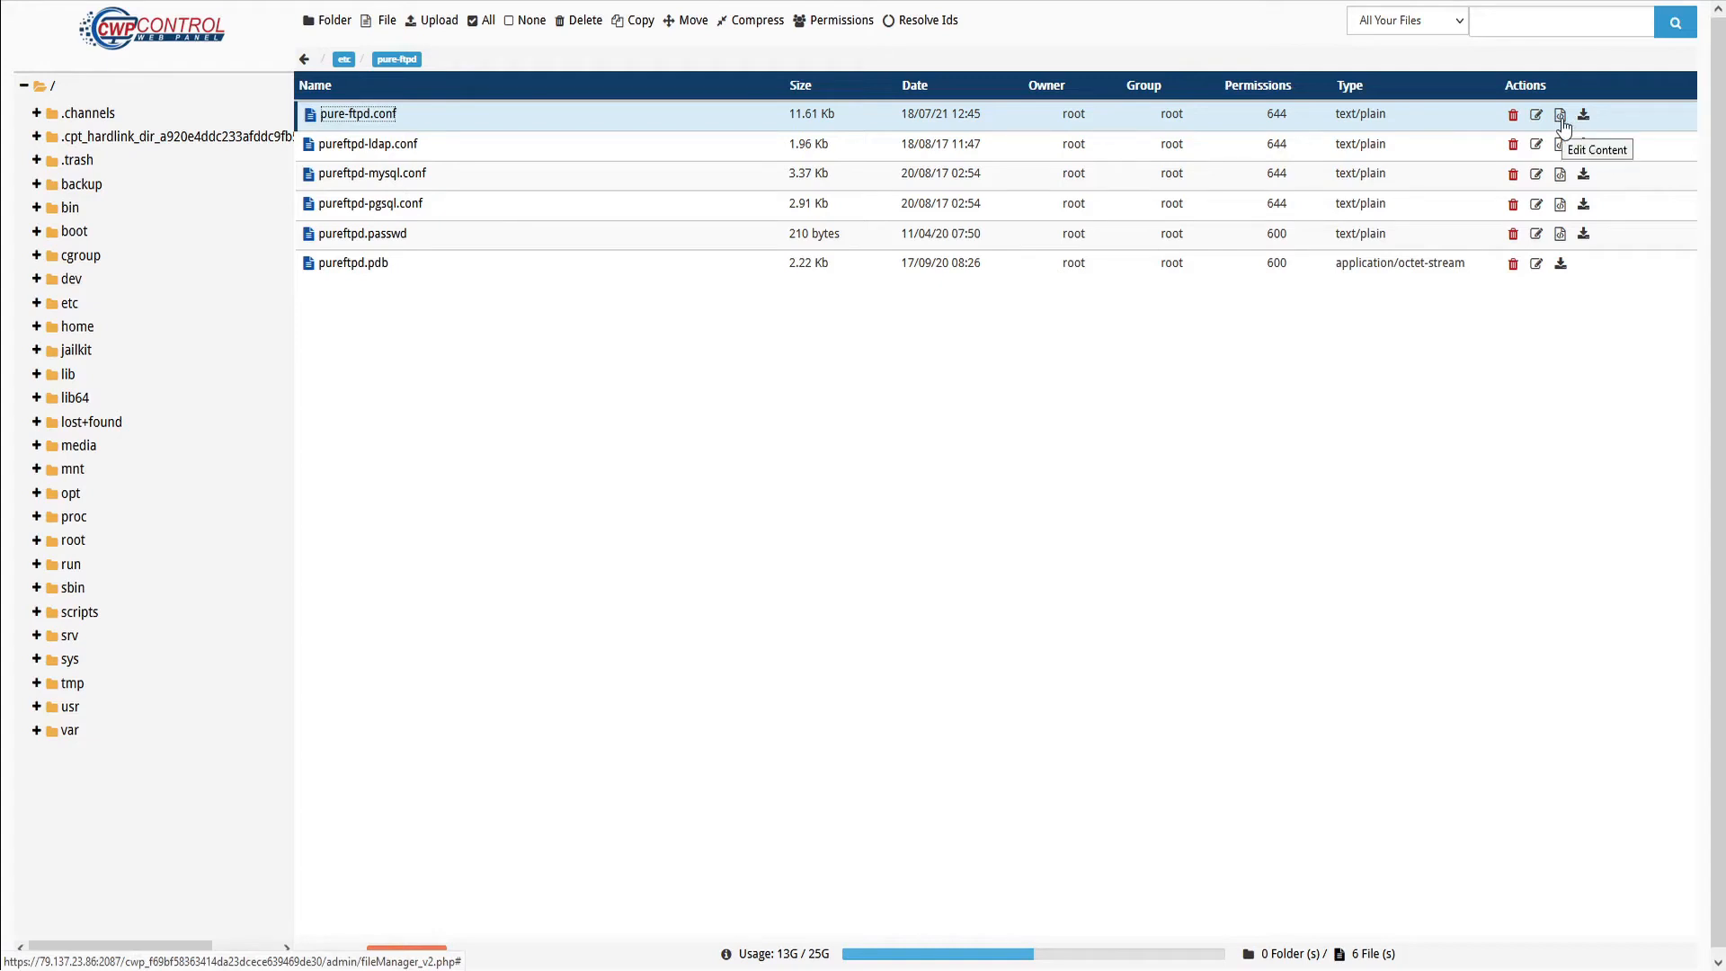
click(1559, 113)
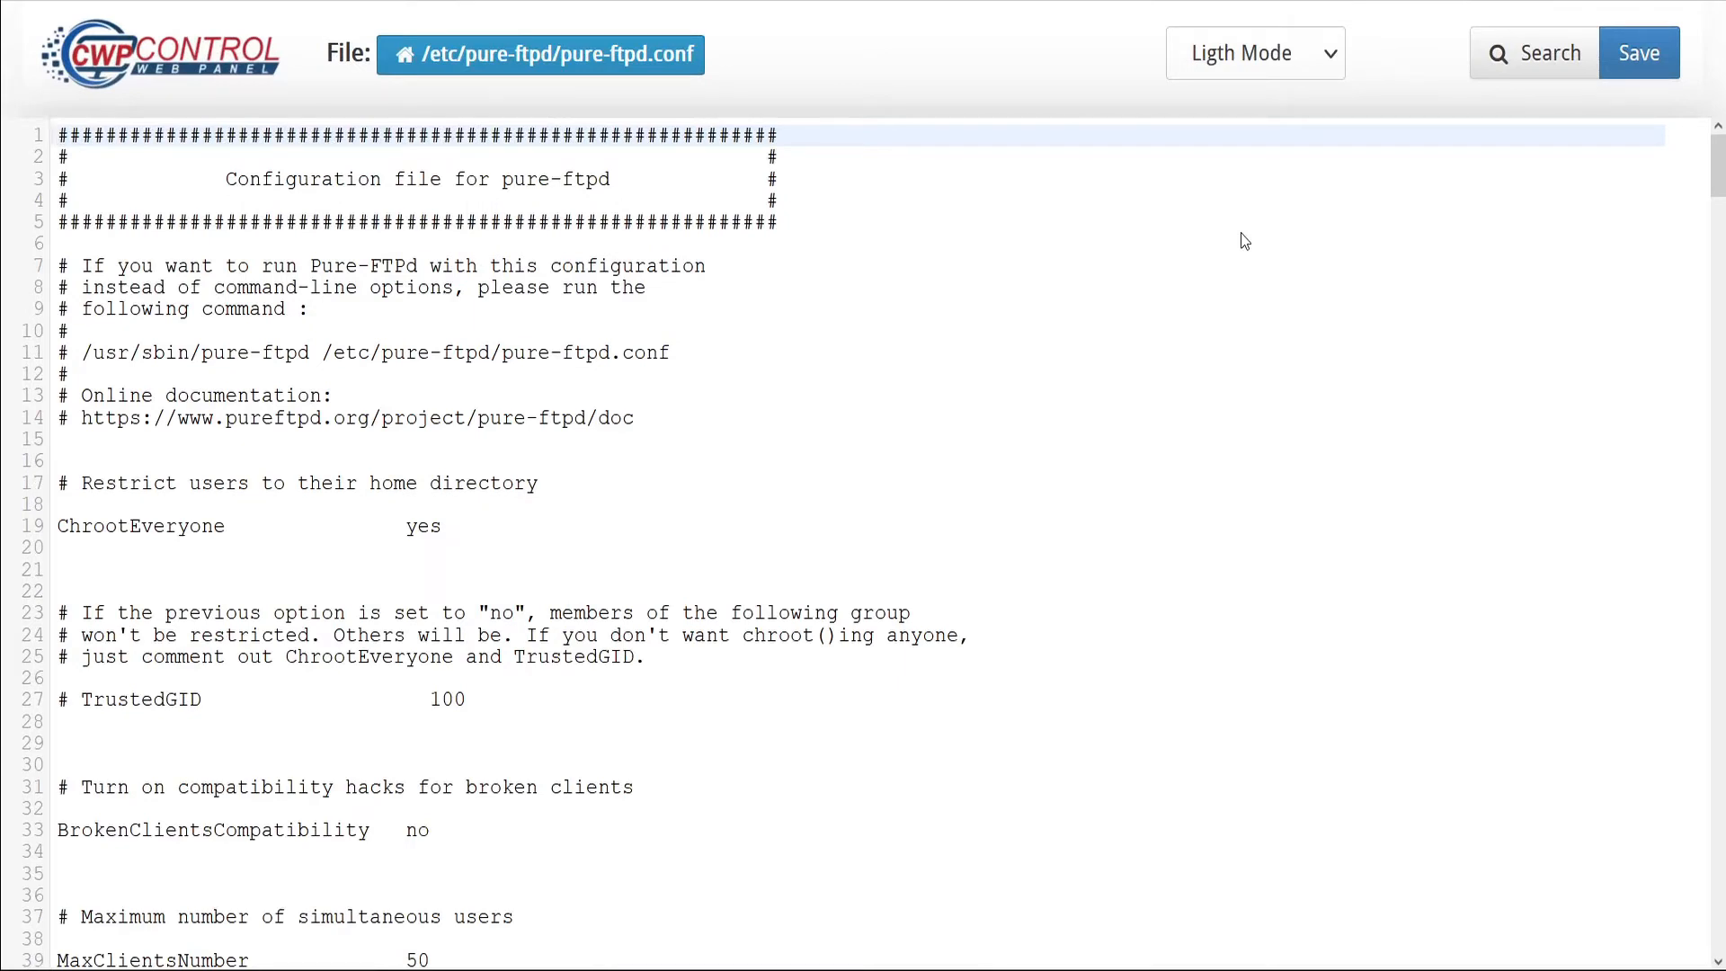
click(1532, 53)
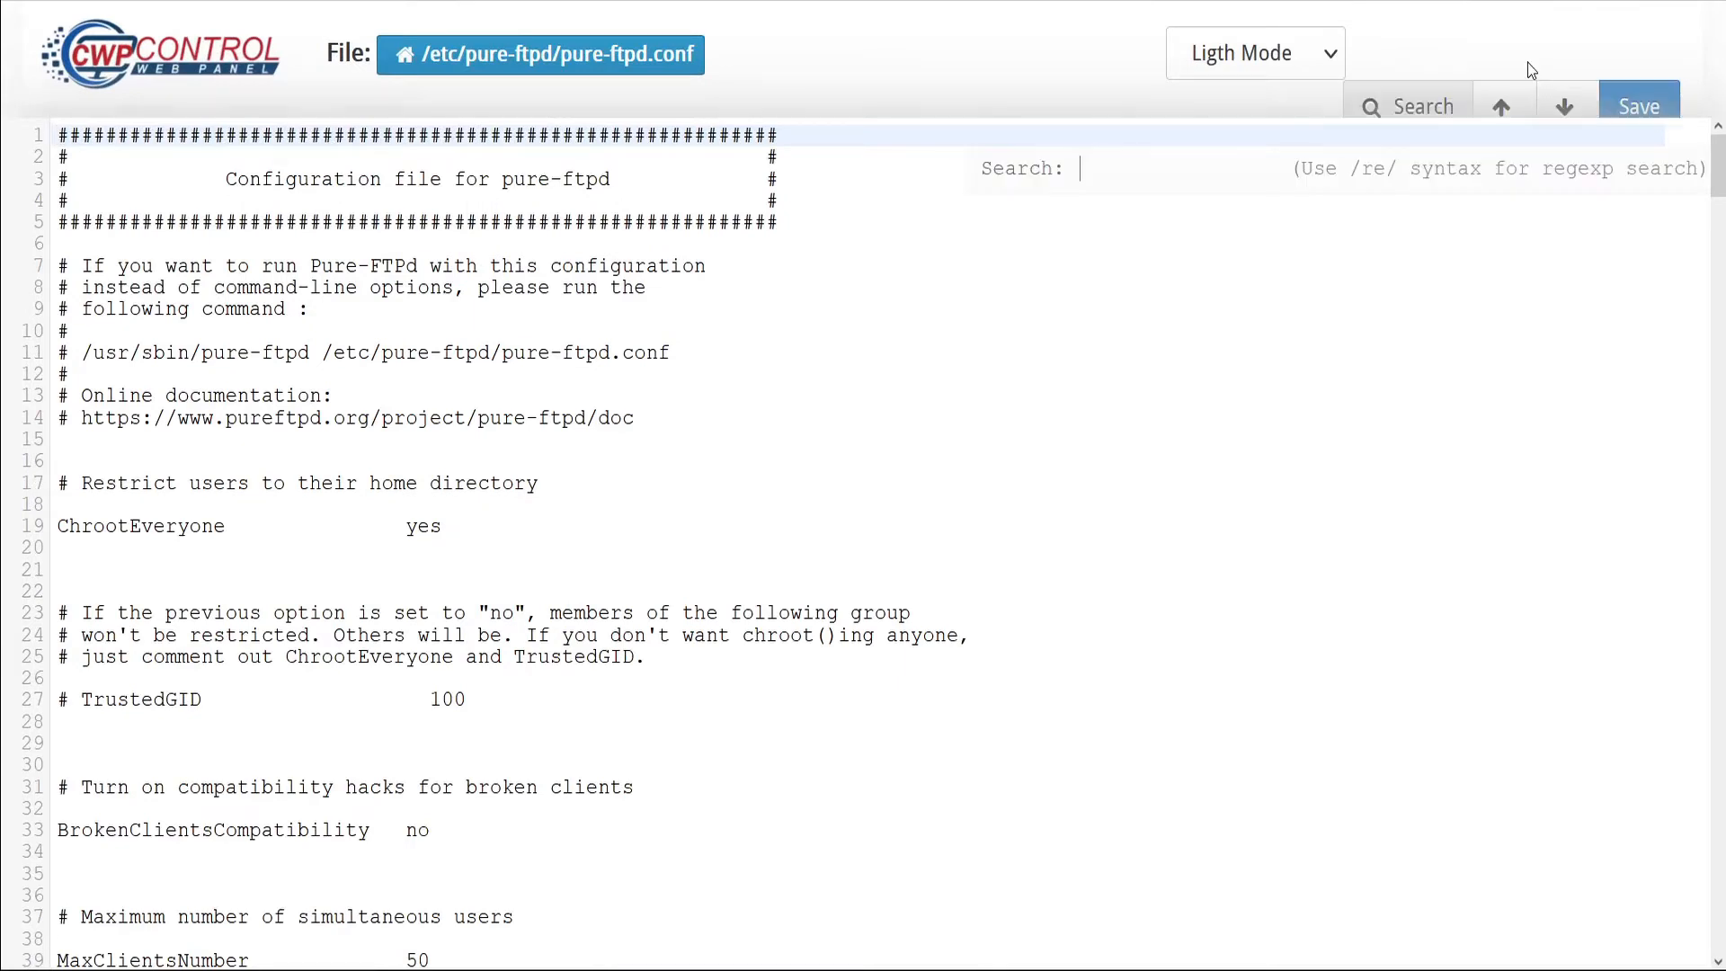
text(Passi)
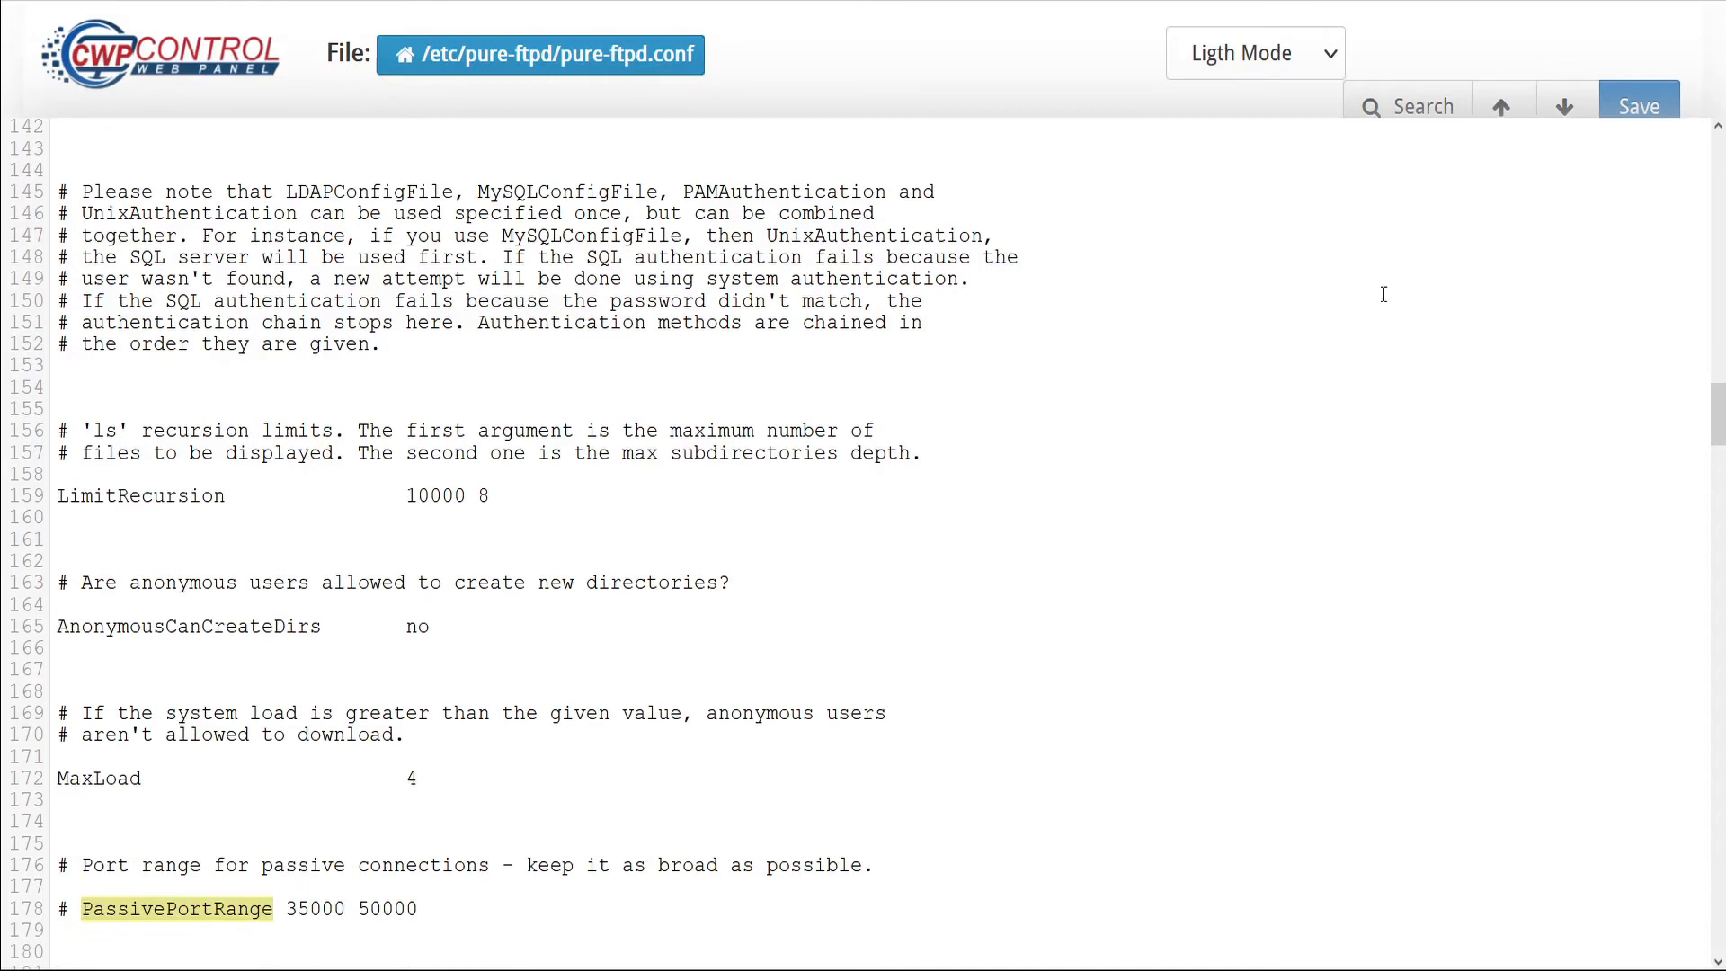
scroll(down, 3)
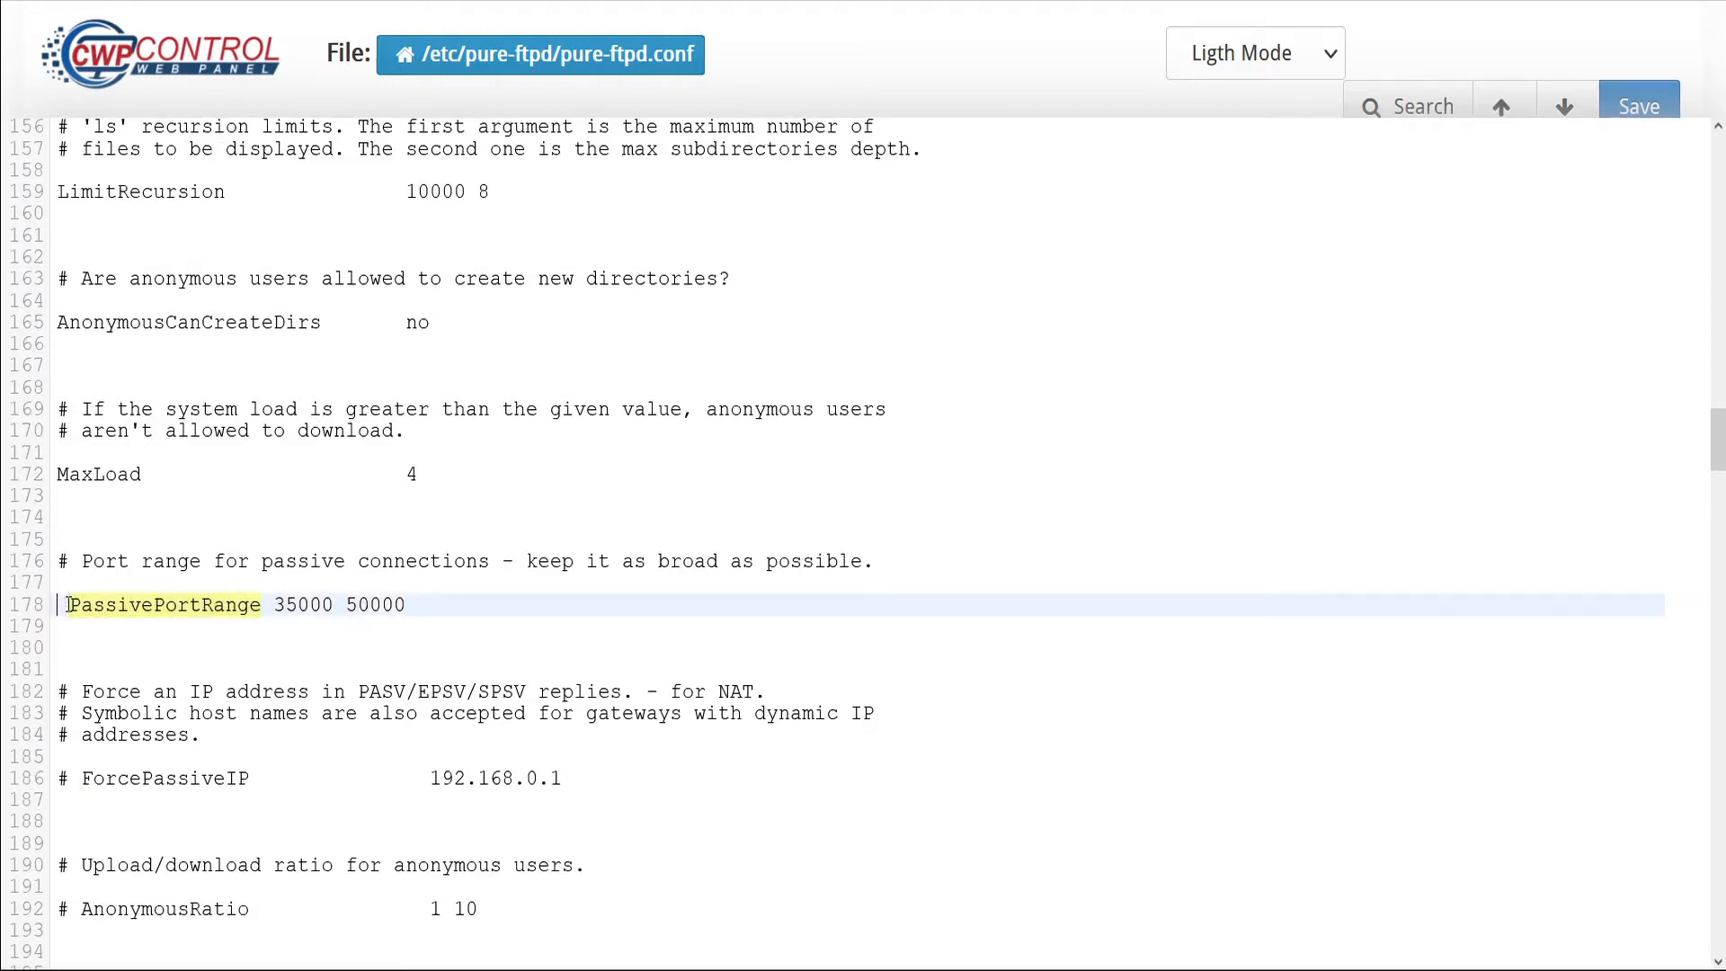
click(124, 625)
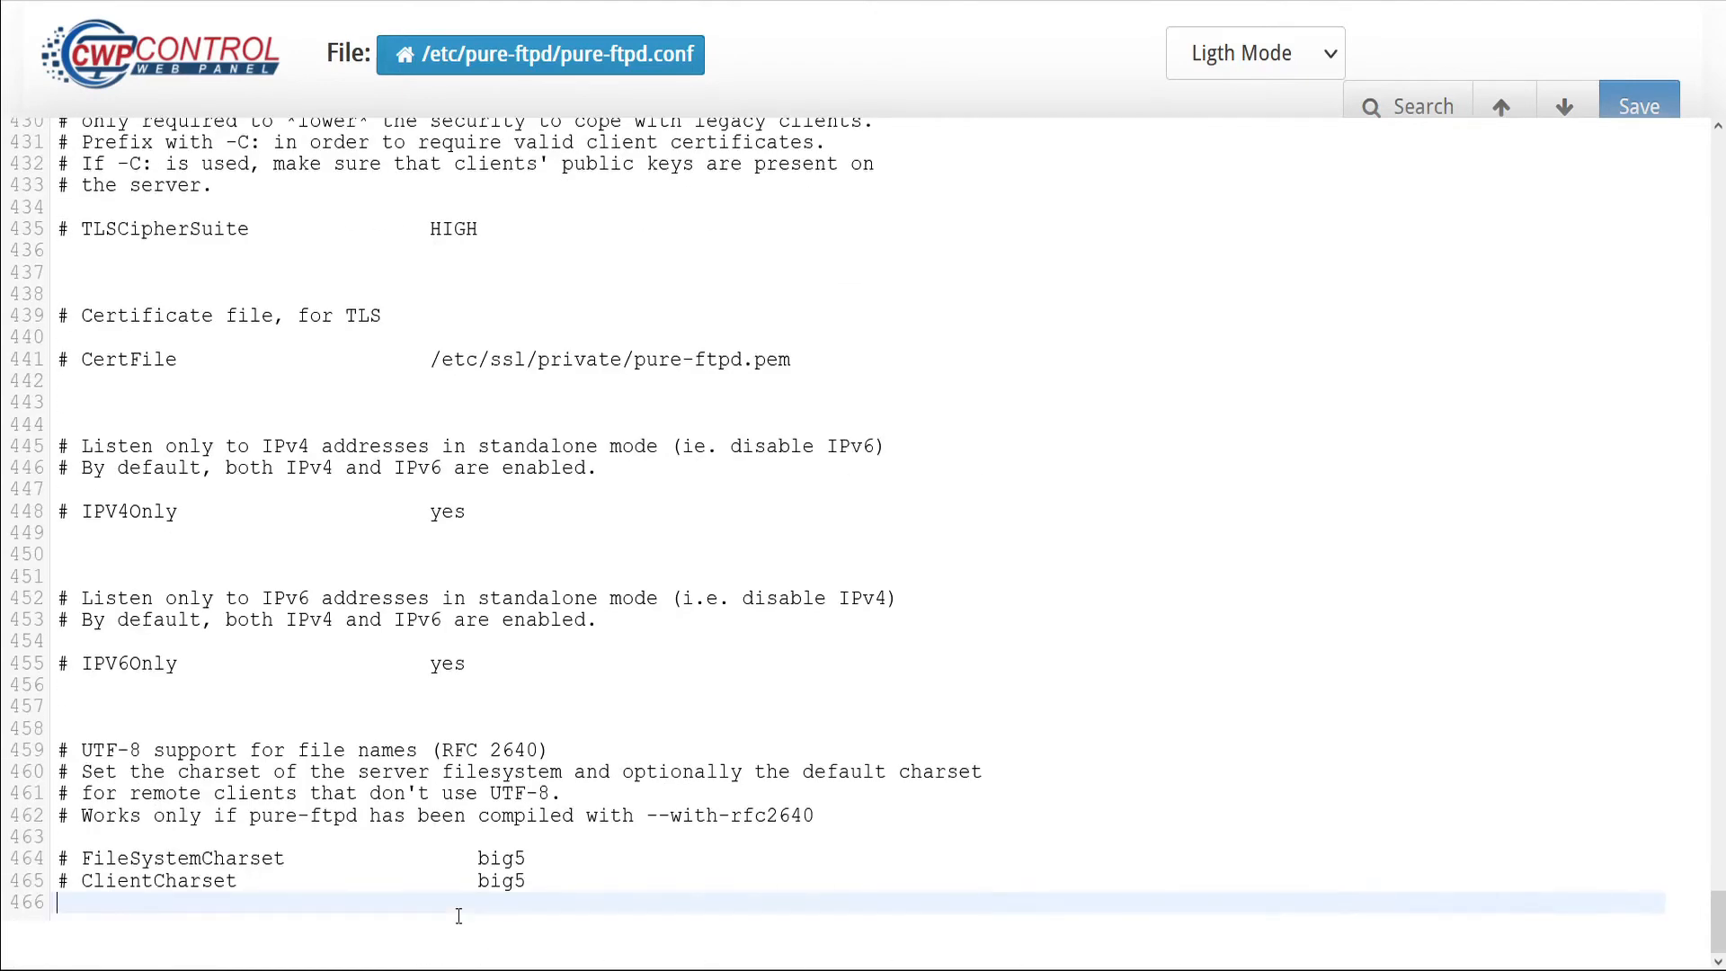
text(PassivePortRange 35000 50000)
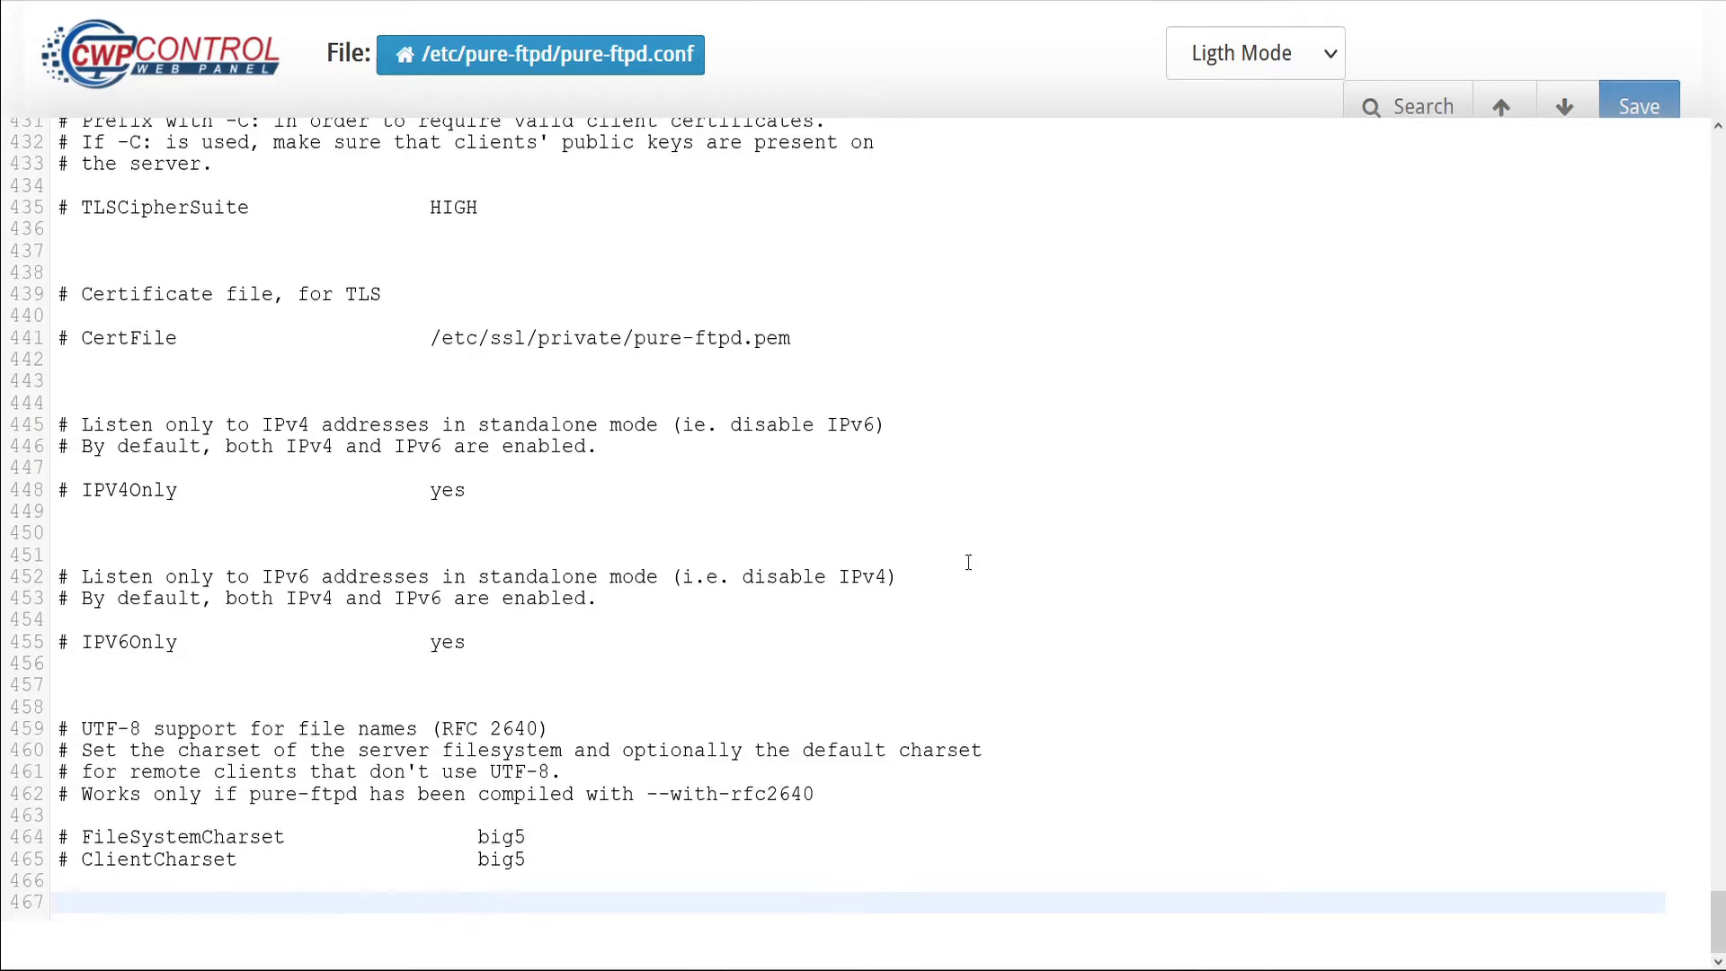
click(1638, 106)
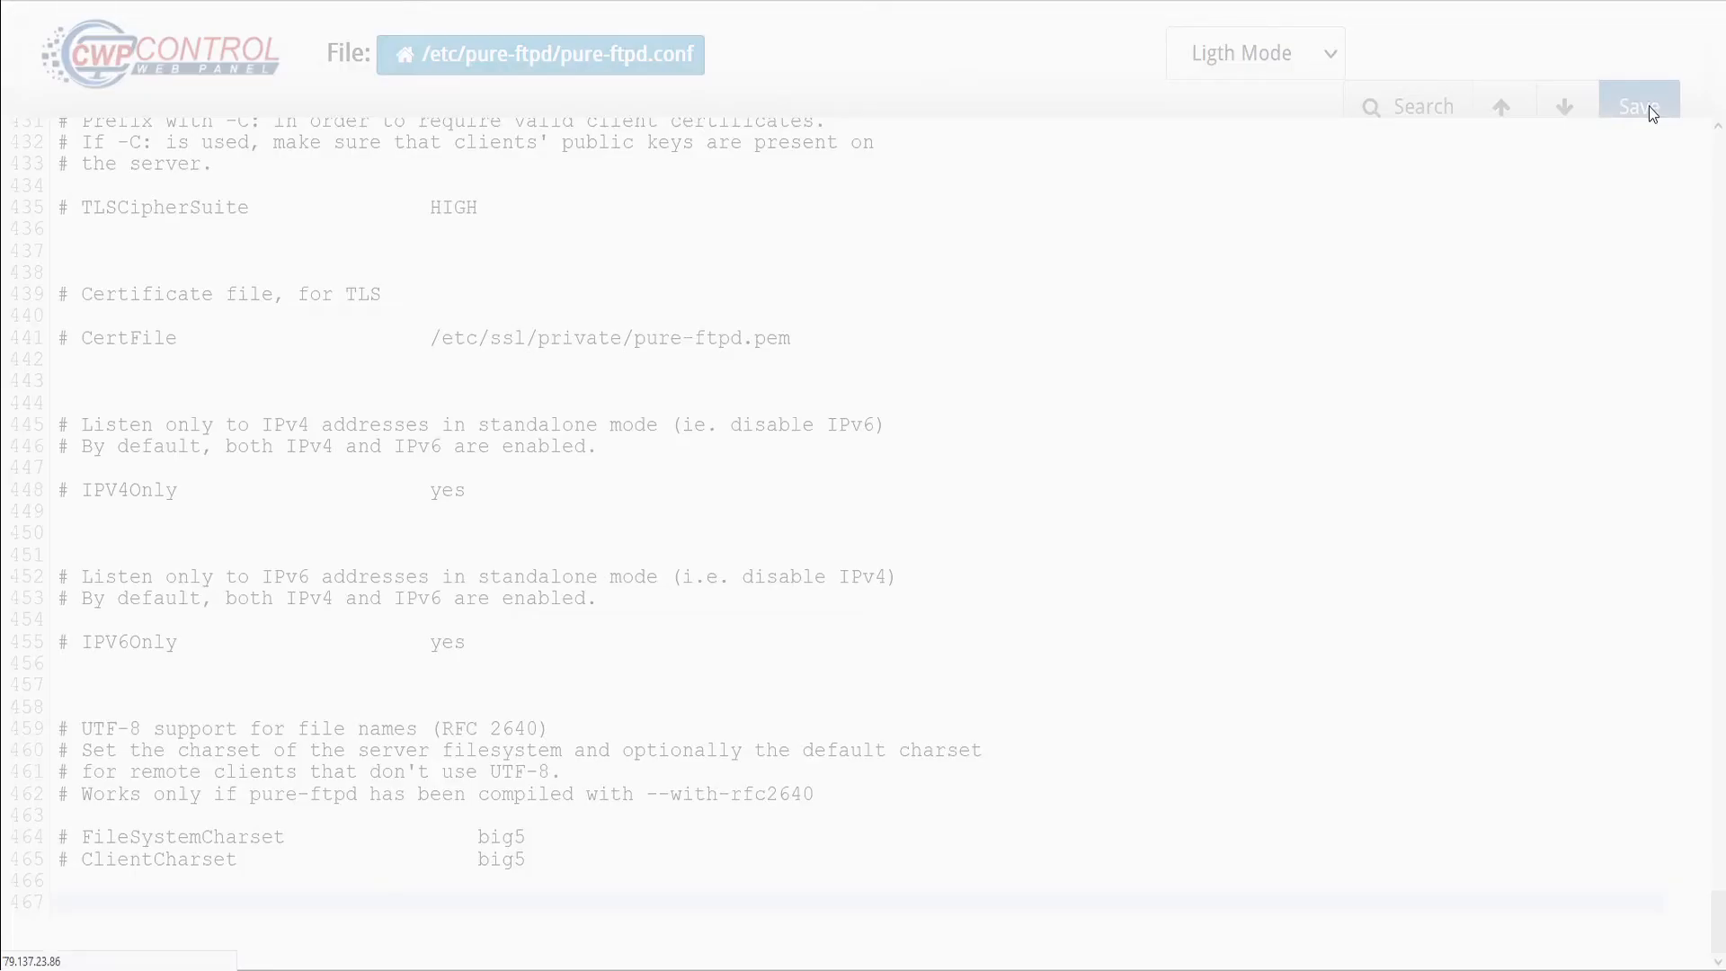
- Restart FTP Server (pure-ftpd) under the dashboard's Services Status and dismiss the success notice
click(1638, 107)
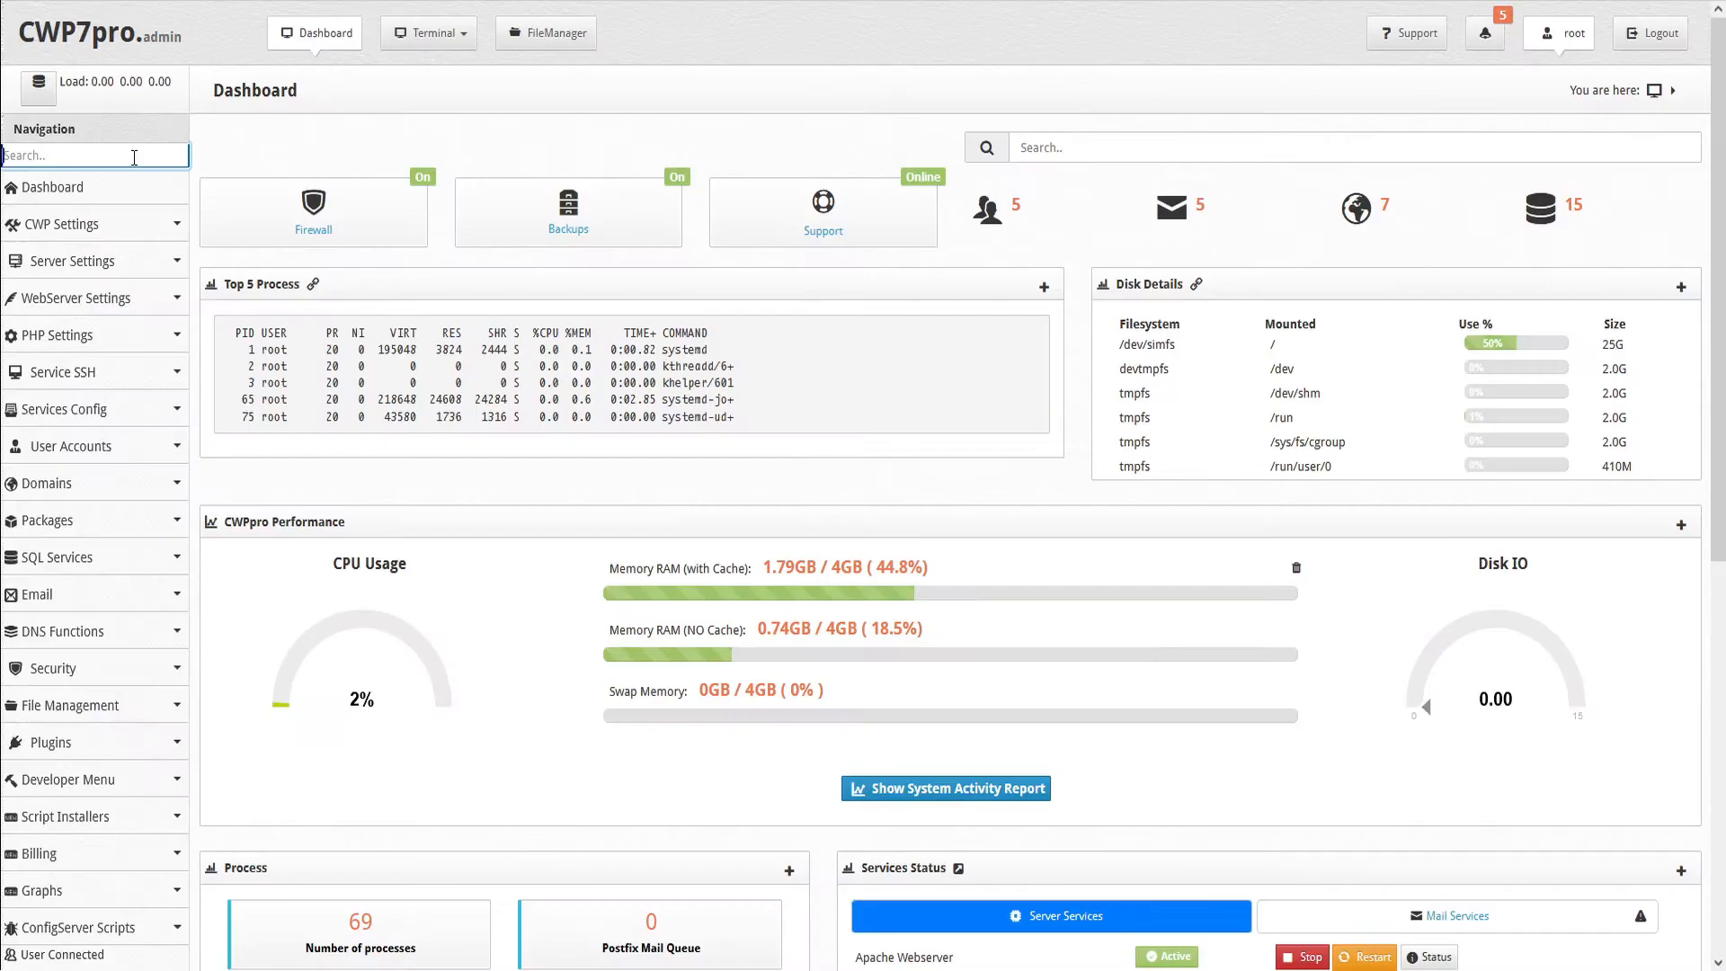
scroll(down, 3)
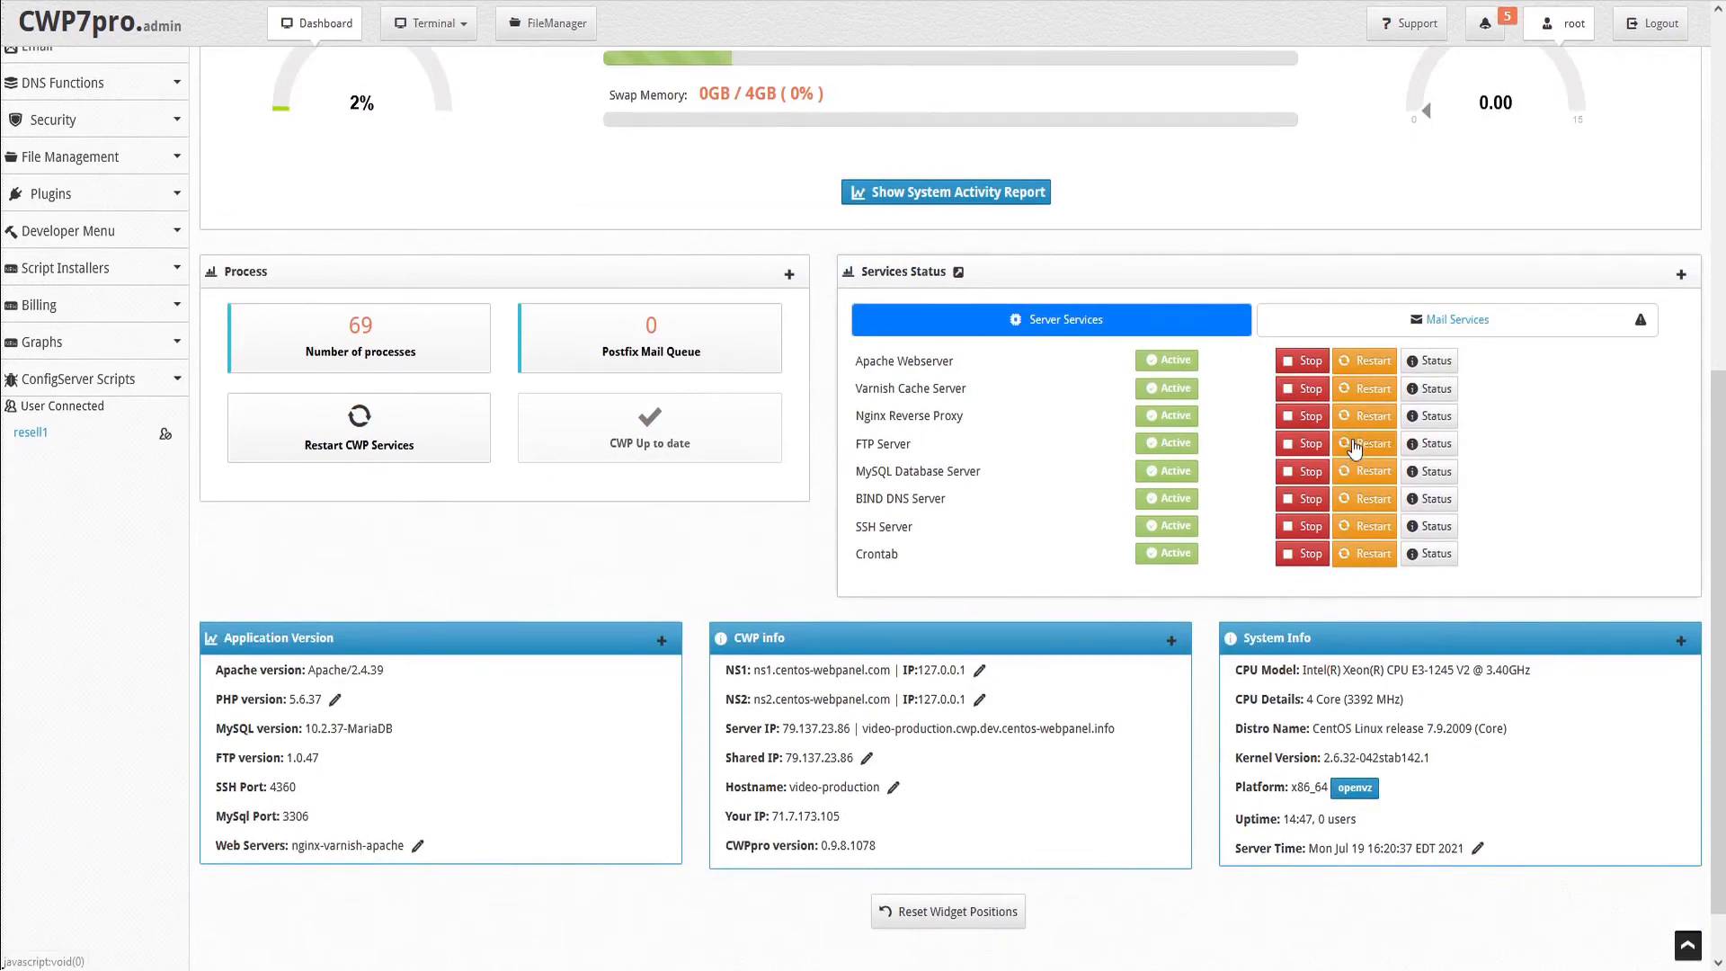
click(1365, 442)
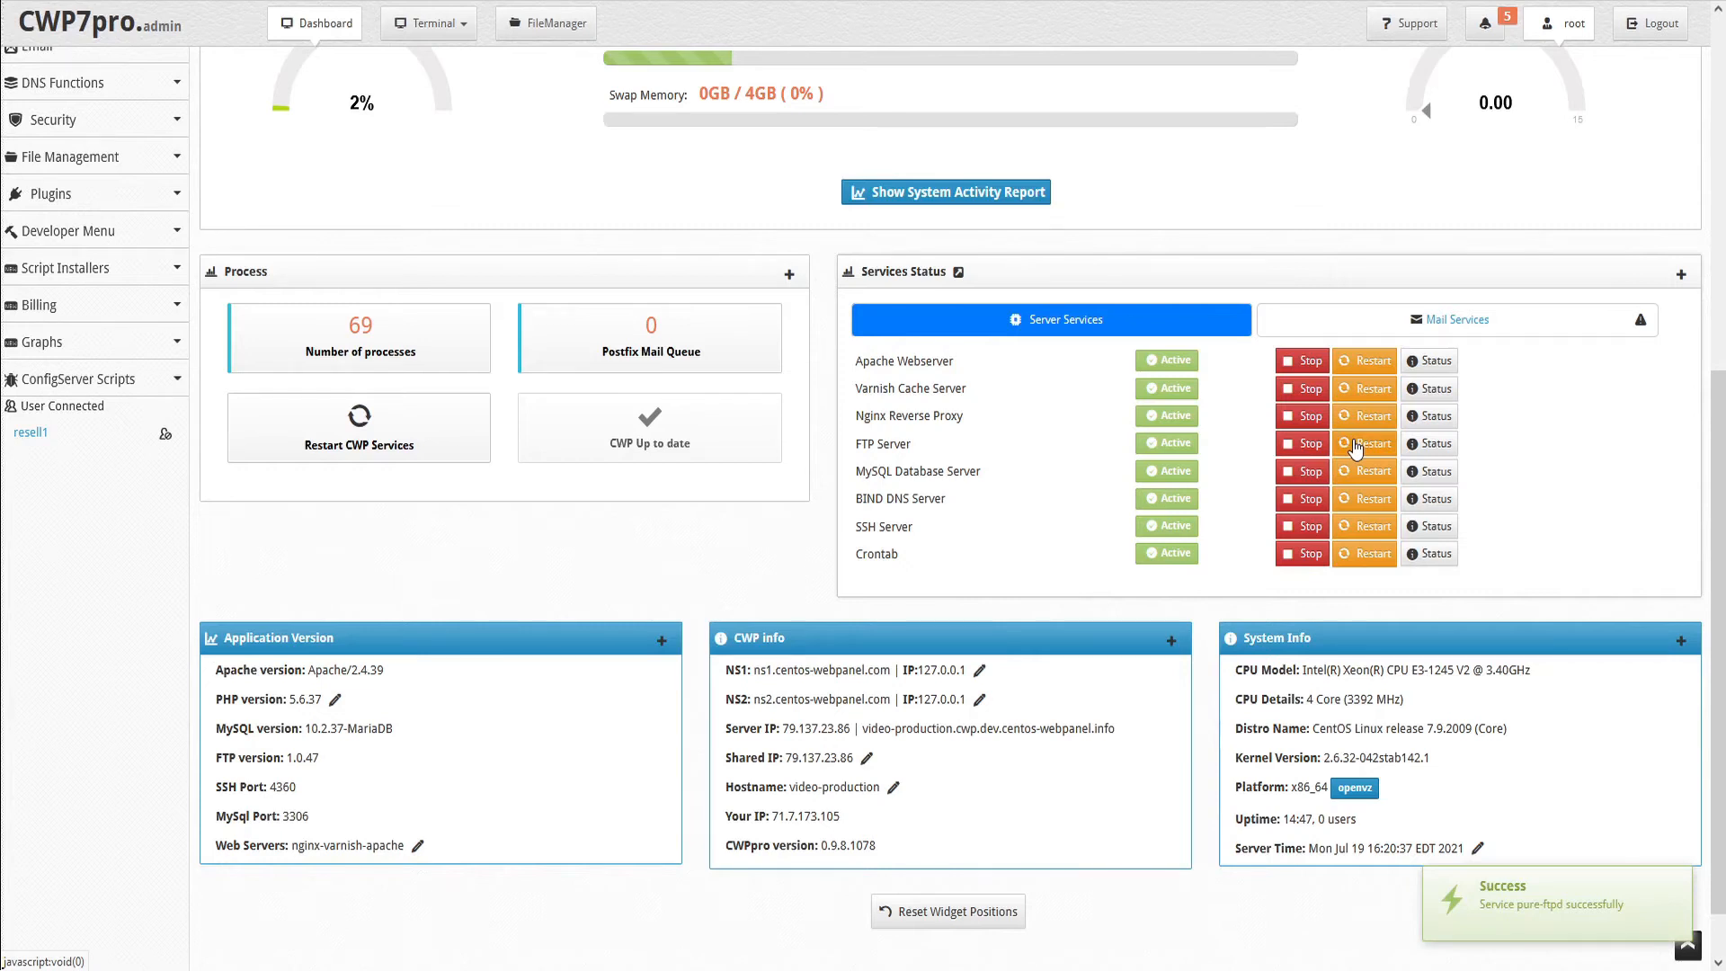
click(1363, 442)
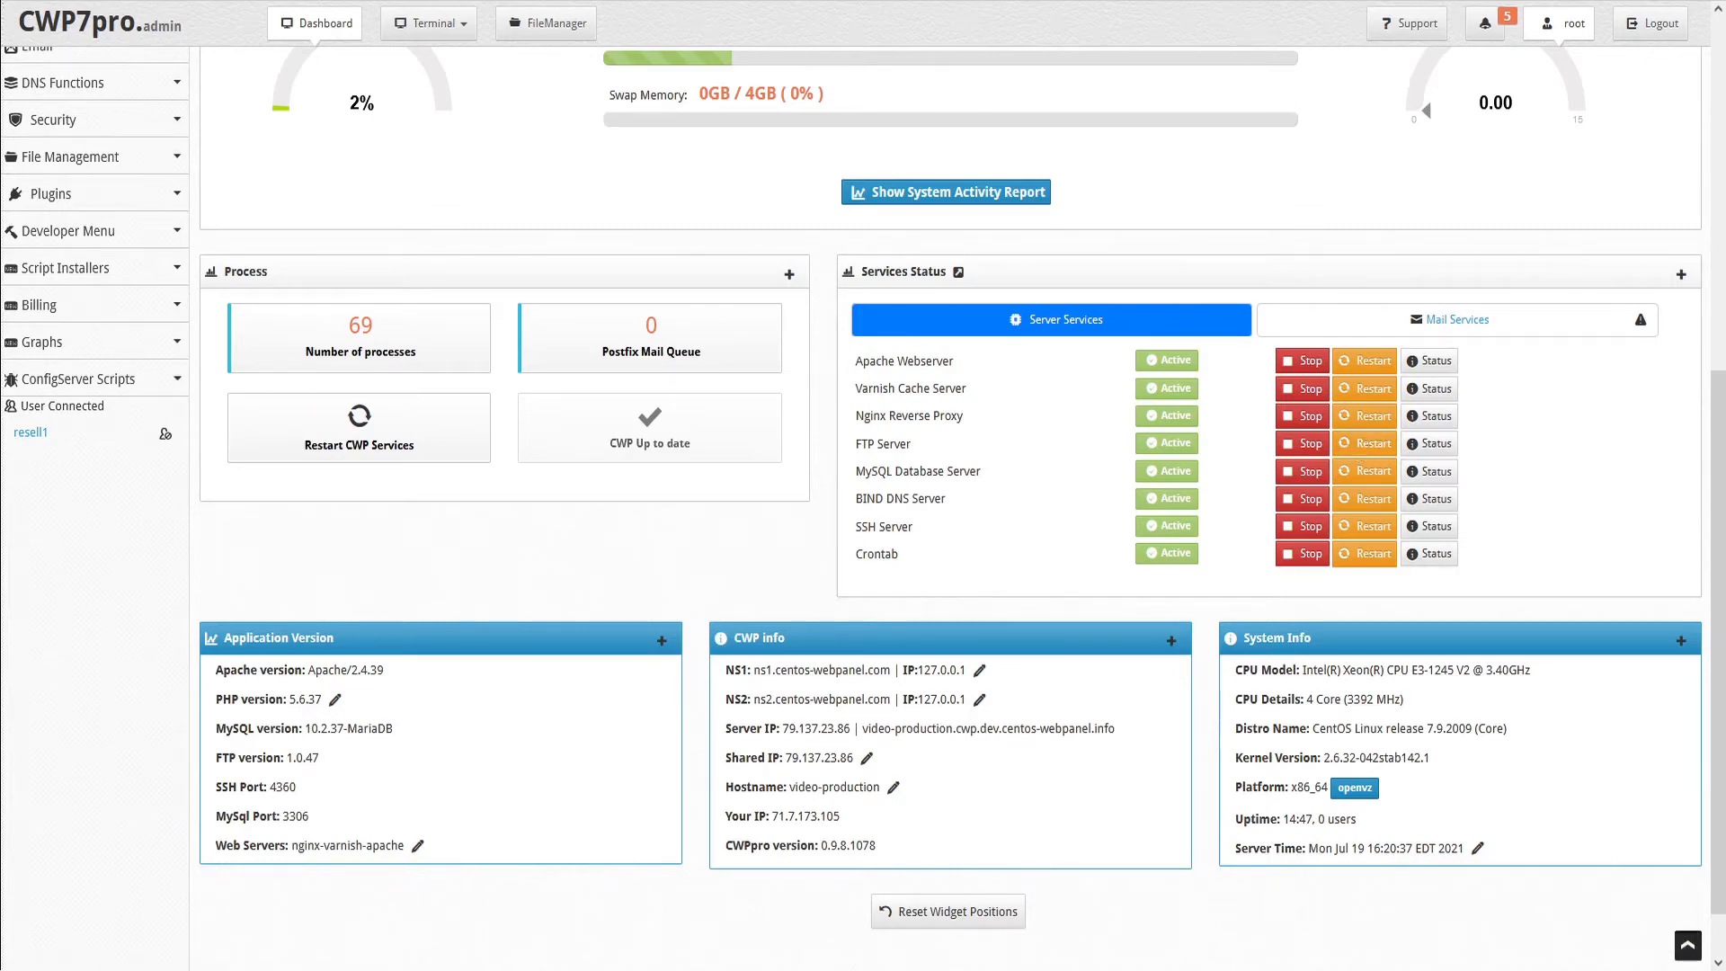
- Reopen the file manager, expand etc and open the csf folder
click(546, 22)
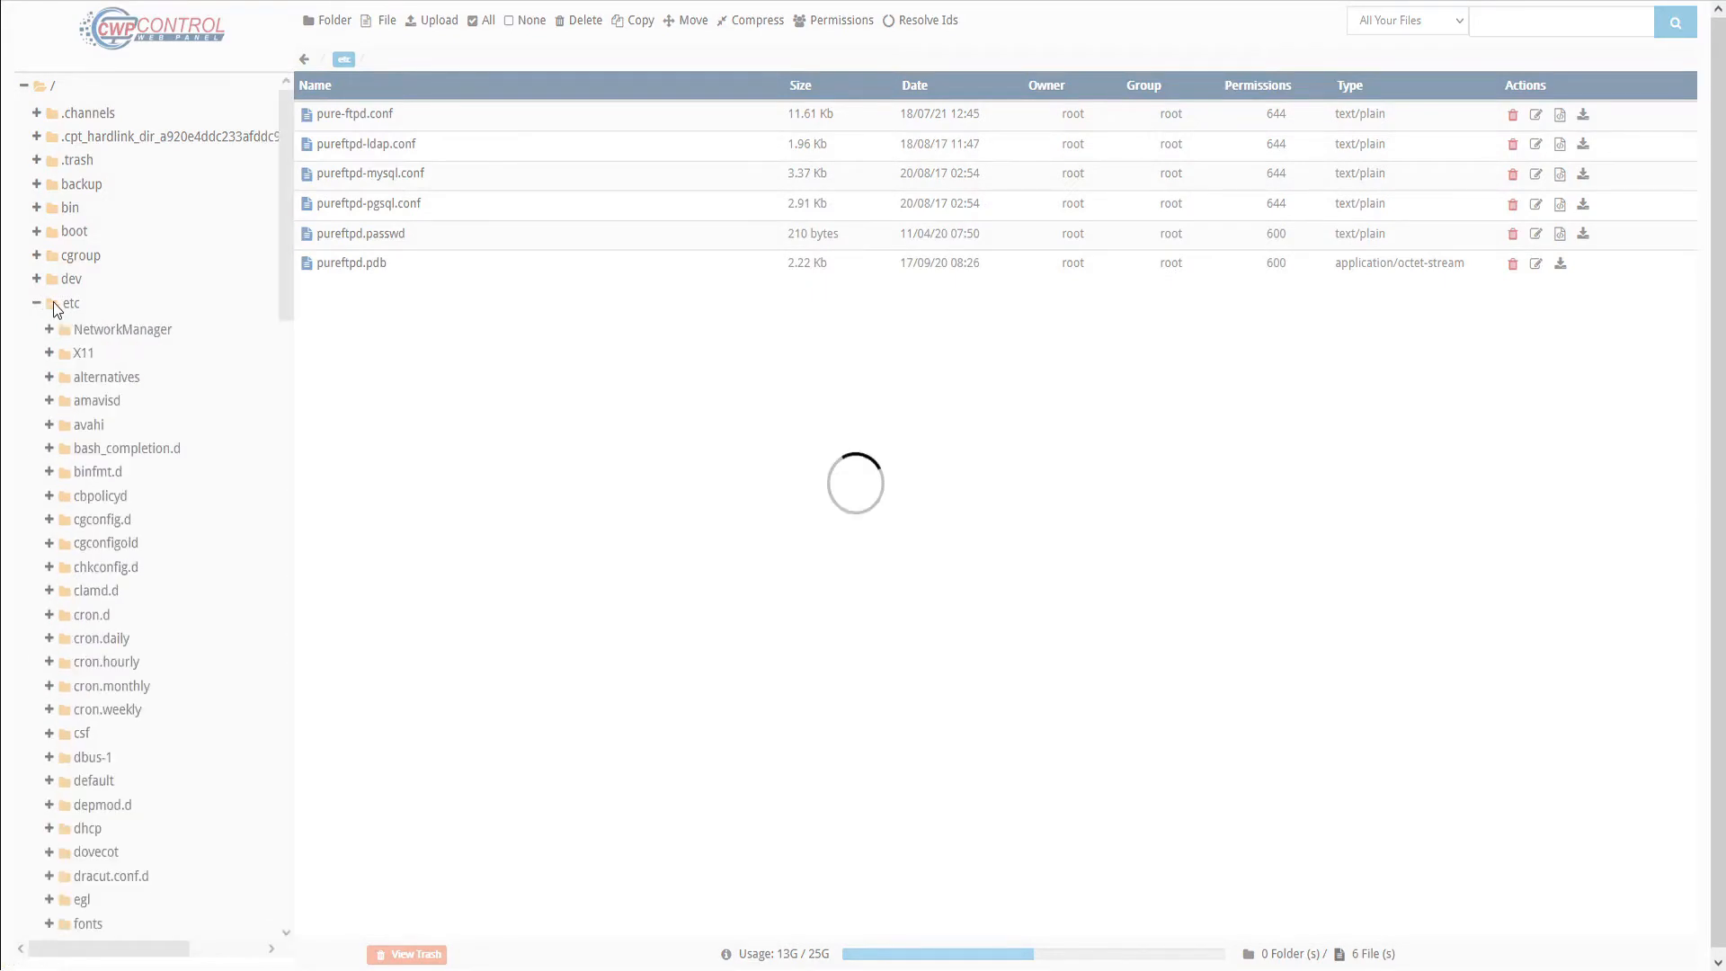
click(73, 303)
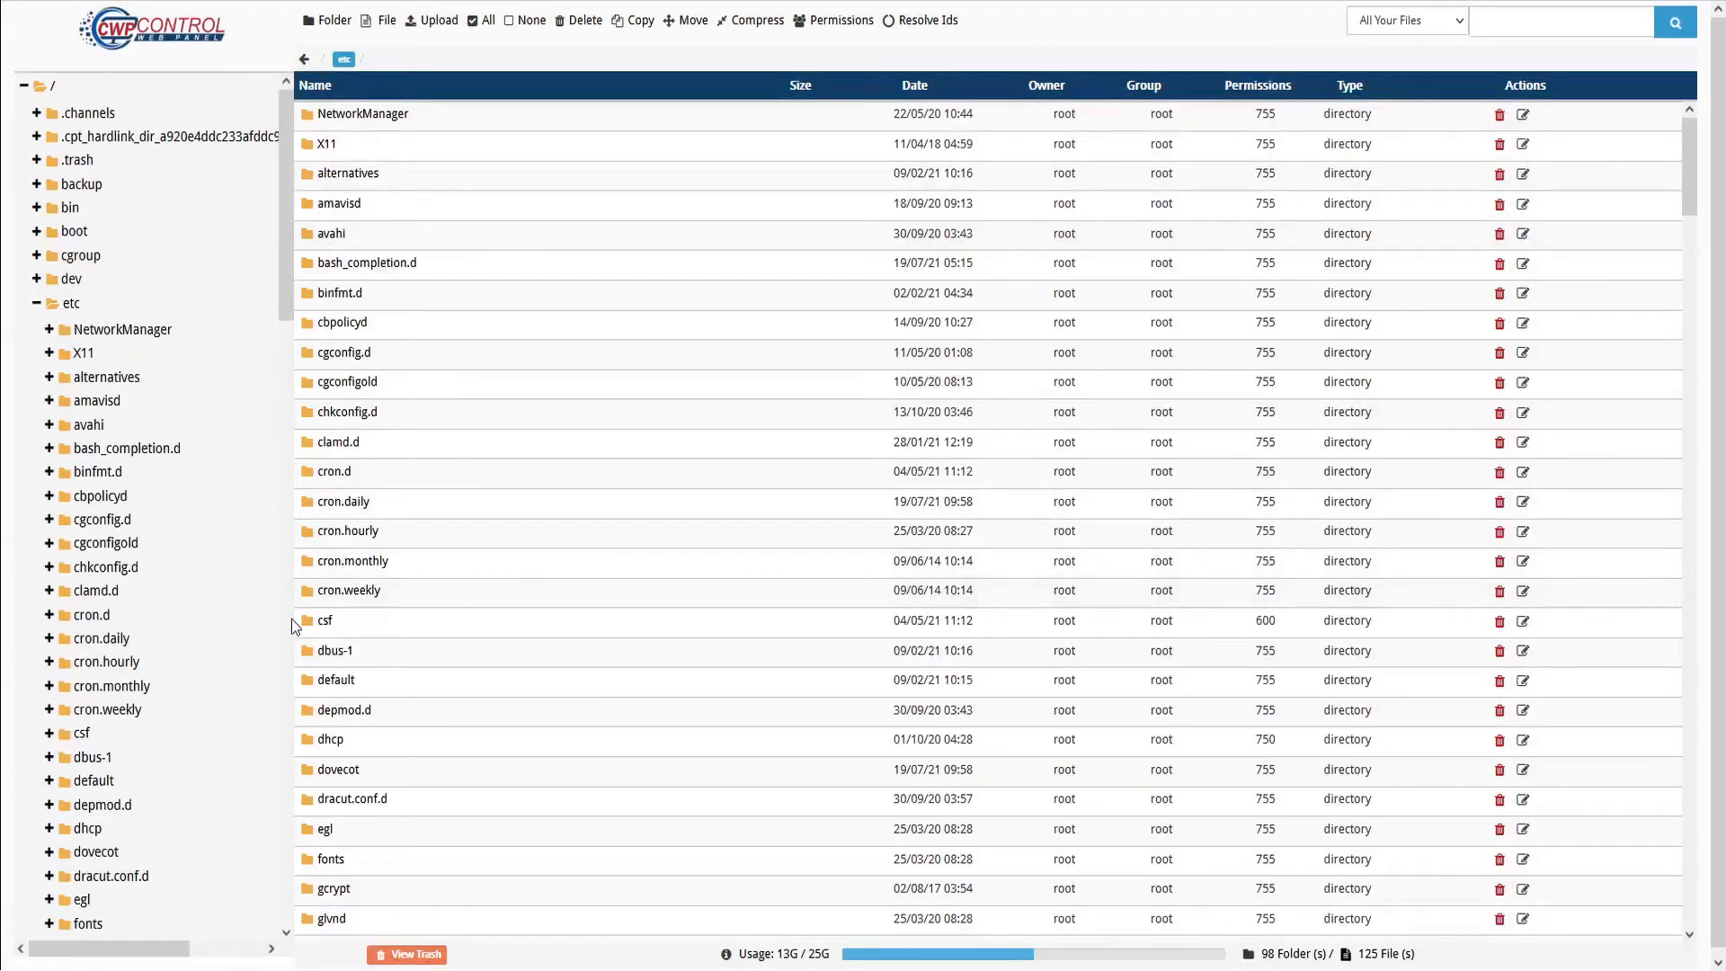
double_click(326, 620)
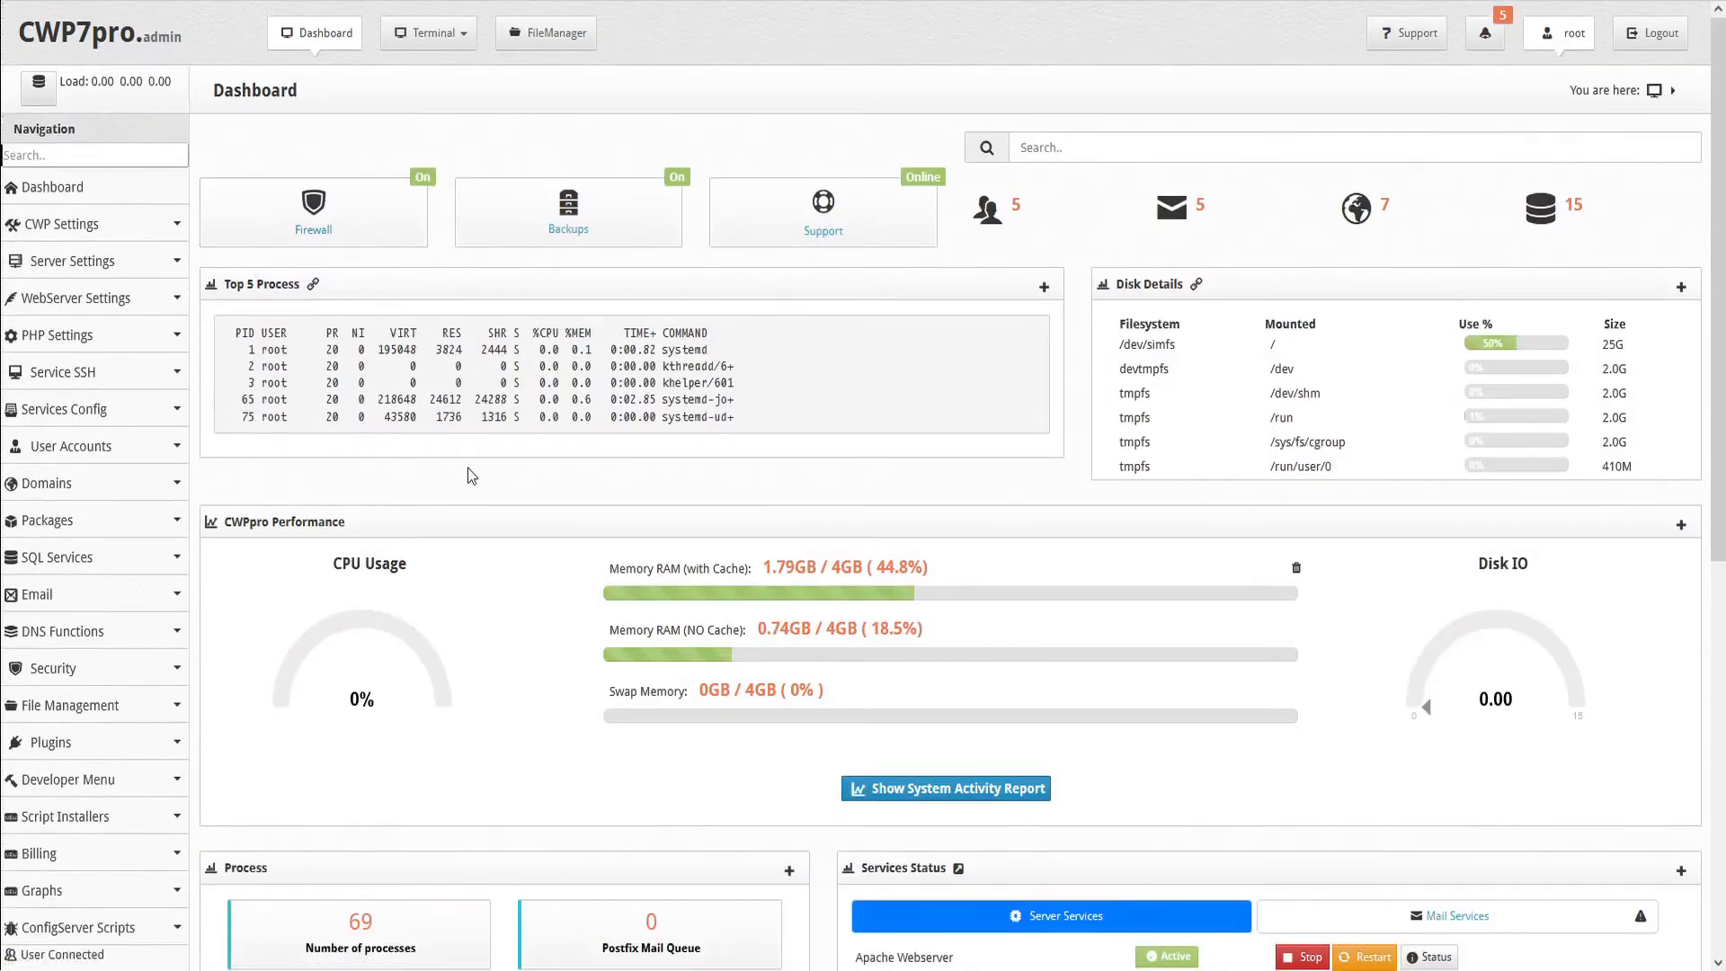
mouse_move(428, 460)
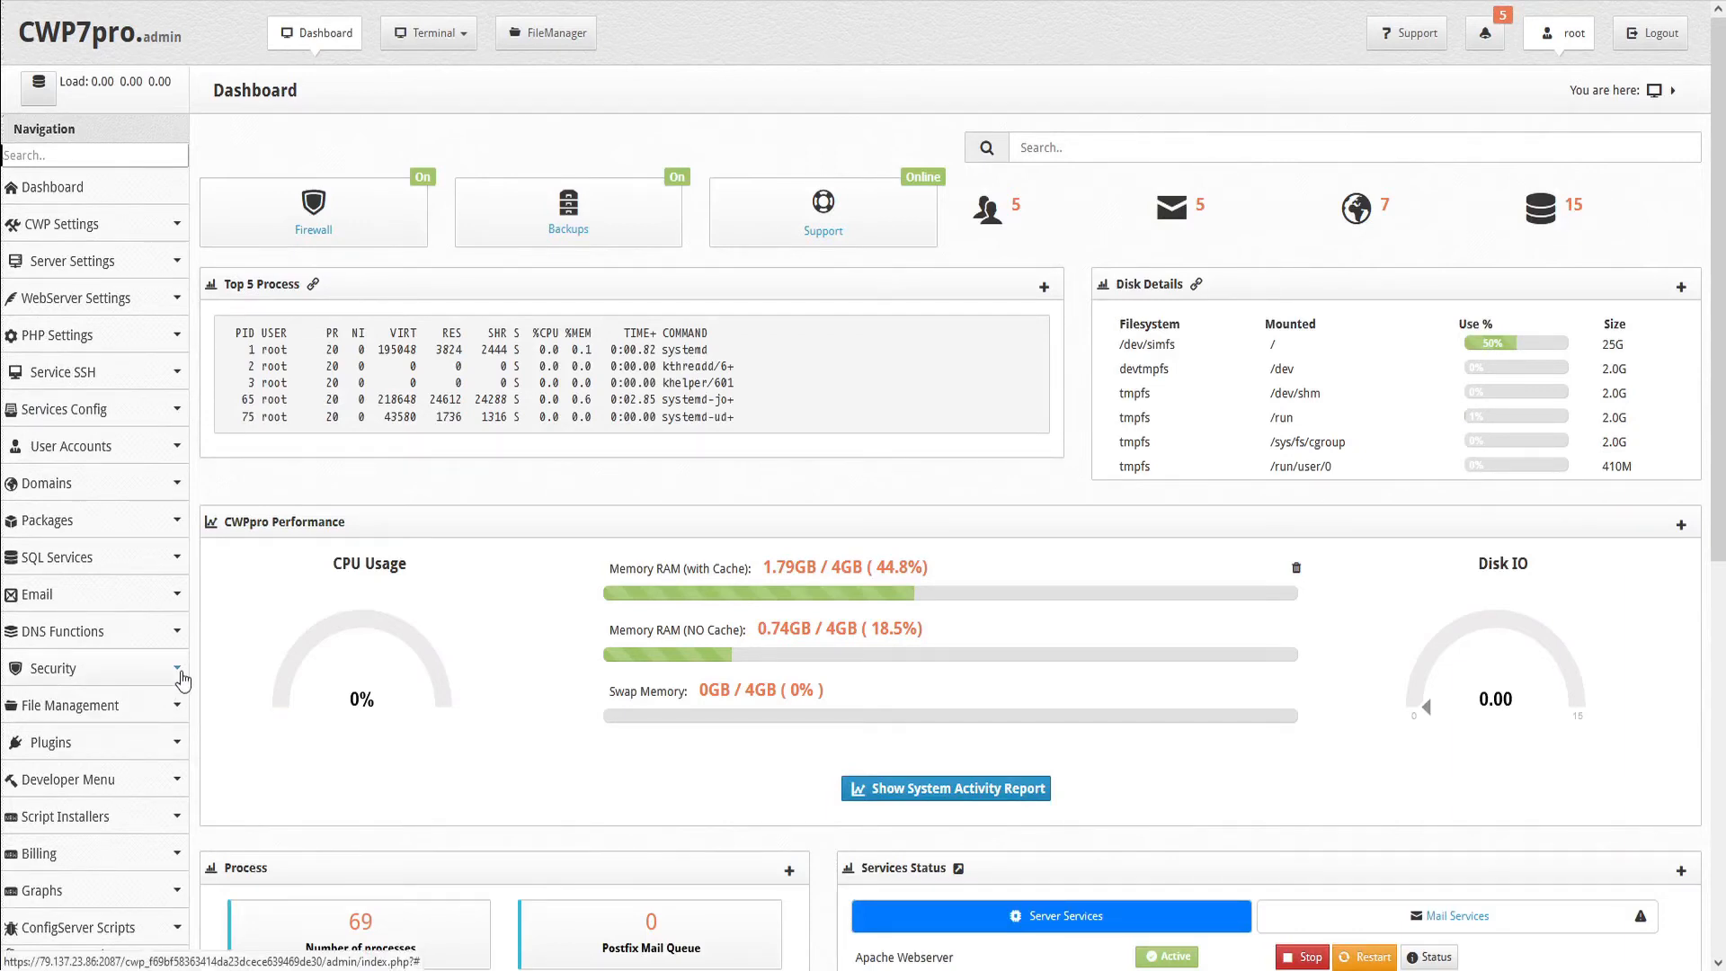
- Expand Security, filter the navigation by 'firewall manager' and open the Firewall Manager entry
click(51, 668)
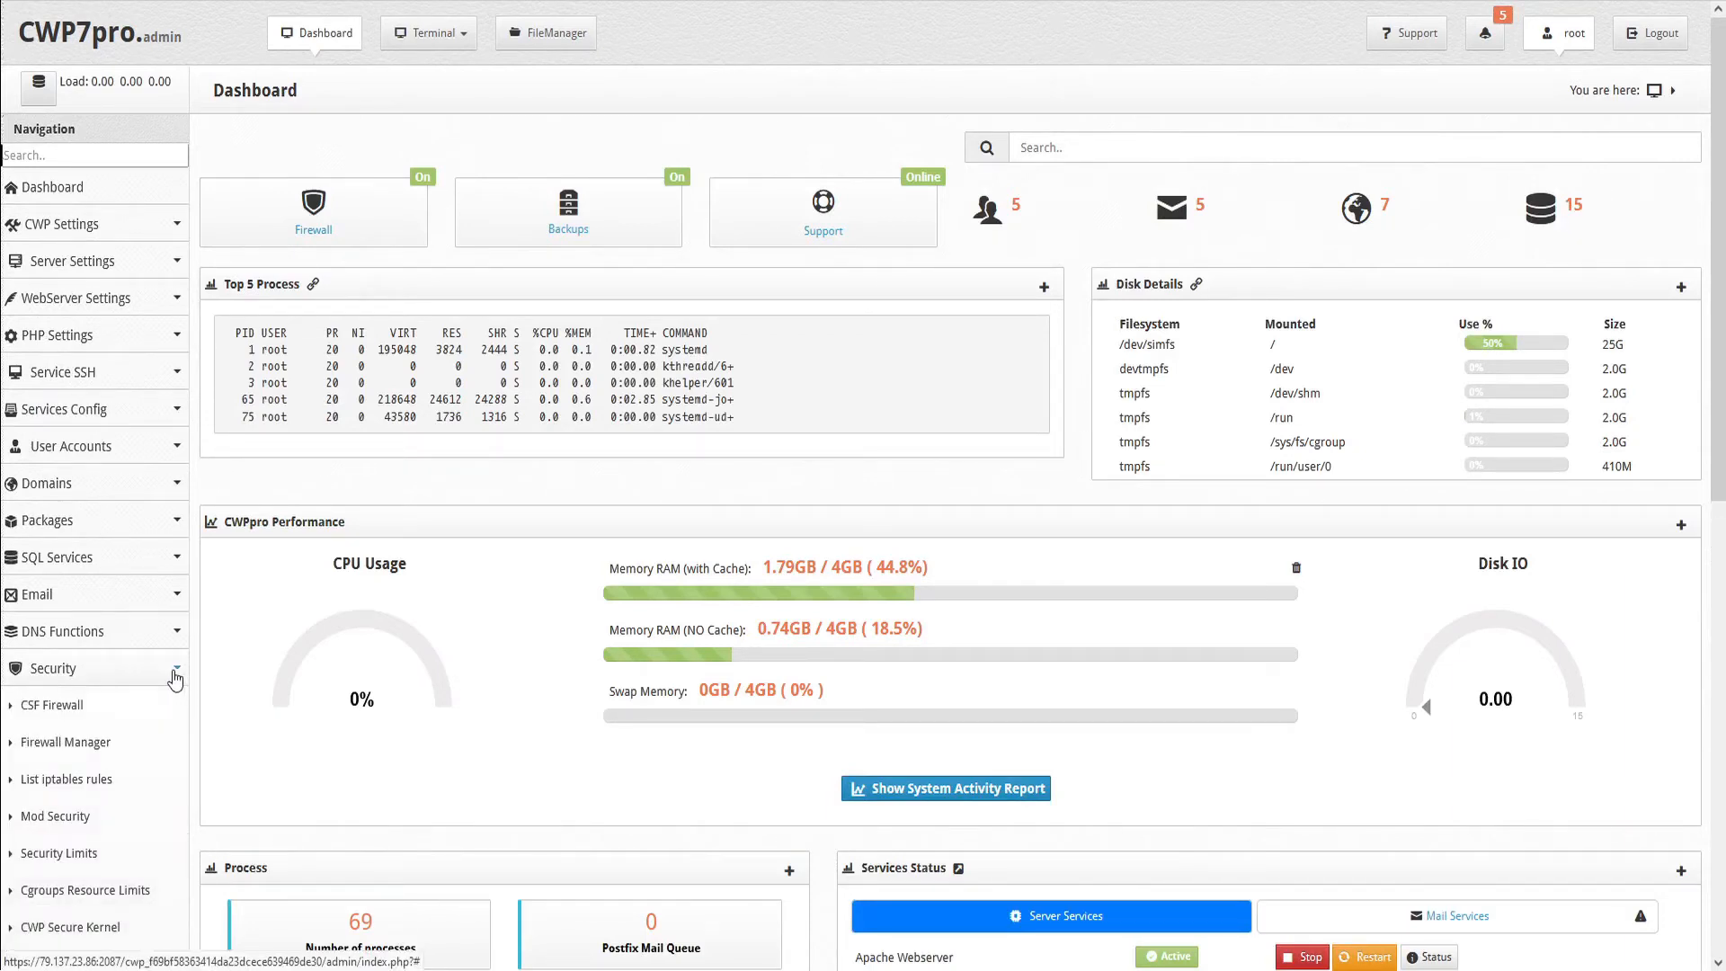
click(65, 741)
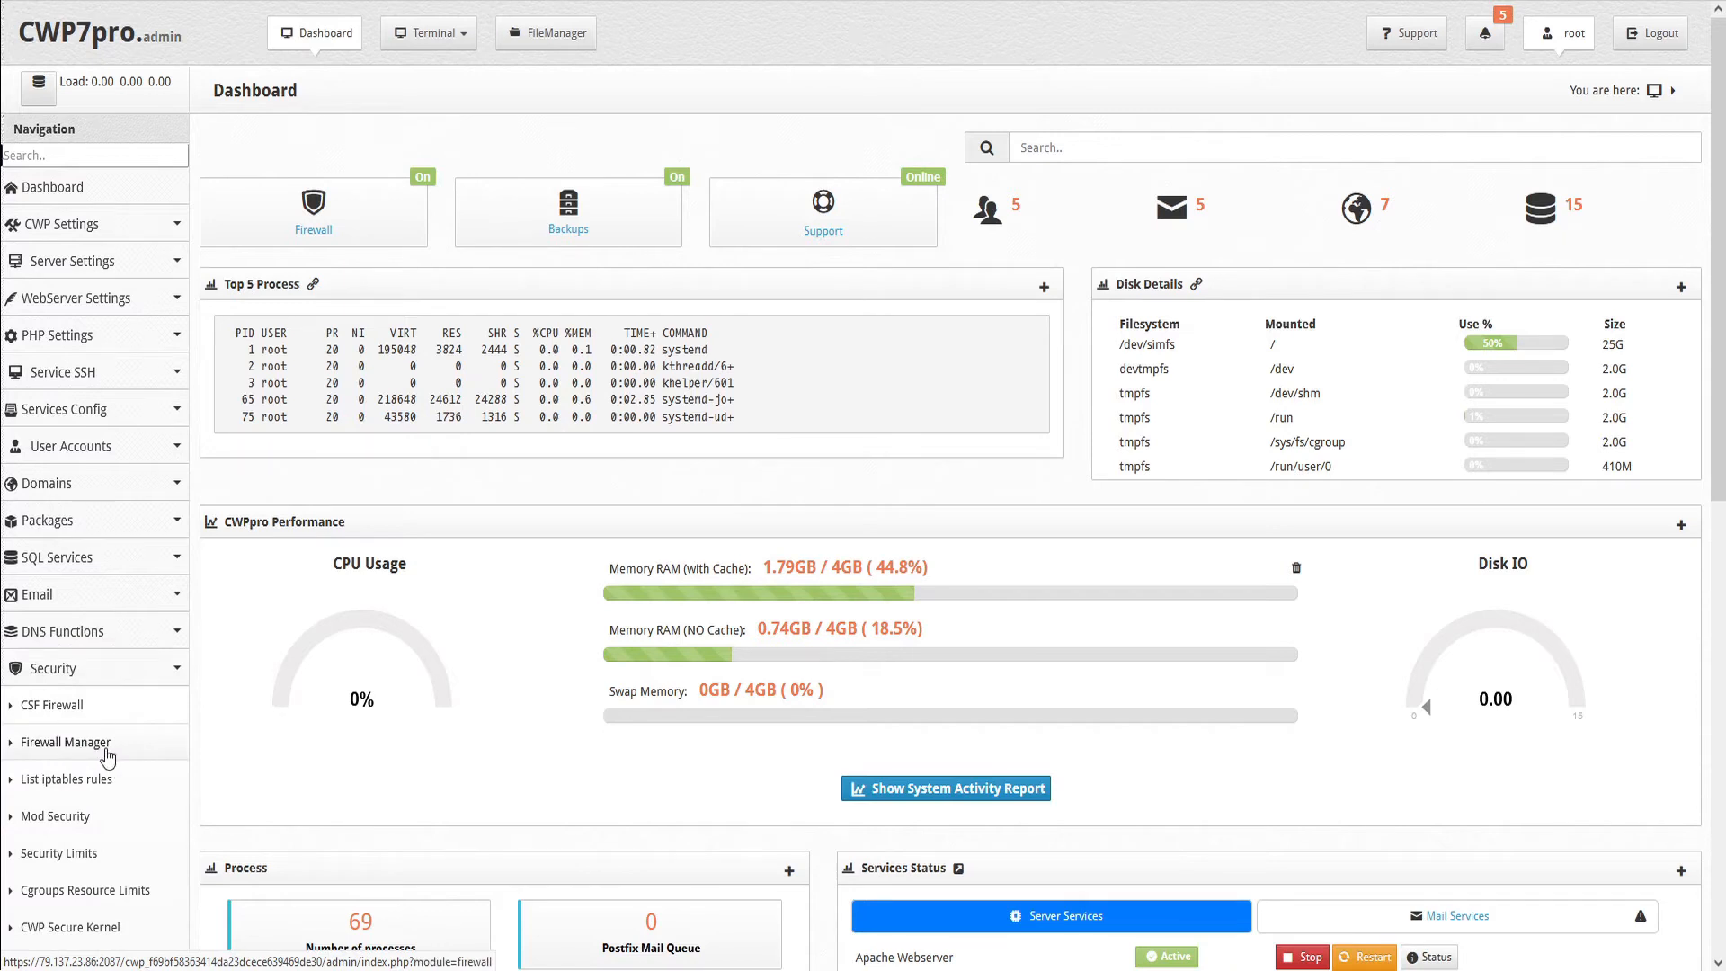
click(94, 153)
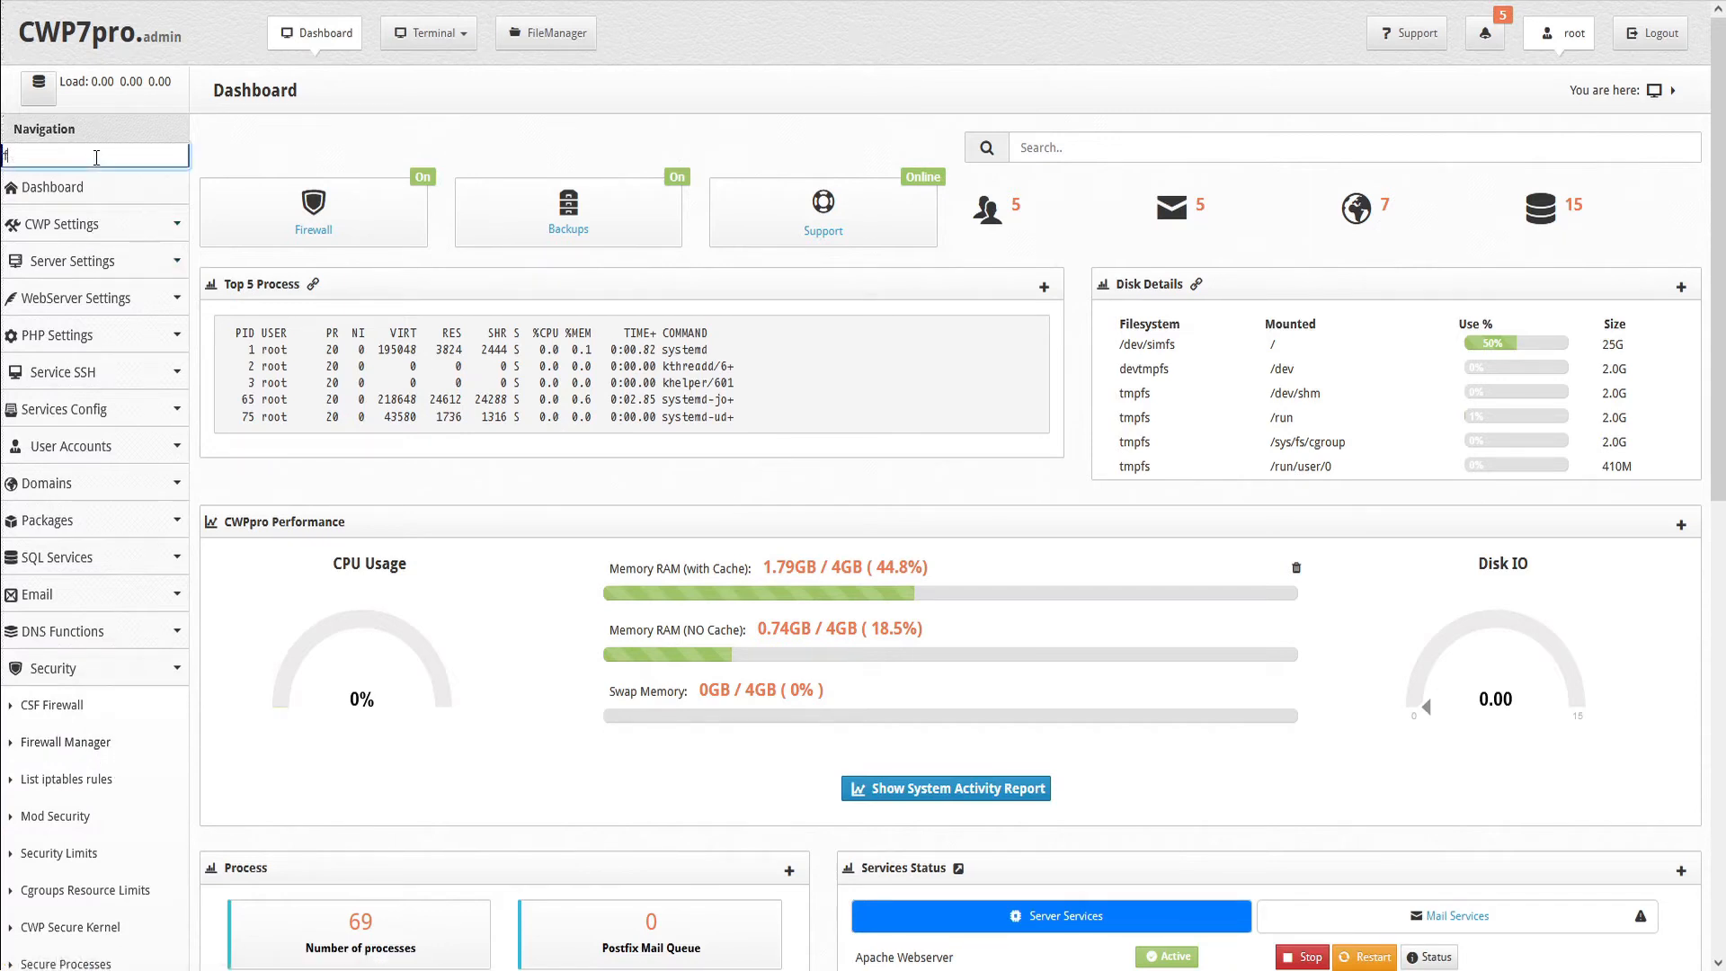
text(firew)
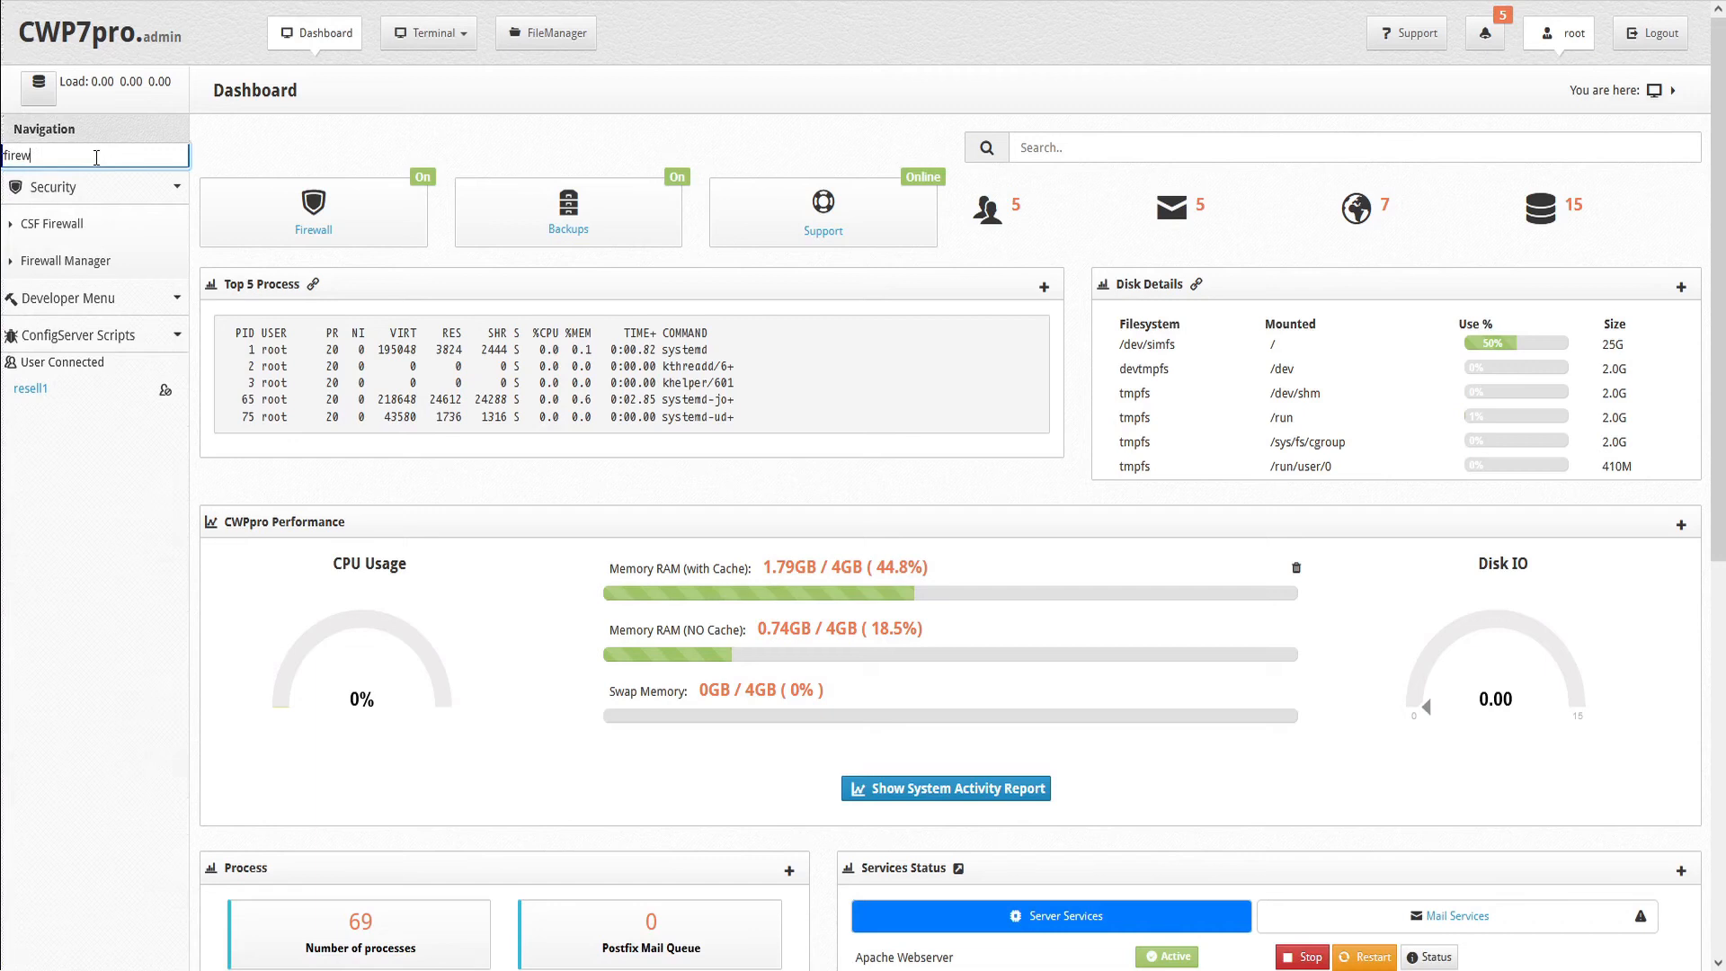
text(firewall manager)
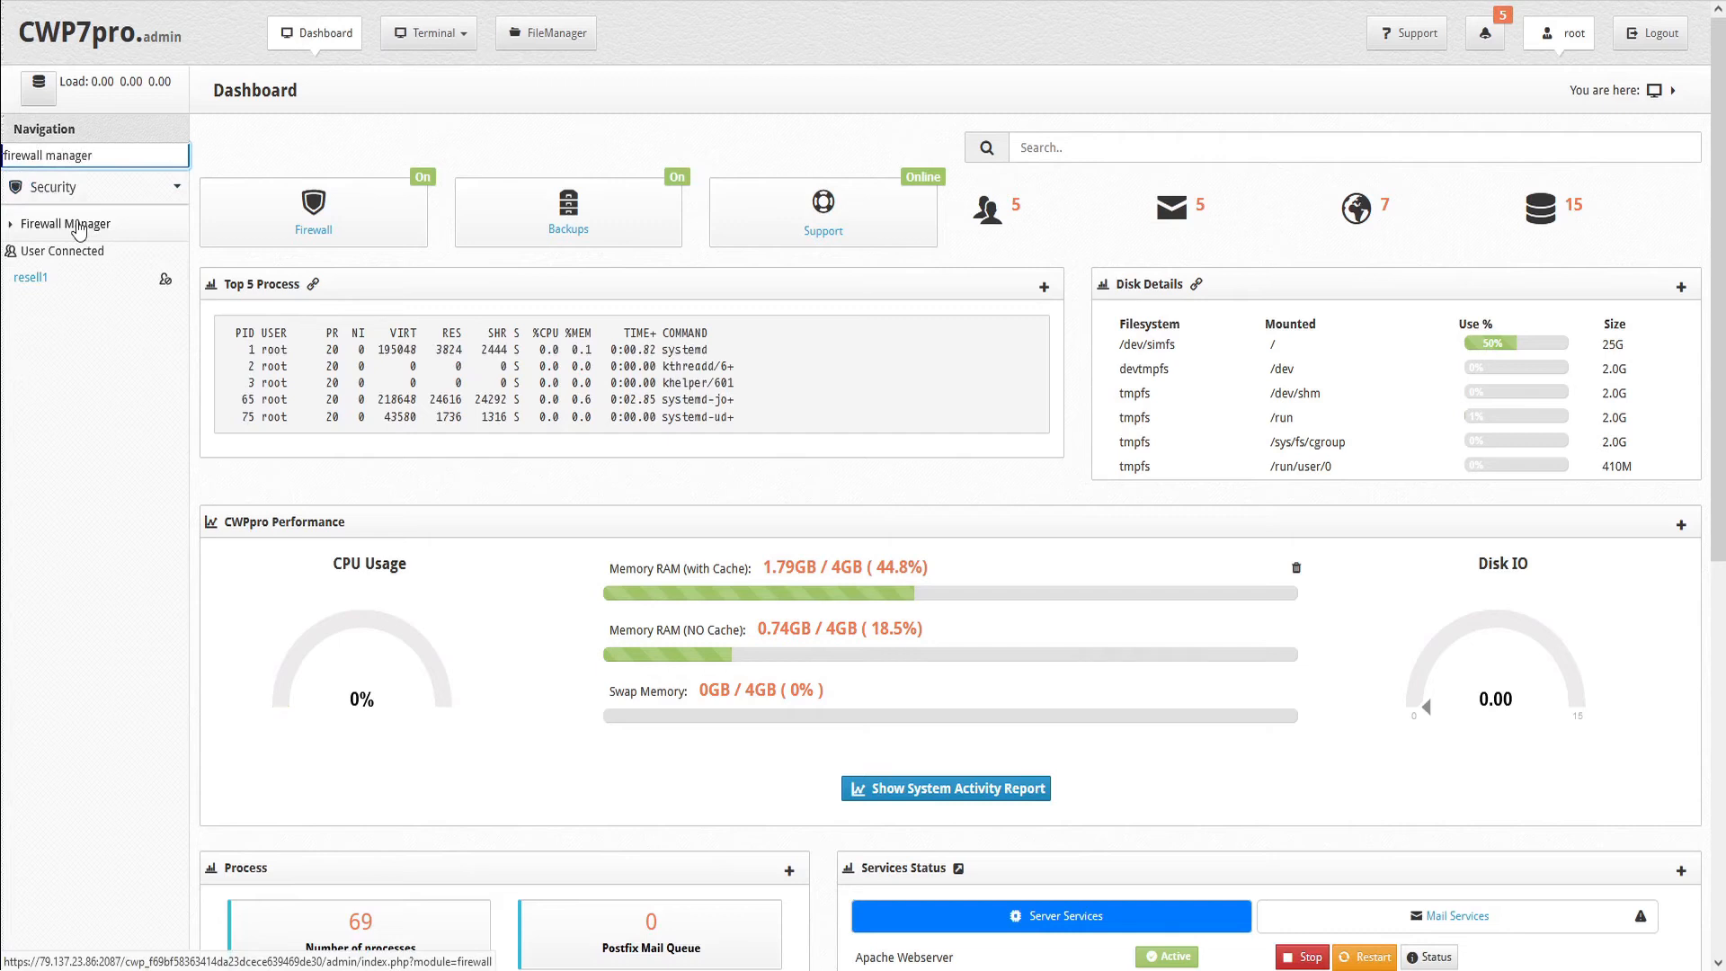
mouse_move(363, 217)
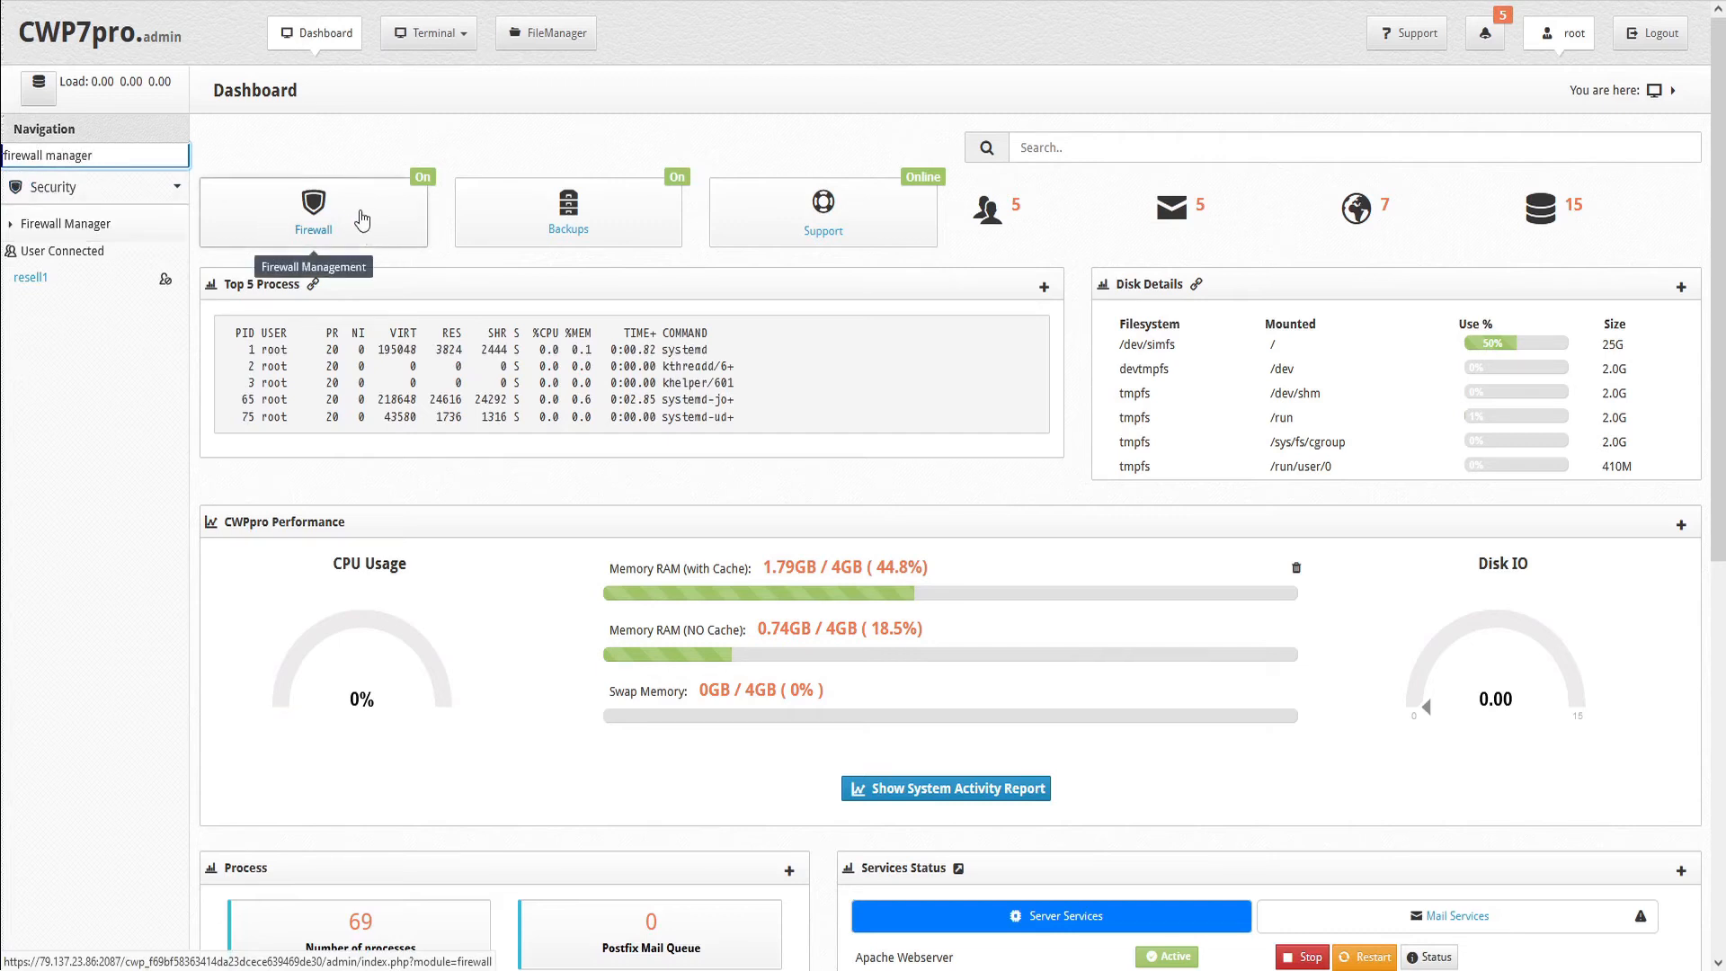
click(313, 212)
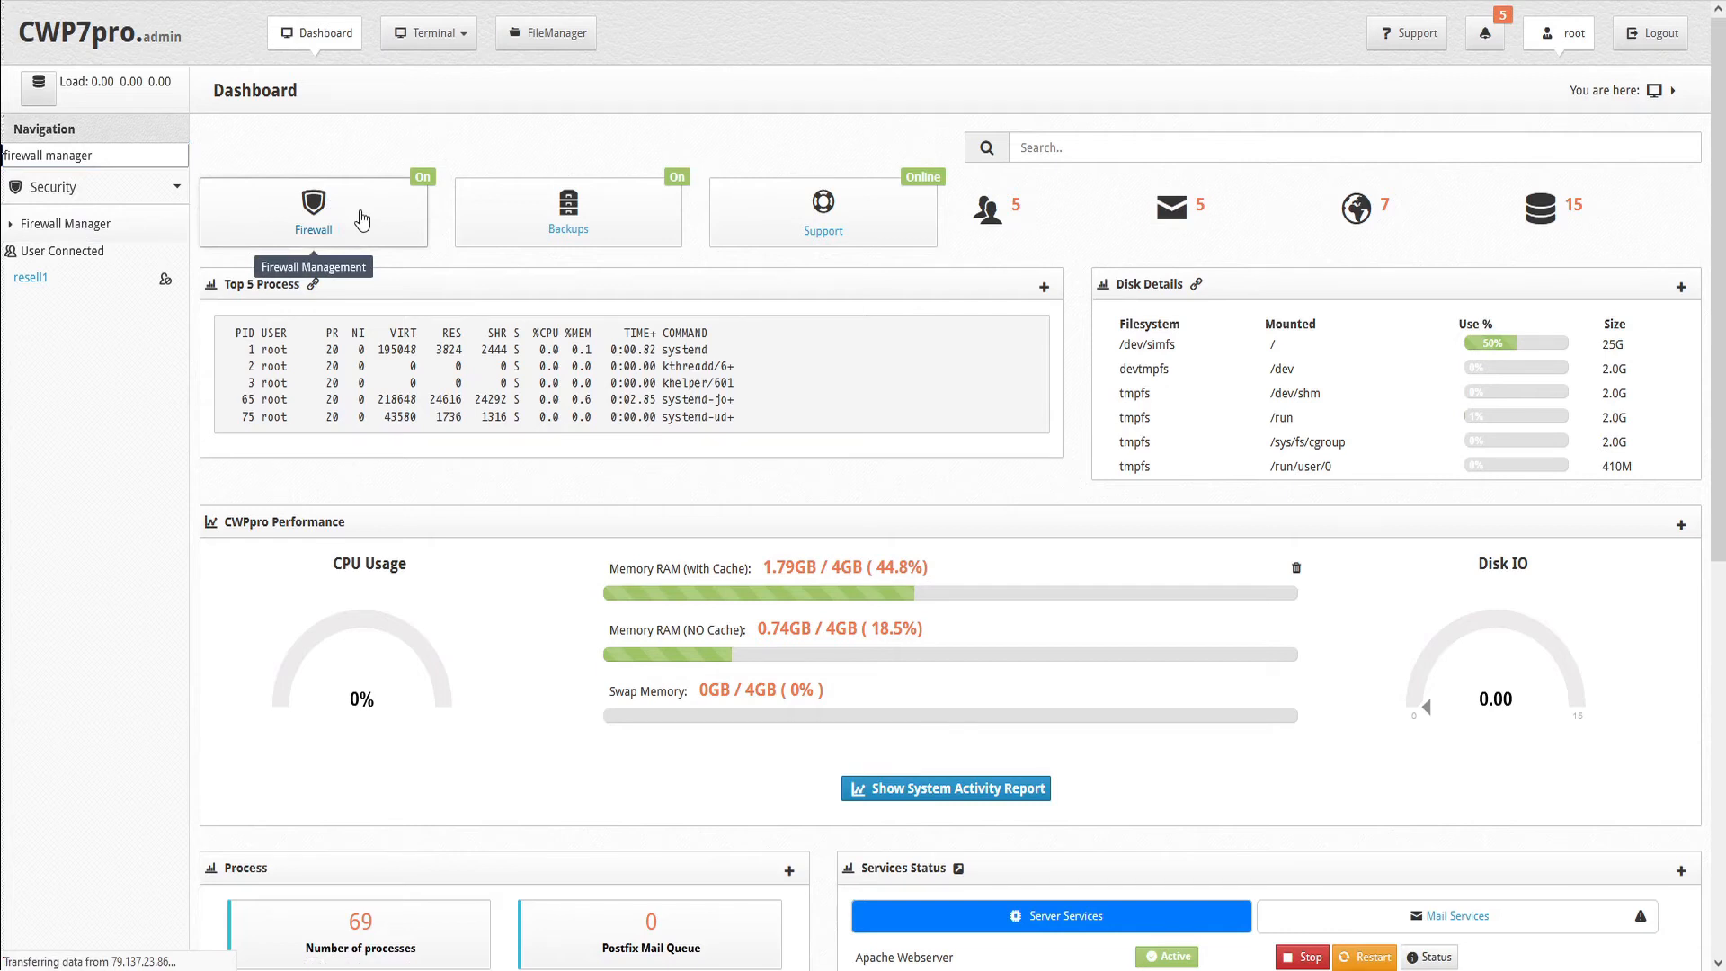
- Open Firewall manager from the dashboard's Firewall tile
click(313, 209)
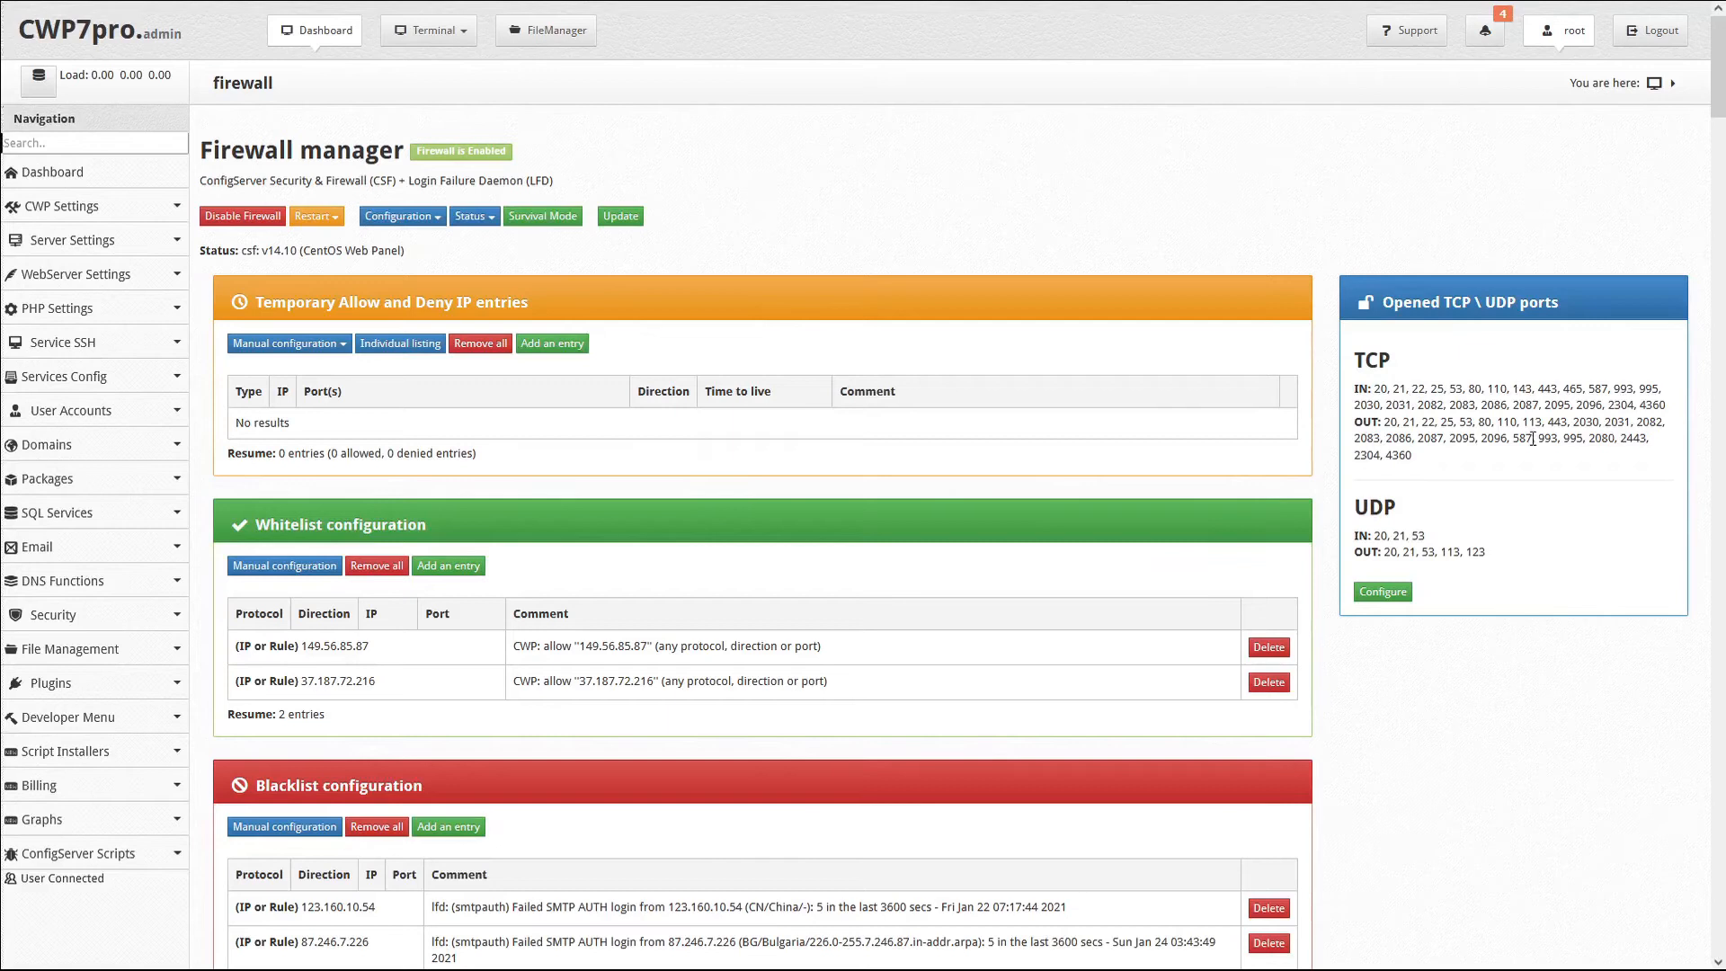
mouse_move(1403, 520)
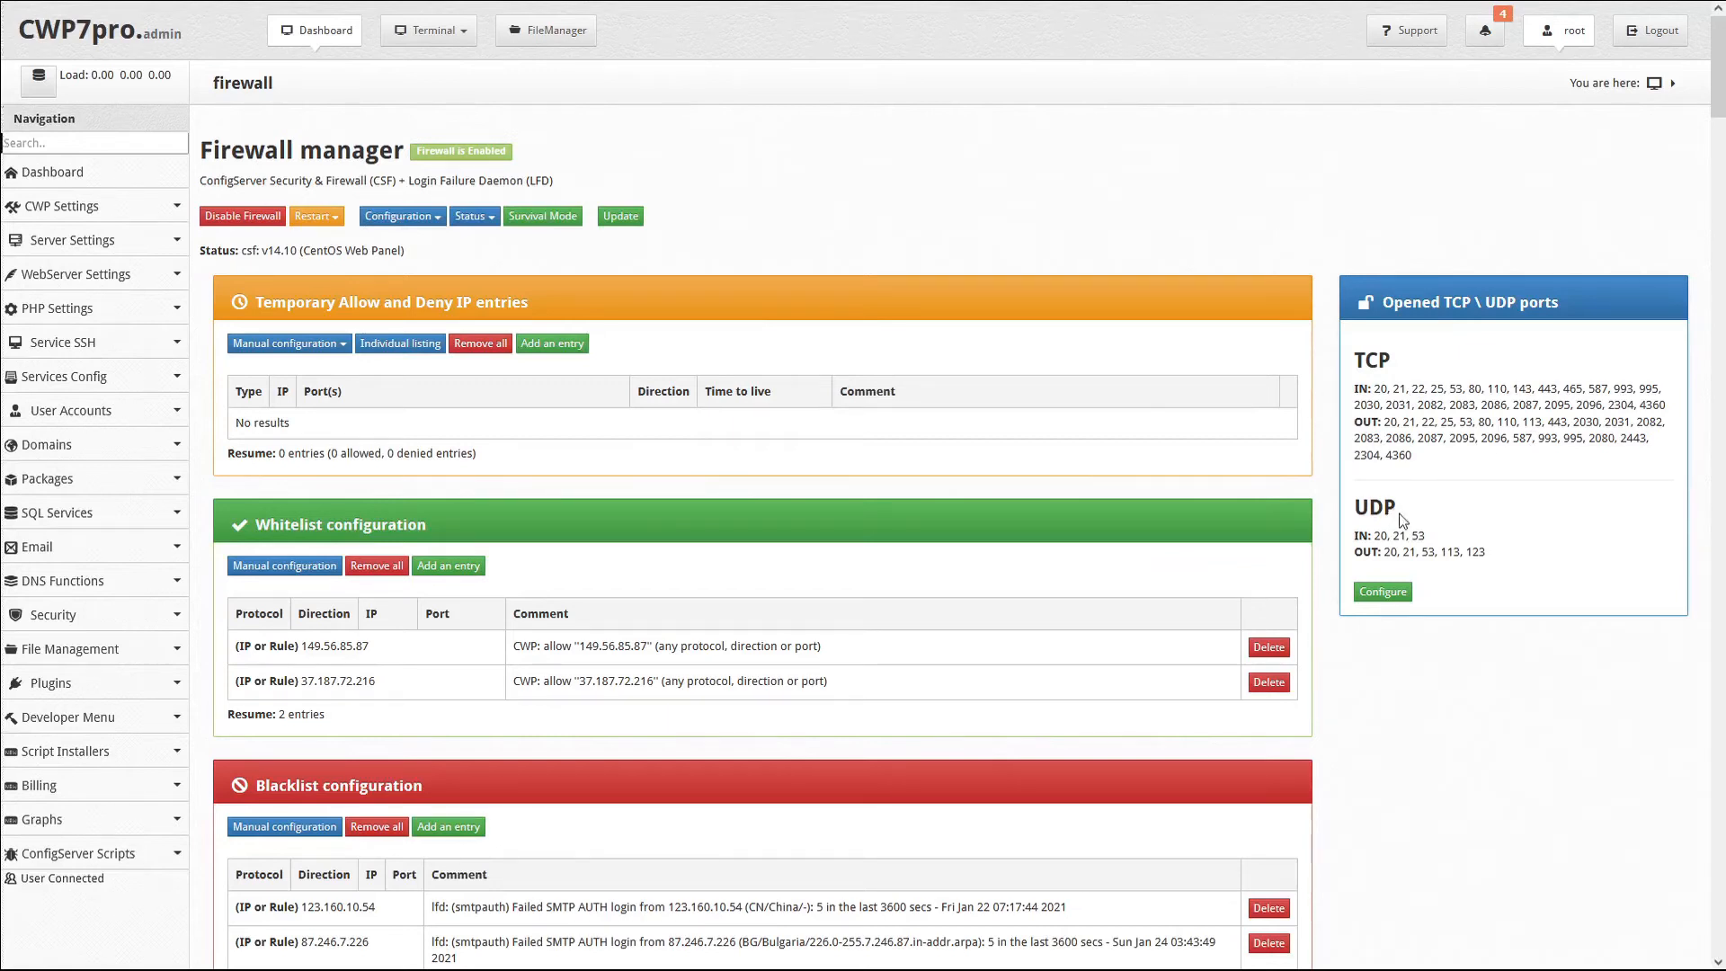
mouse_move(1383, 593)
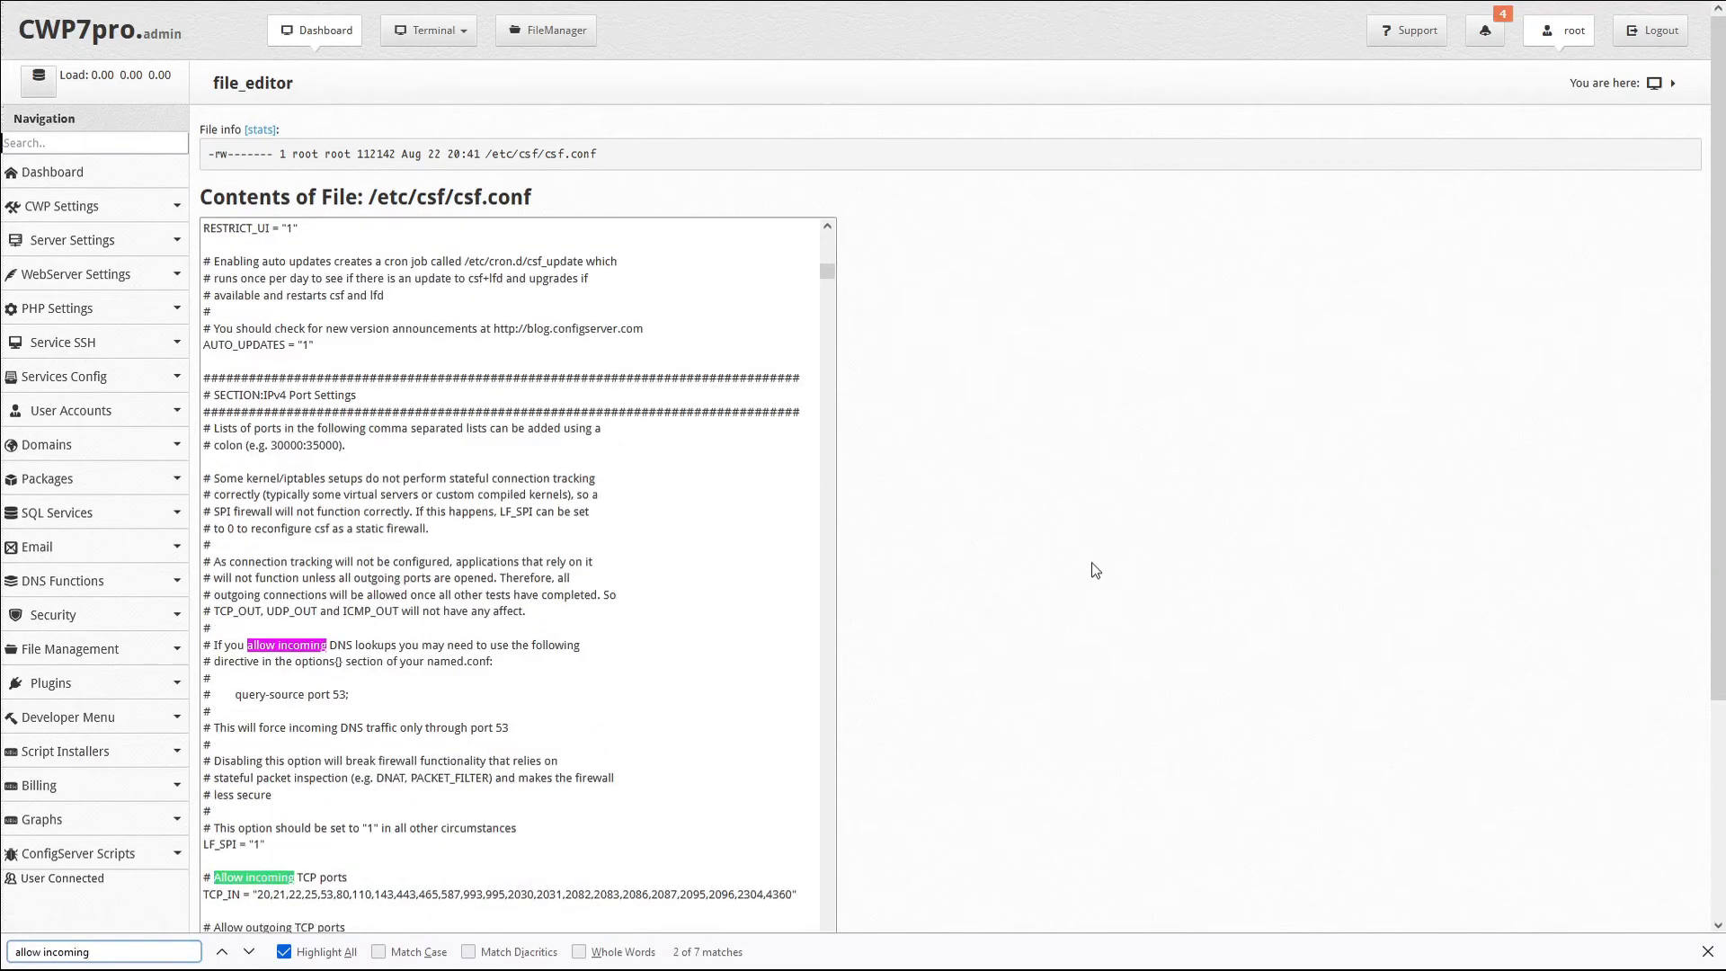
mouse_move(353, 901)
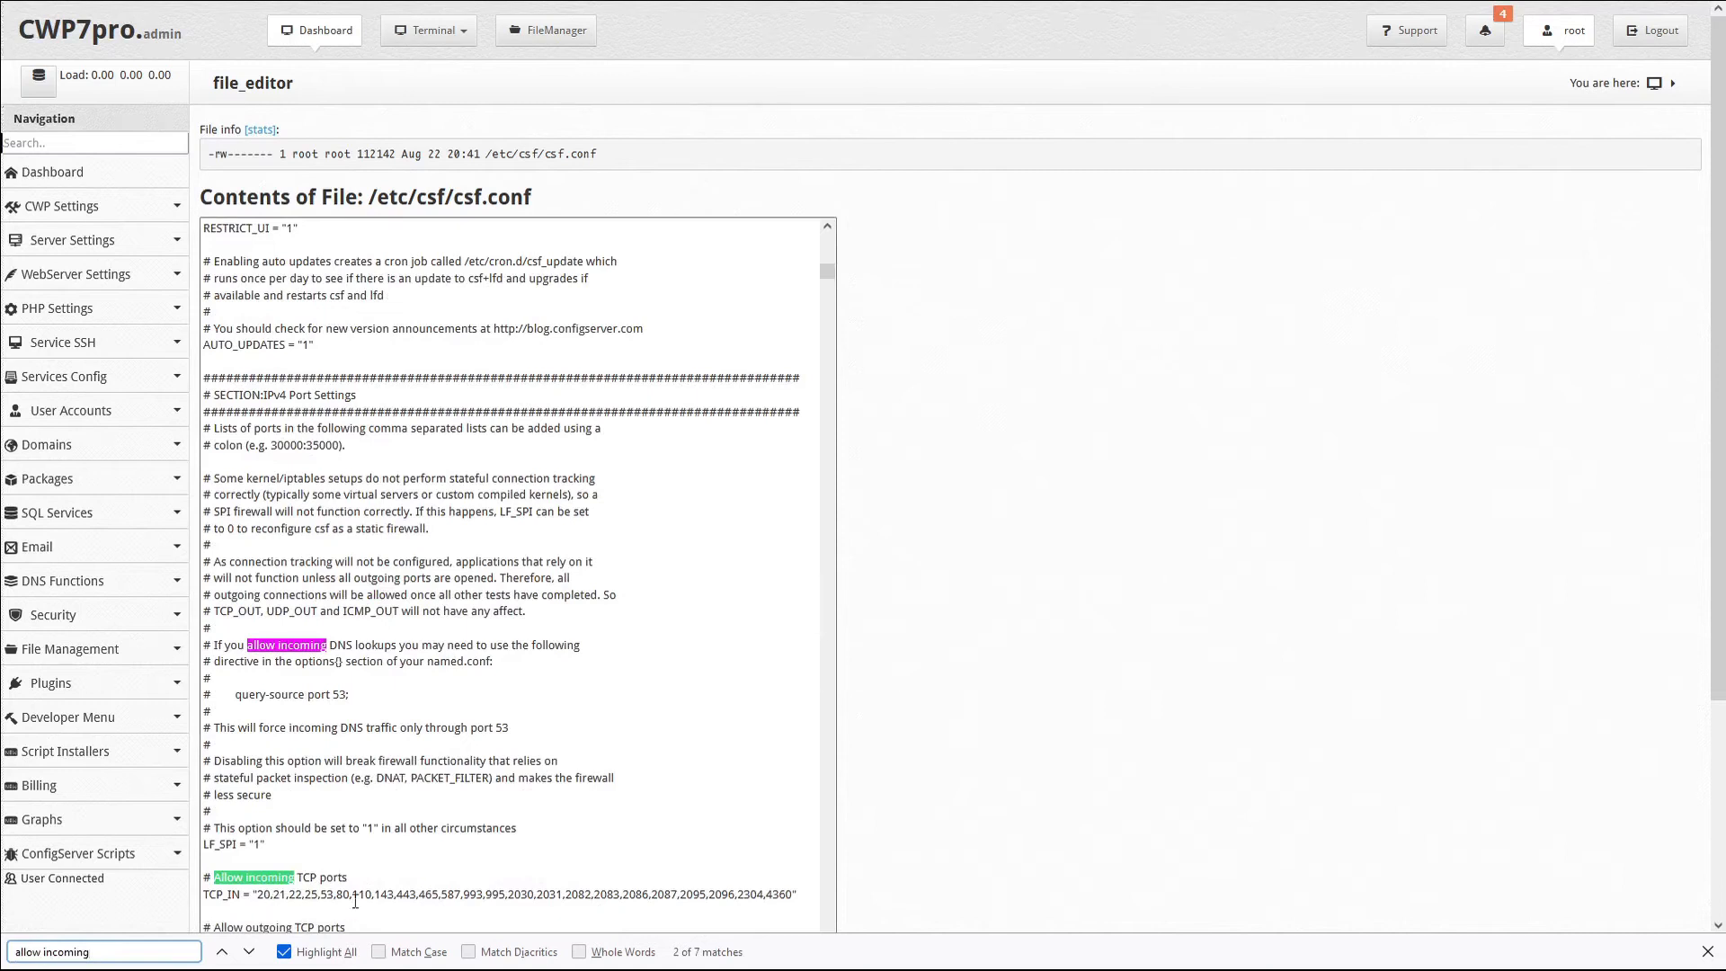
- Scroll csf.conf down to the TCP_IN, TCP_OUT, UDP_IN and UDP_OUT port lines
scroll(down, 3)
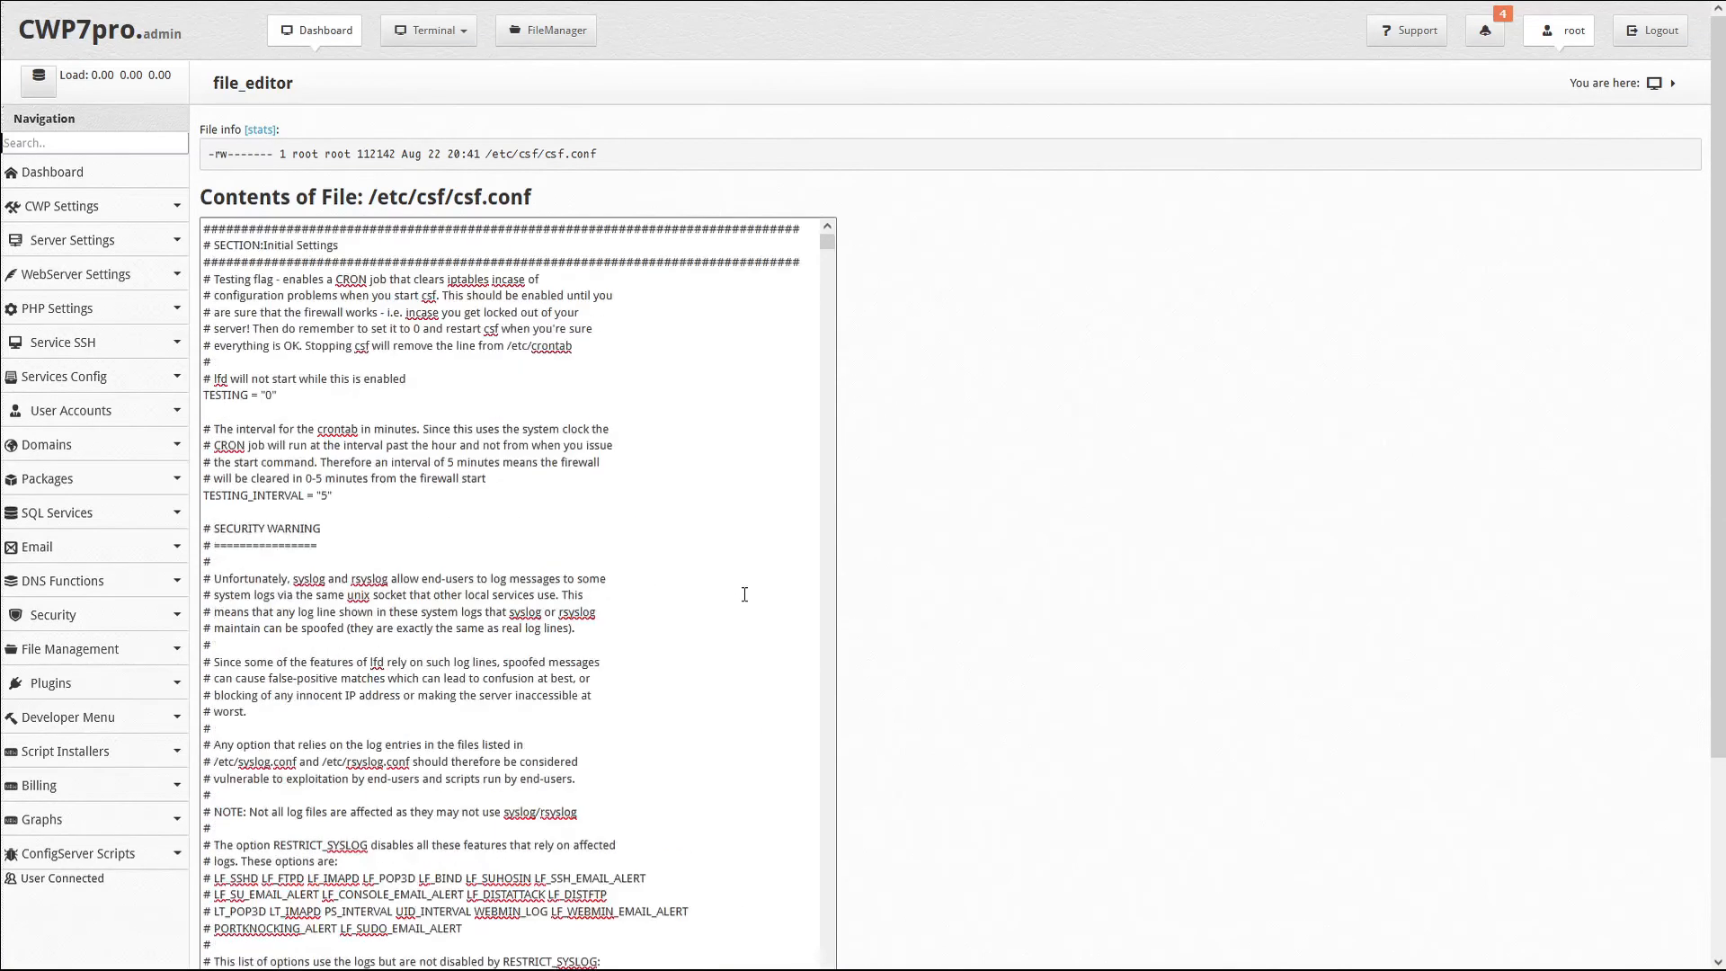
mouse_move(683, 327)
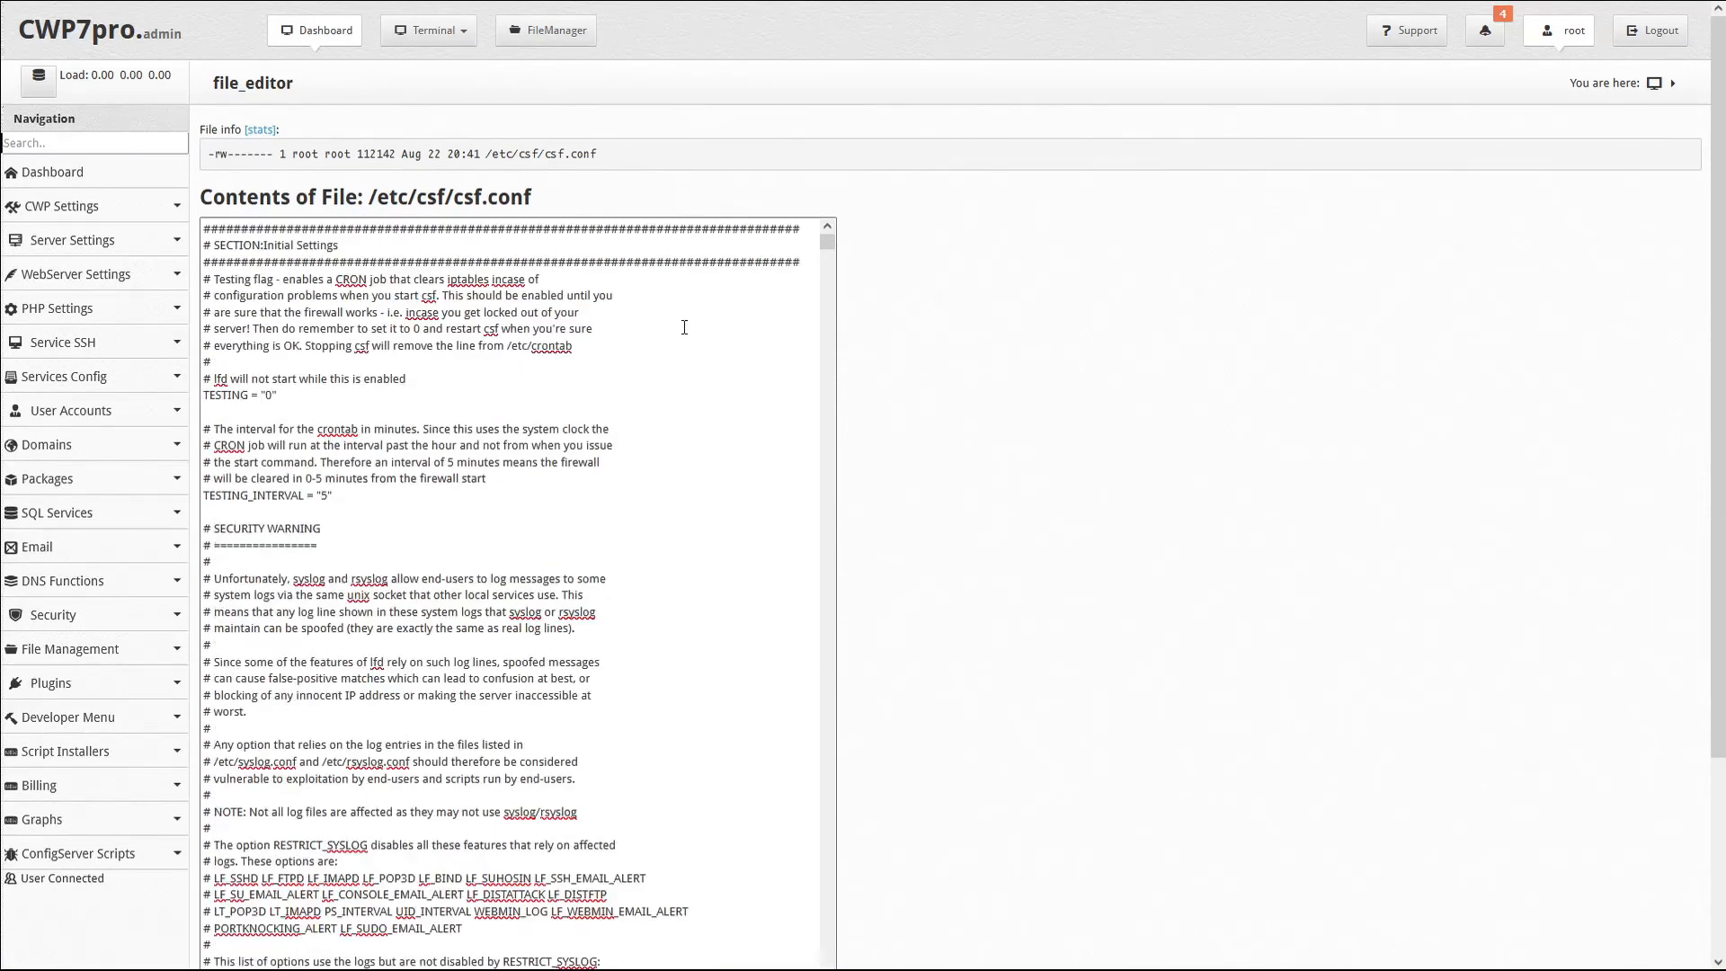
scroll(down, 3)
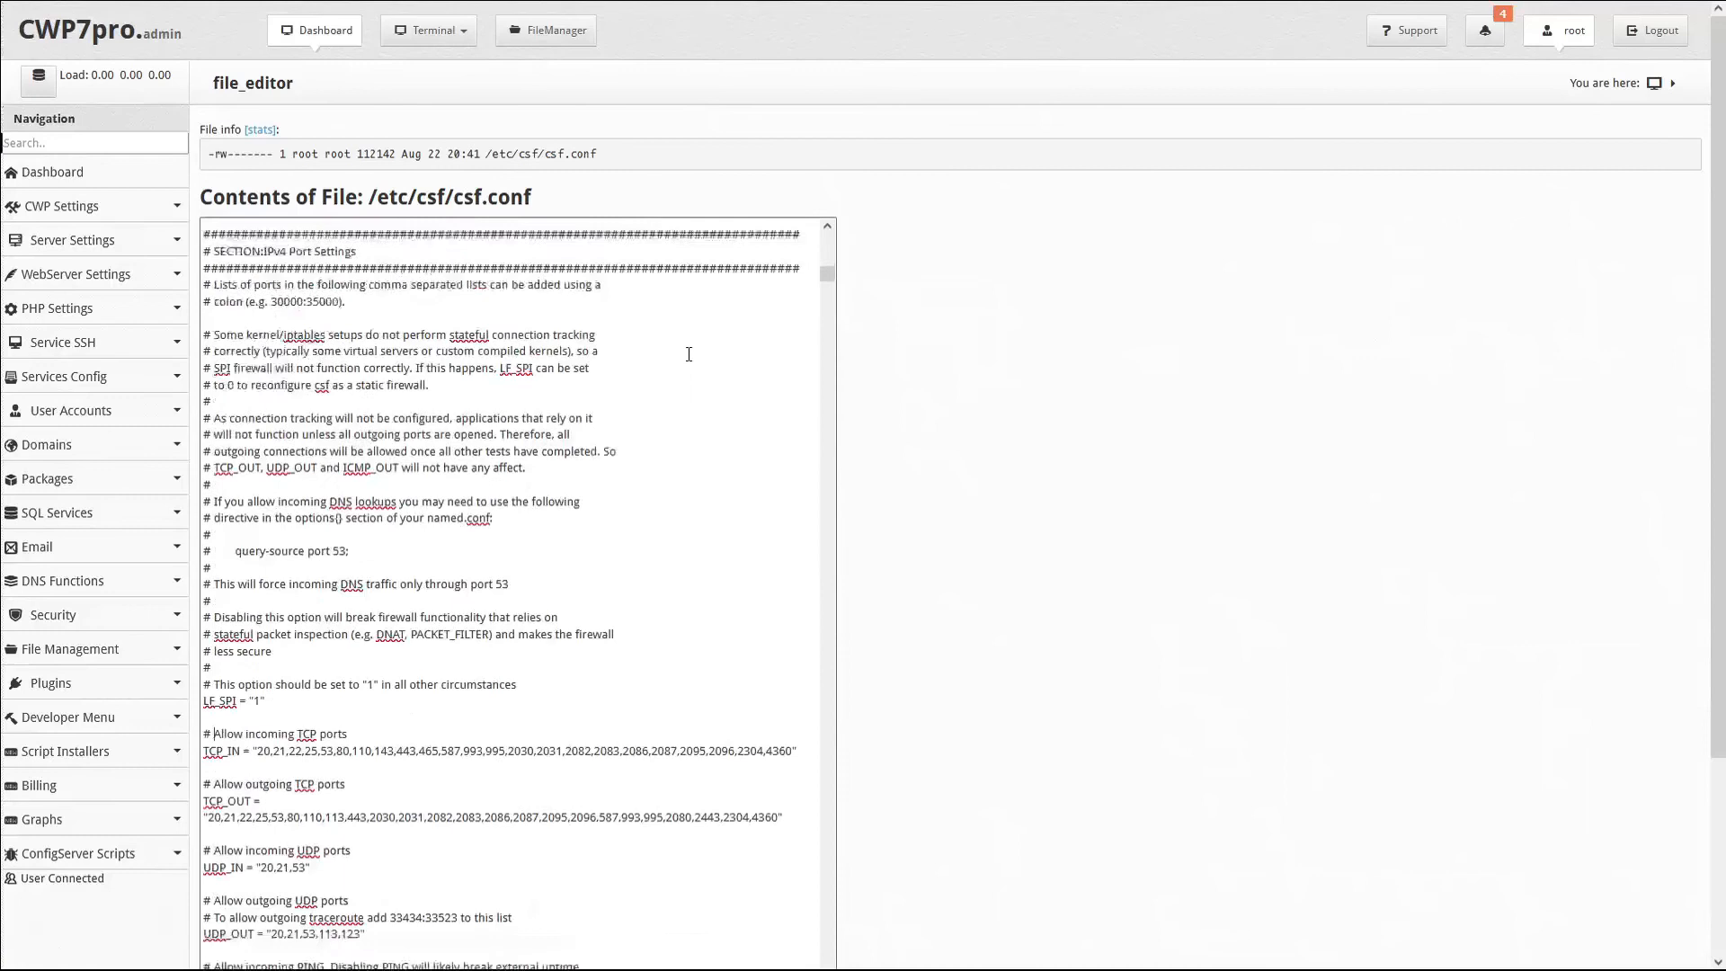
scroll(down, 3)
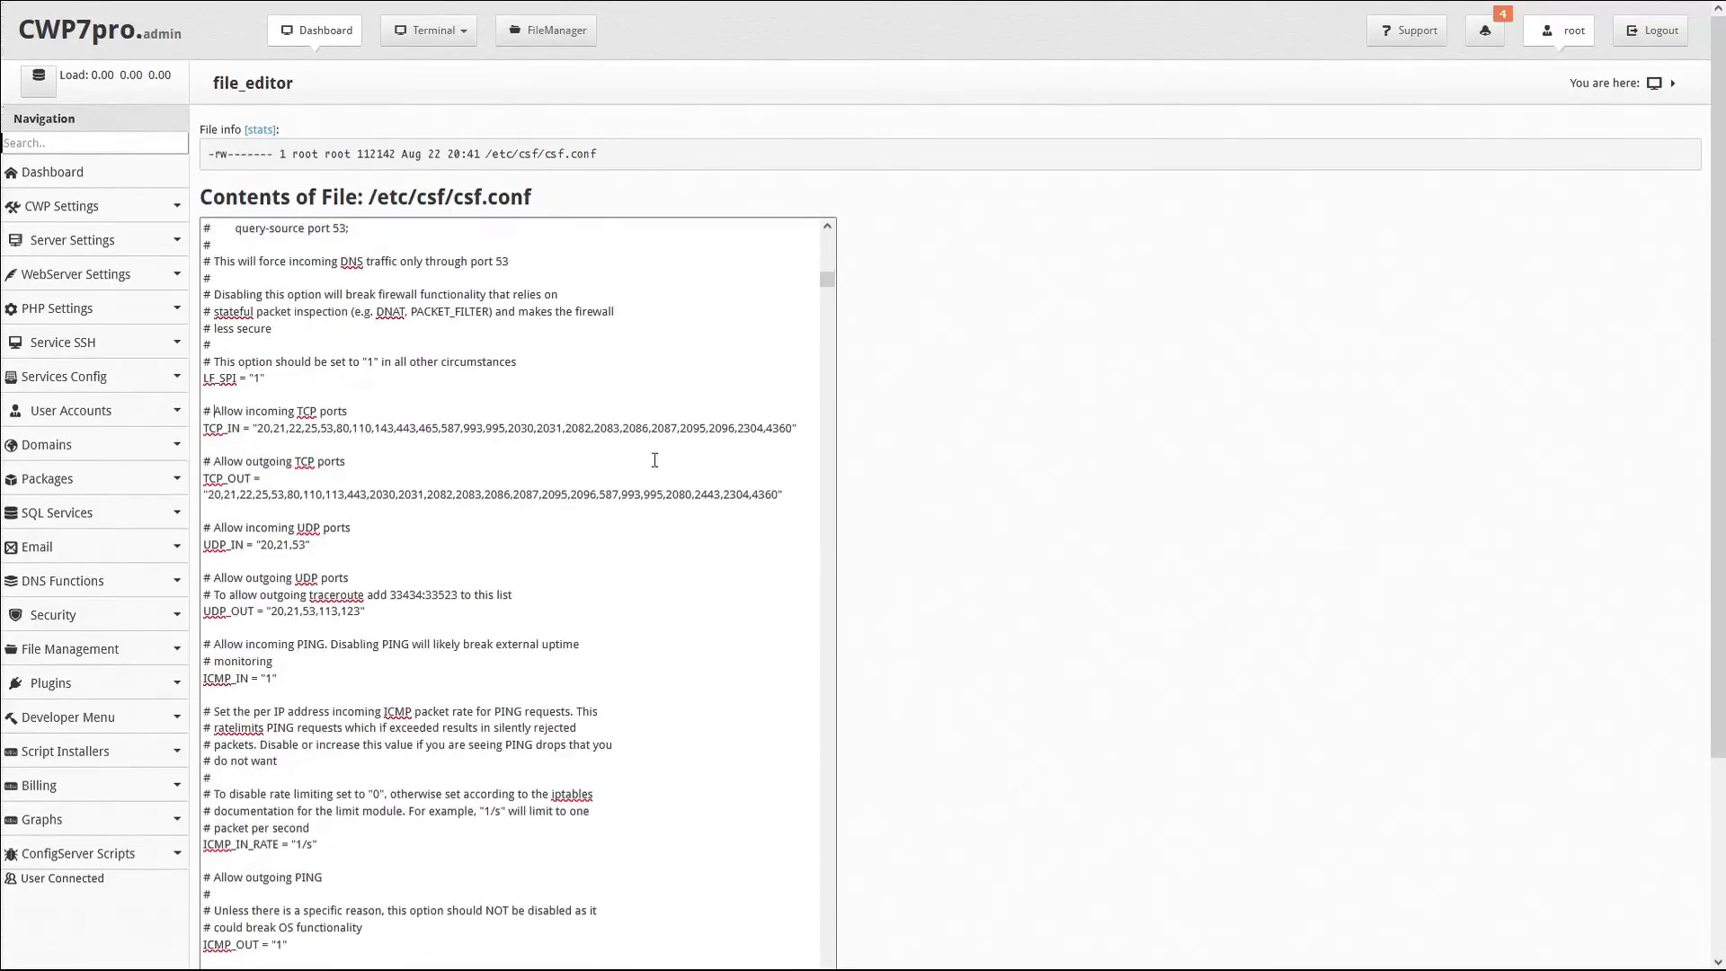
mouse_move(776, 451)
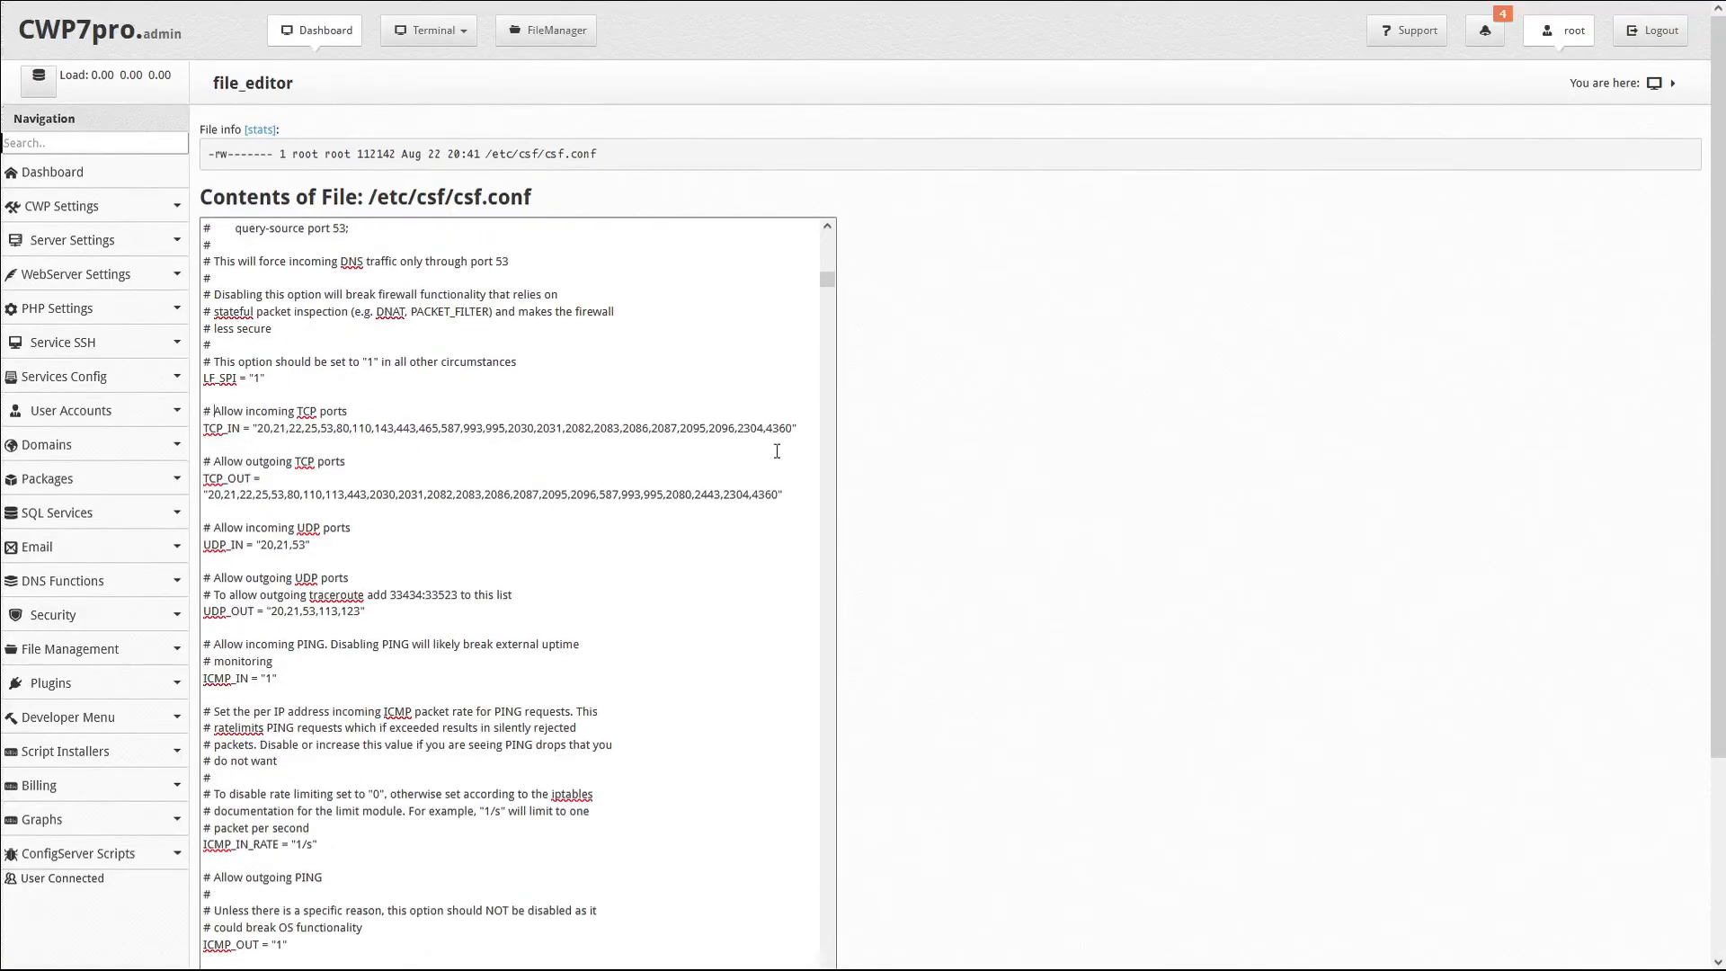
- Append ',30000:50000' to the end of the TCP_IN port list
click(792, 427)
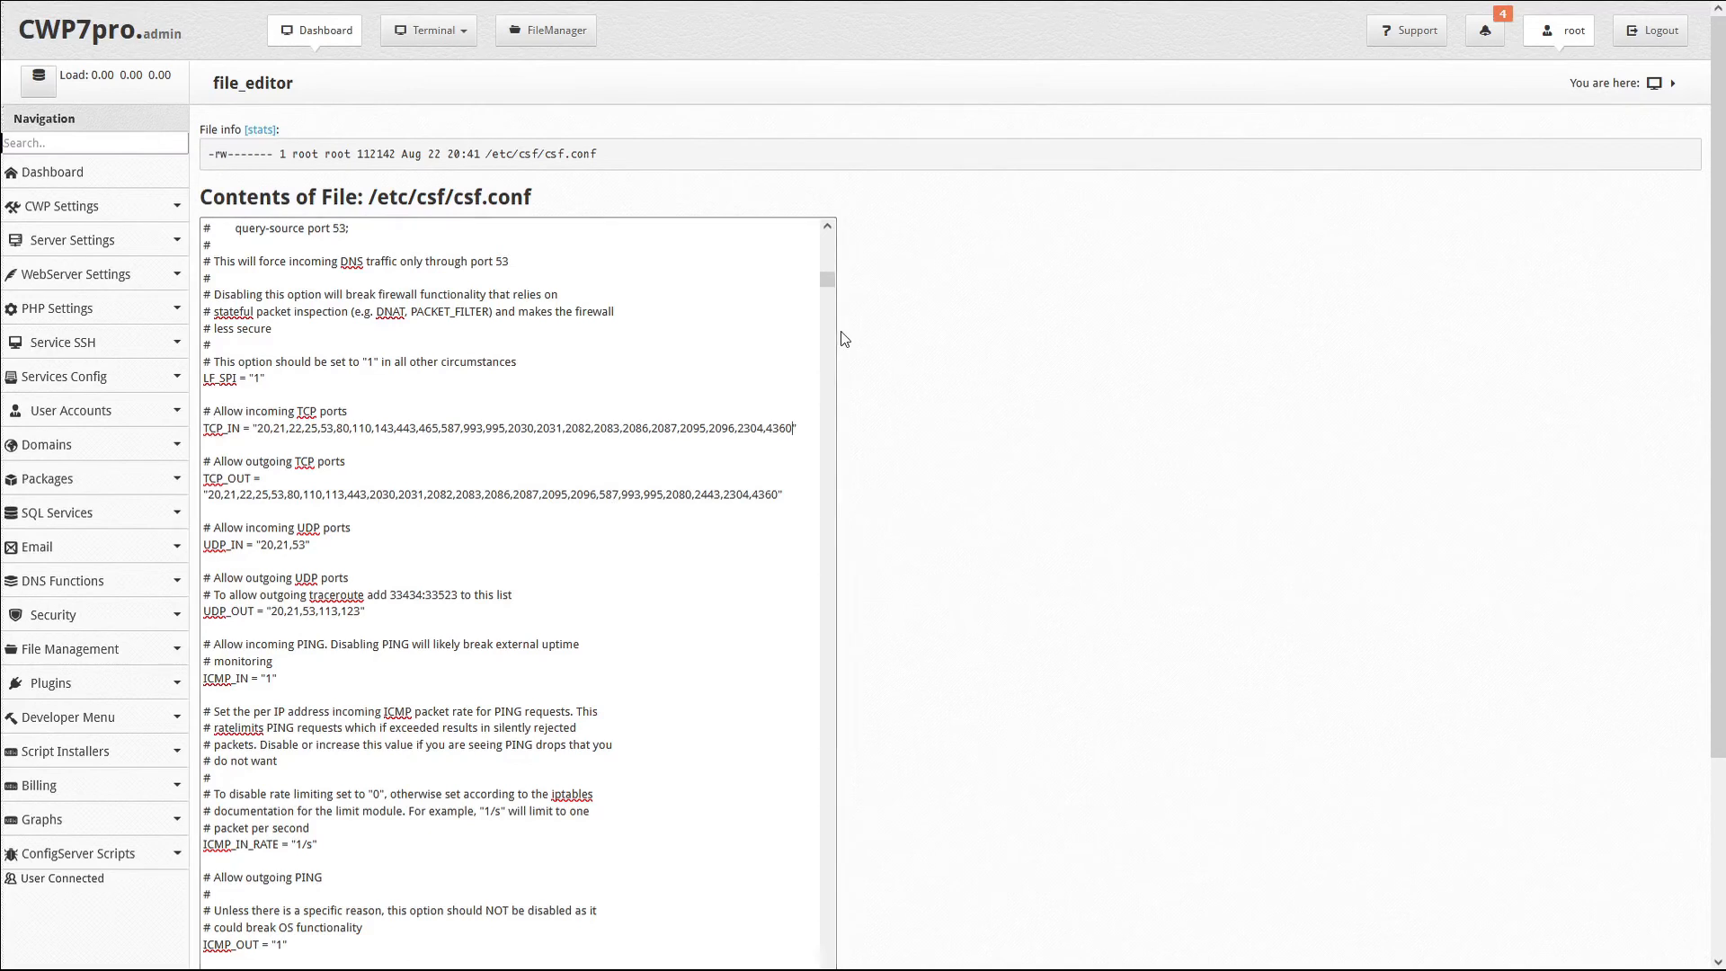
text(,30000)
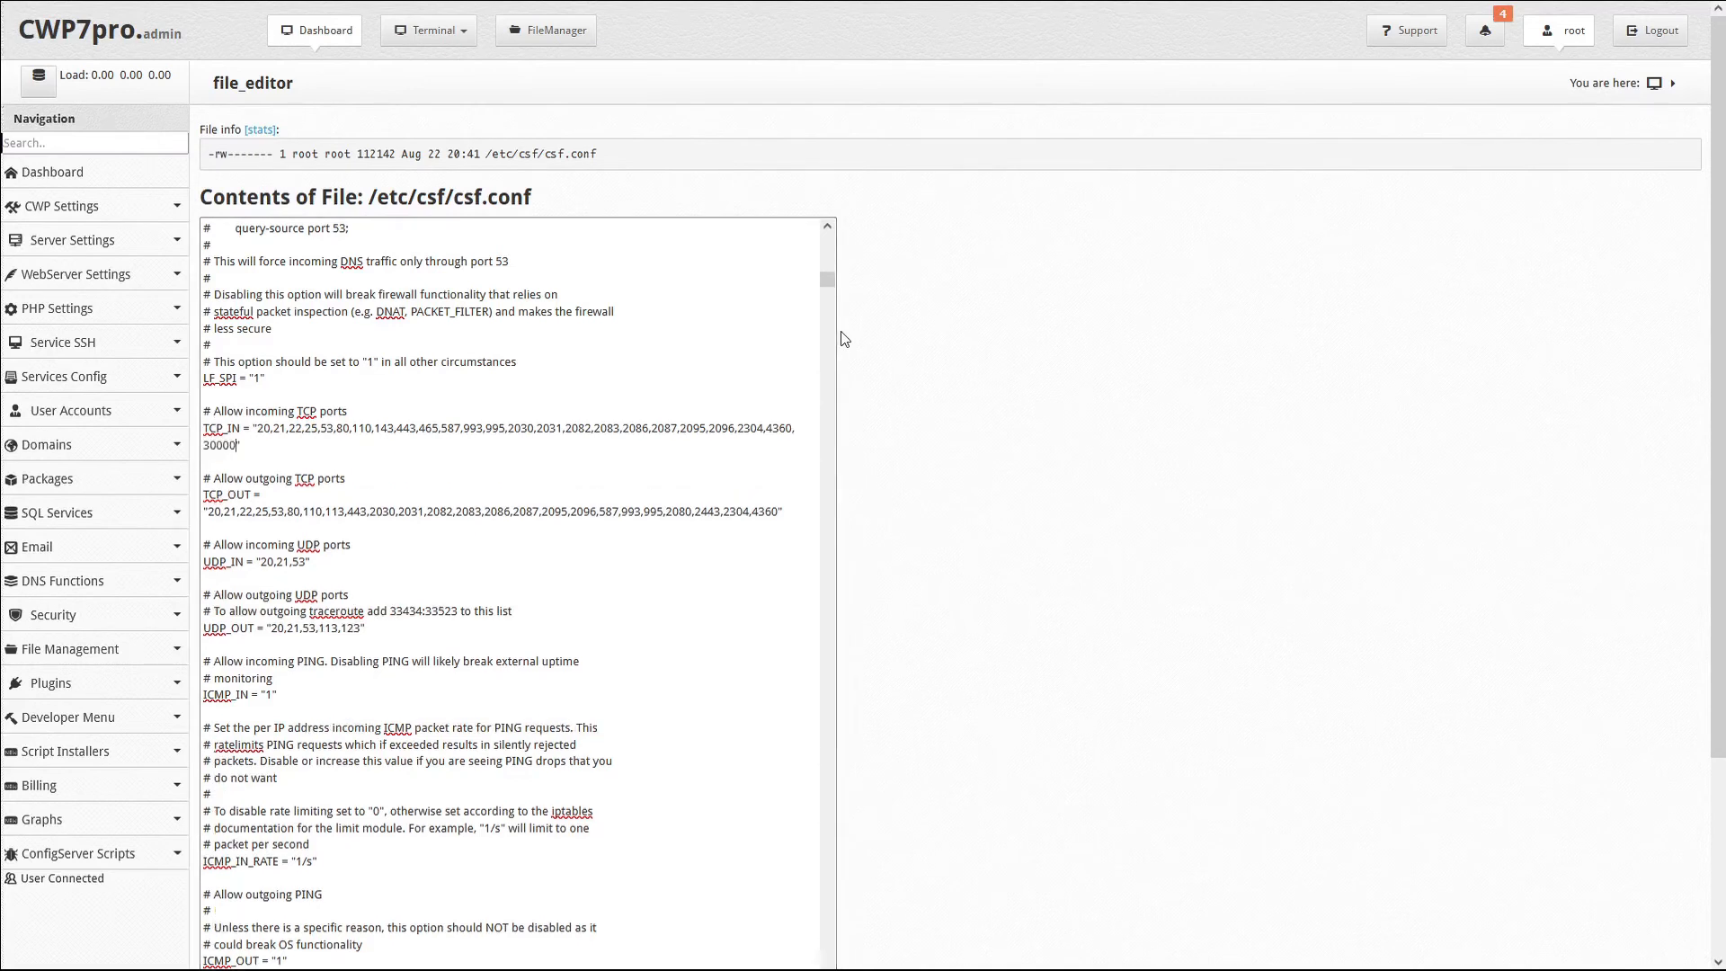
text(:500)
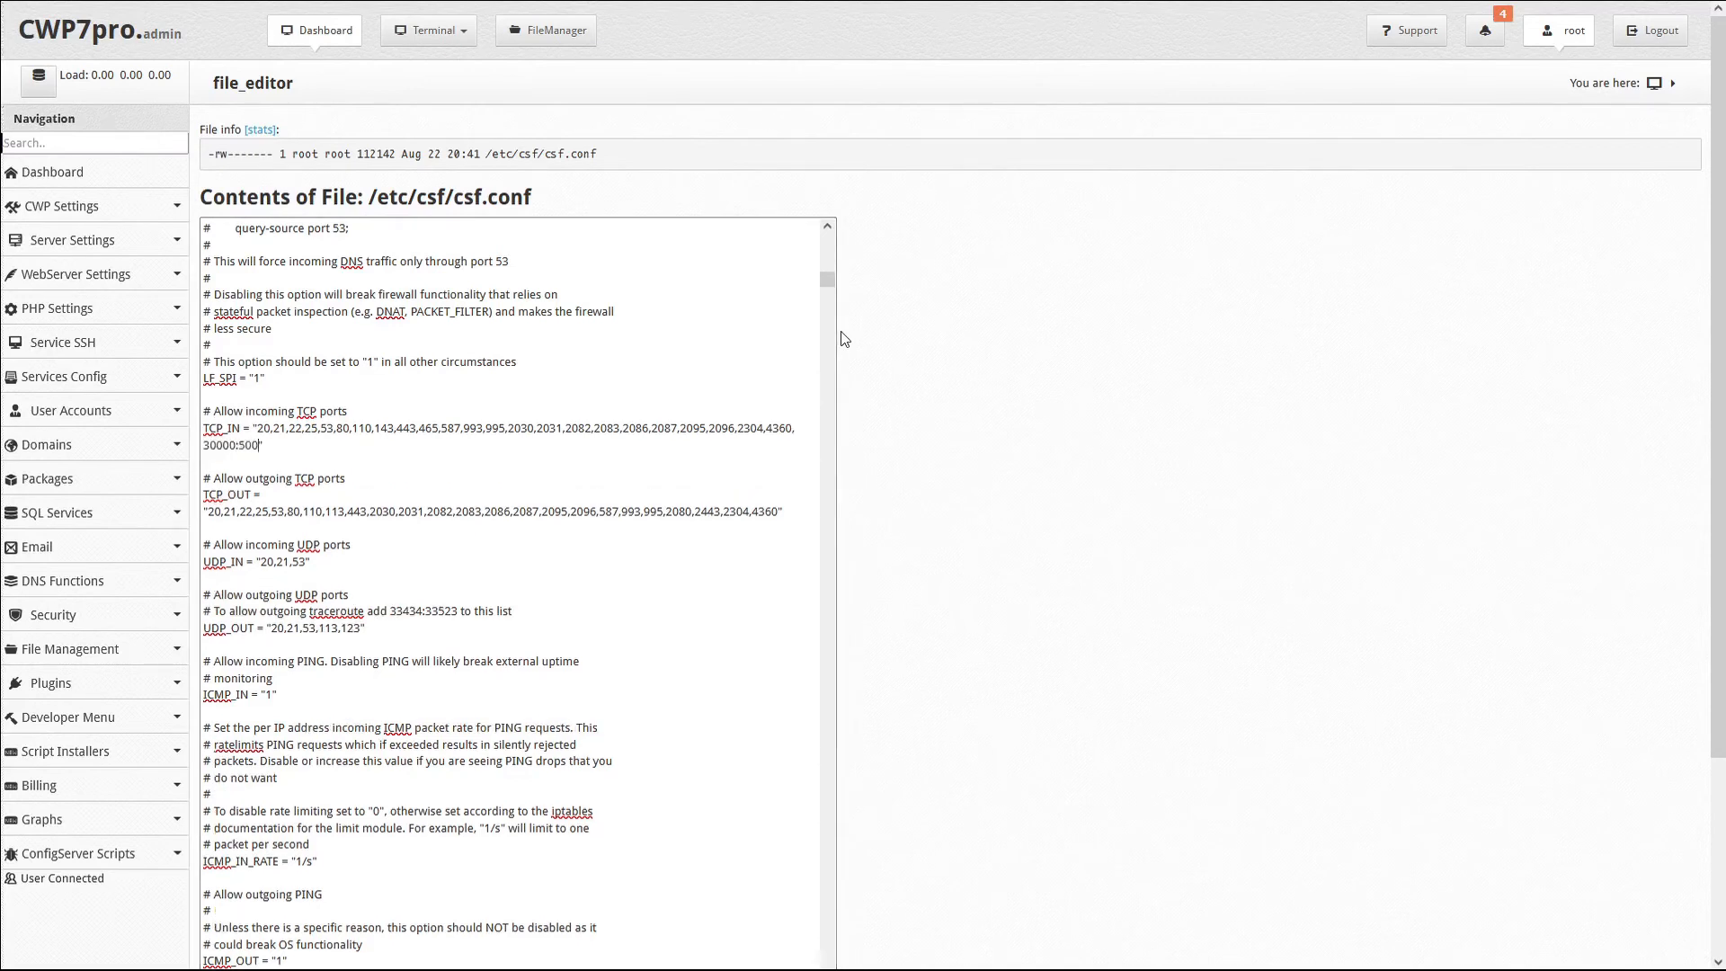
text(00)
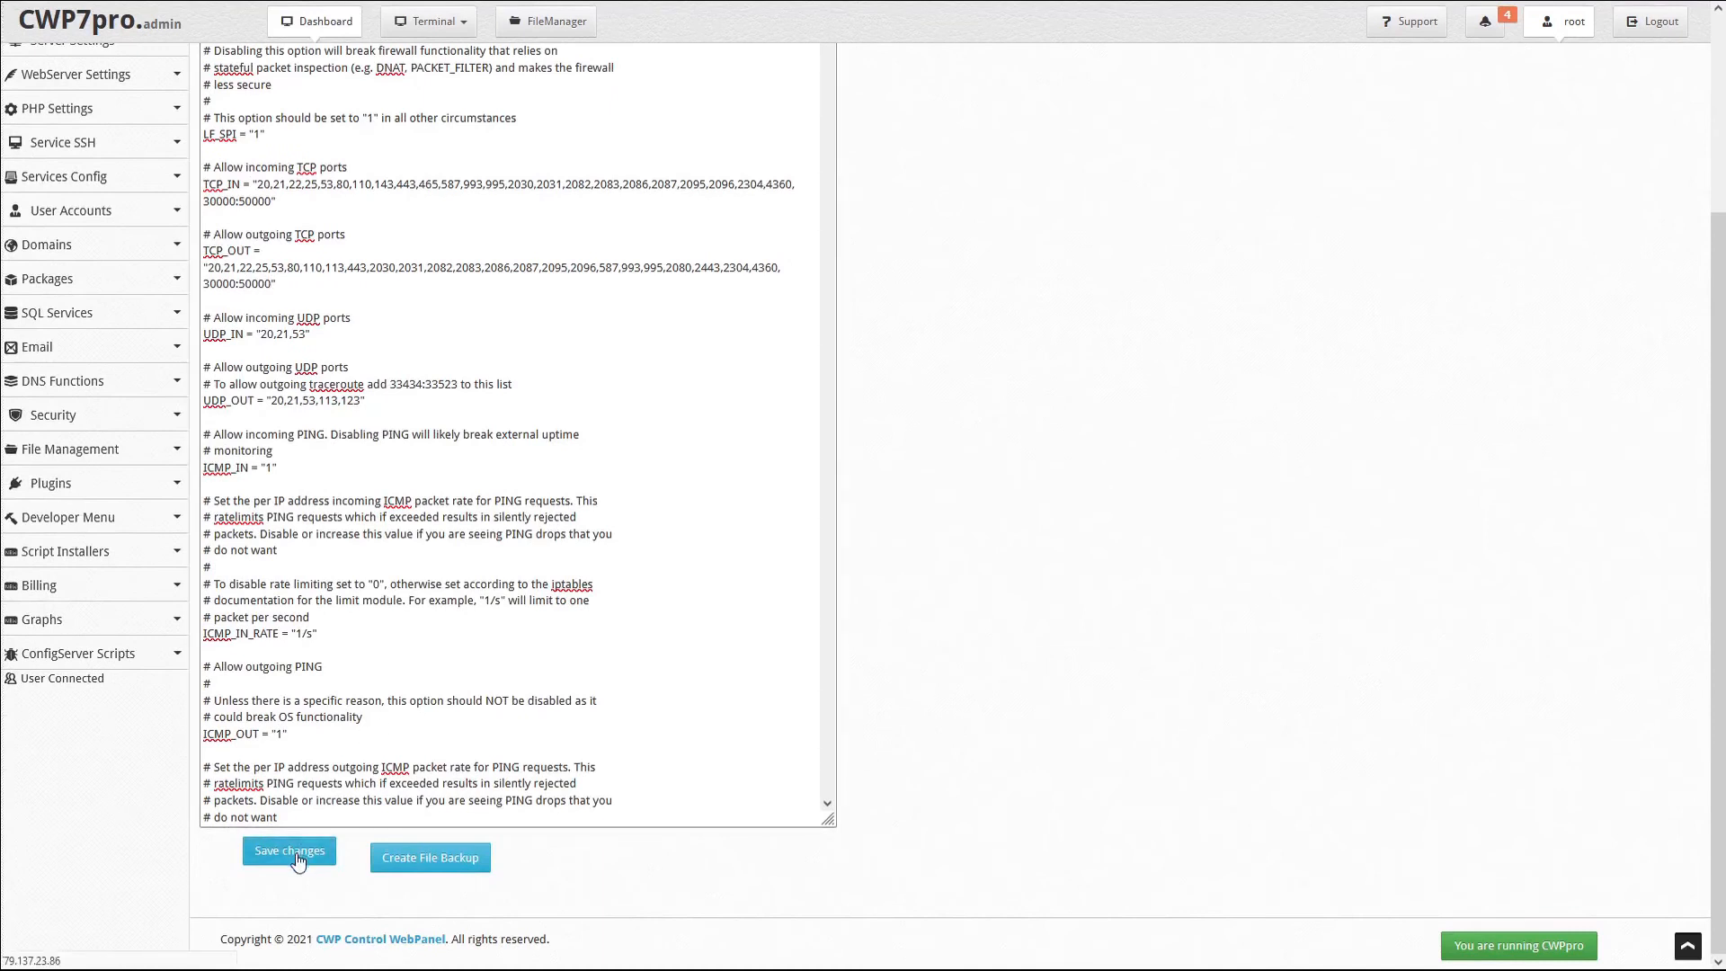
- Save the changes to csf.conf with the 30000:50000 range
click(288, 852)
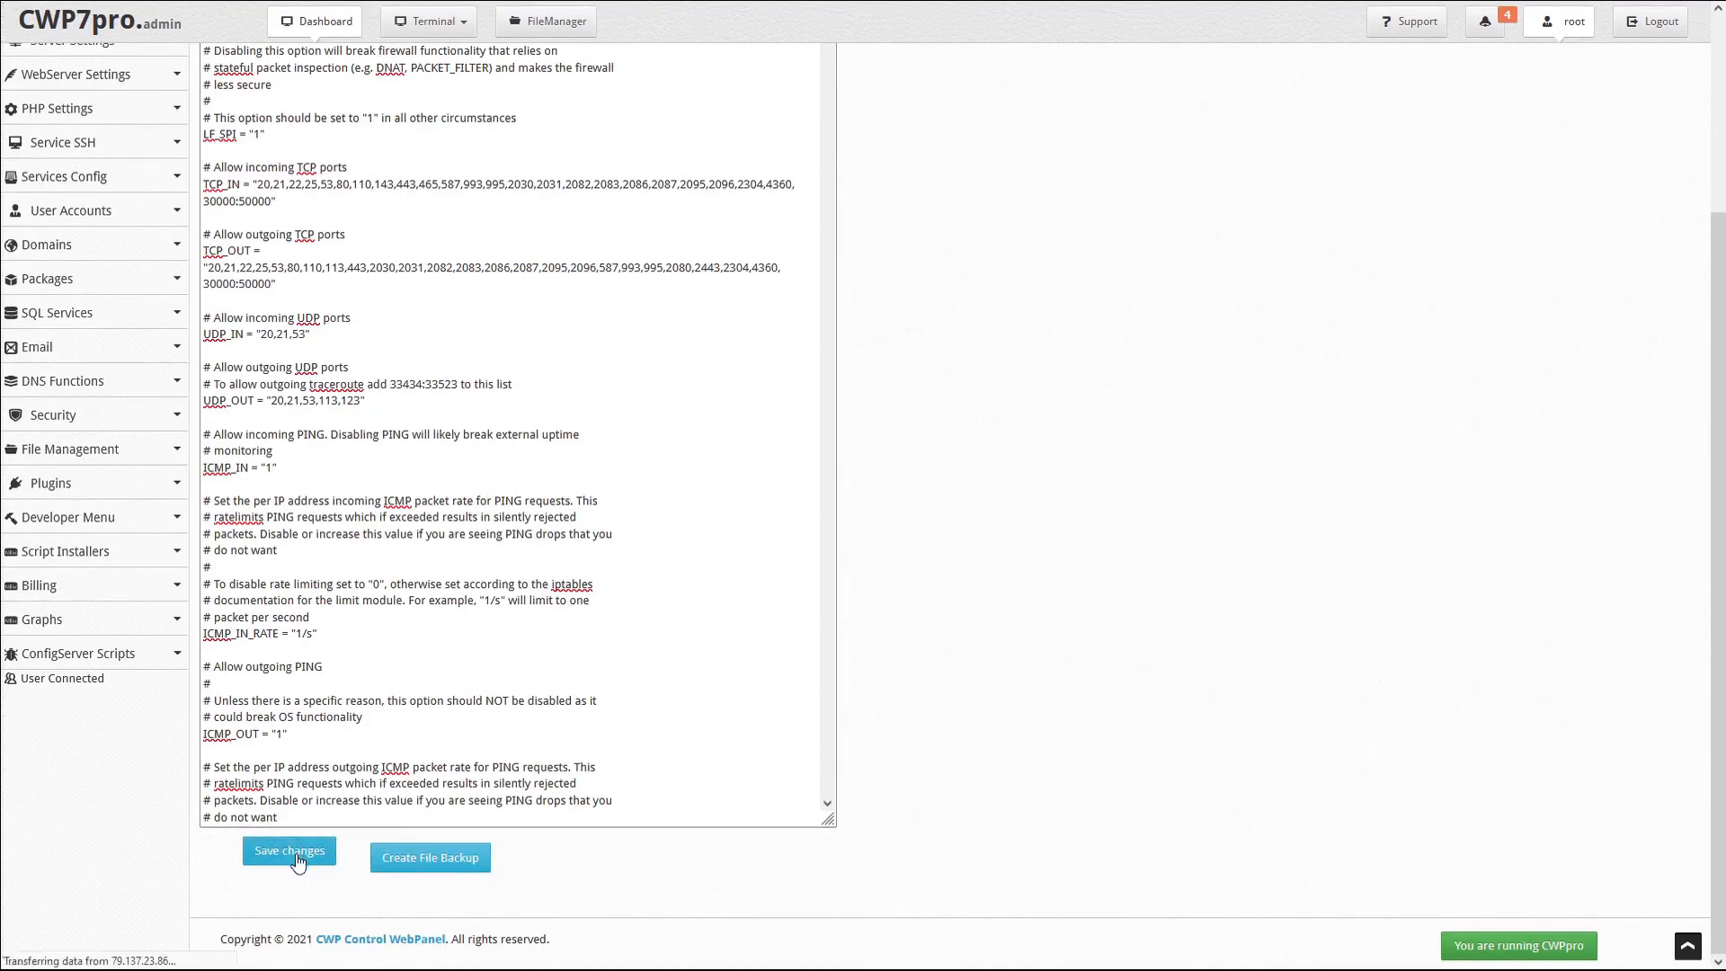
click(288, 858)
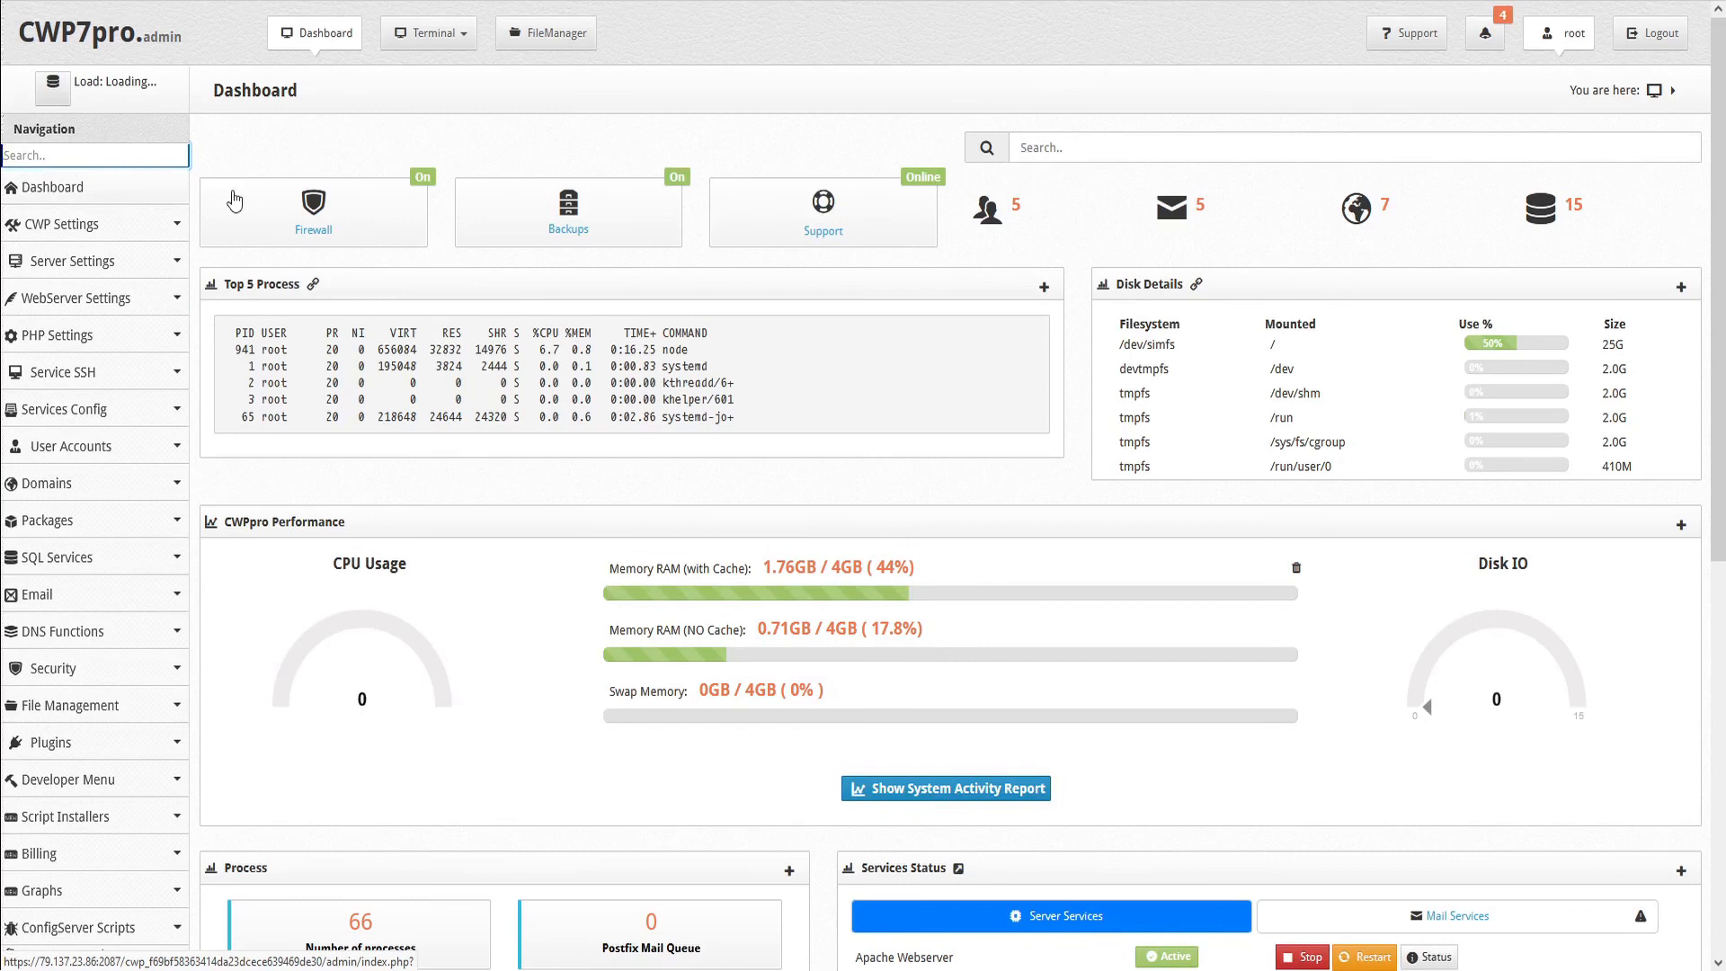
mouse_move(314, 215)
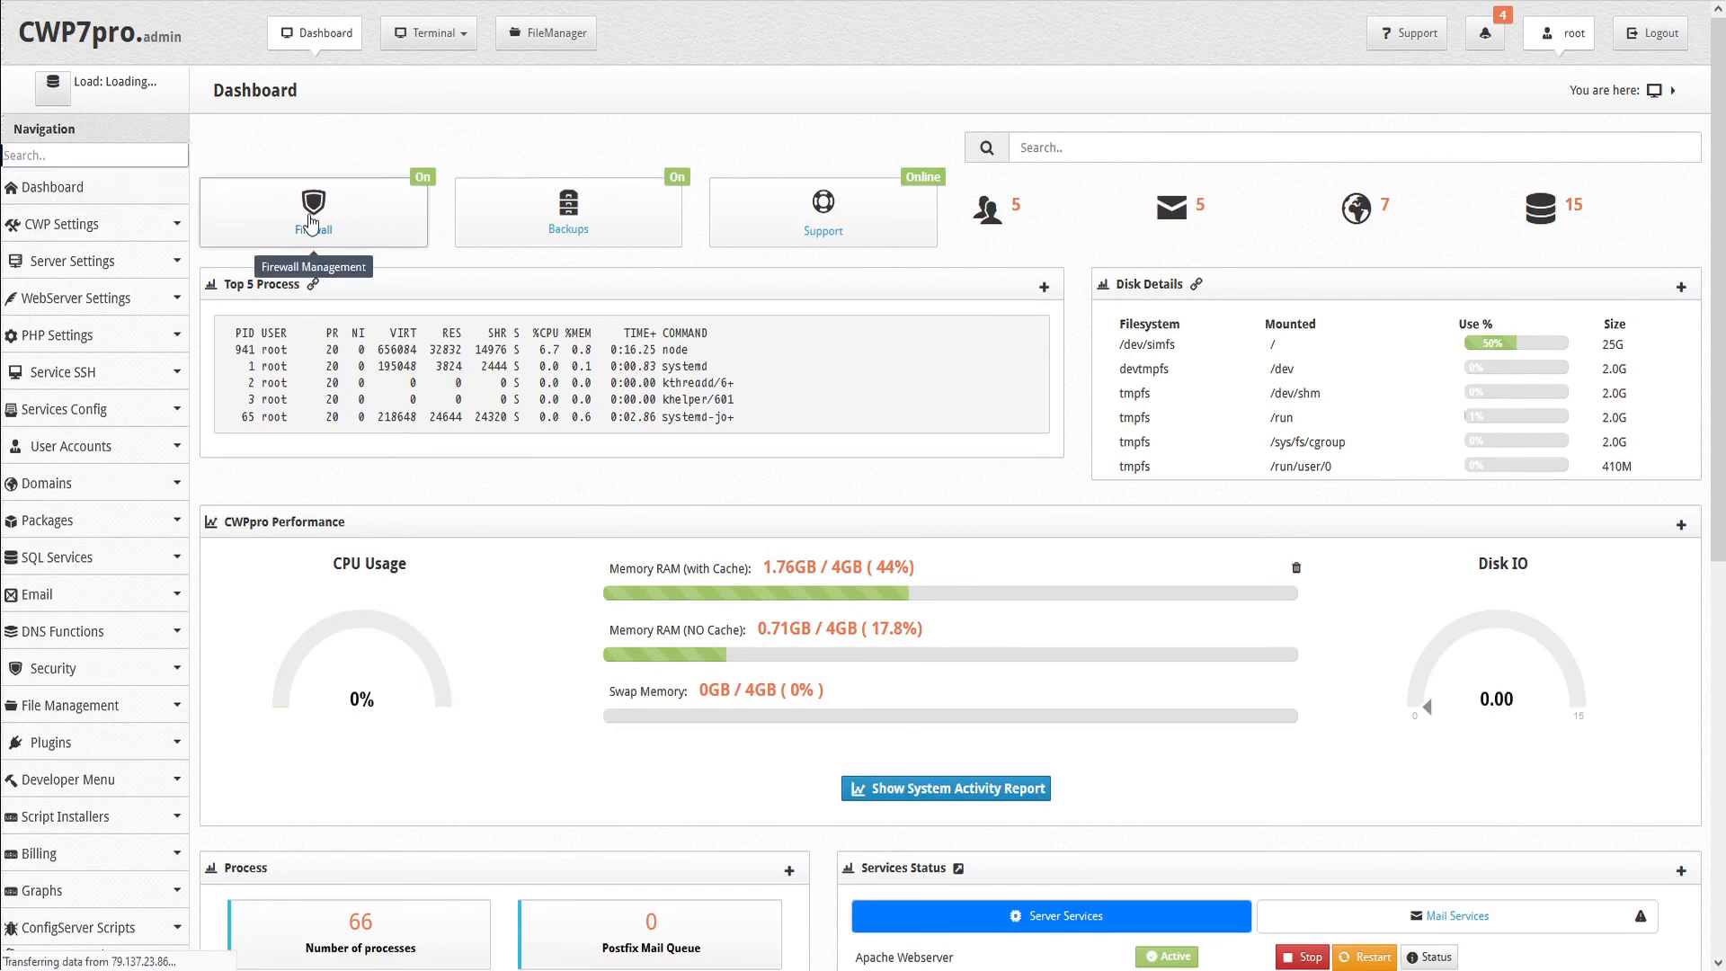
- Force-restart the CSF firewall from Firewall manager to apply ports 30000:50000
click(314, 210)
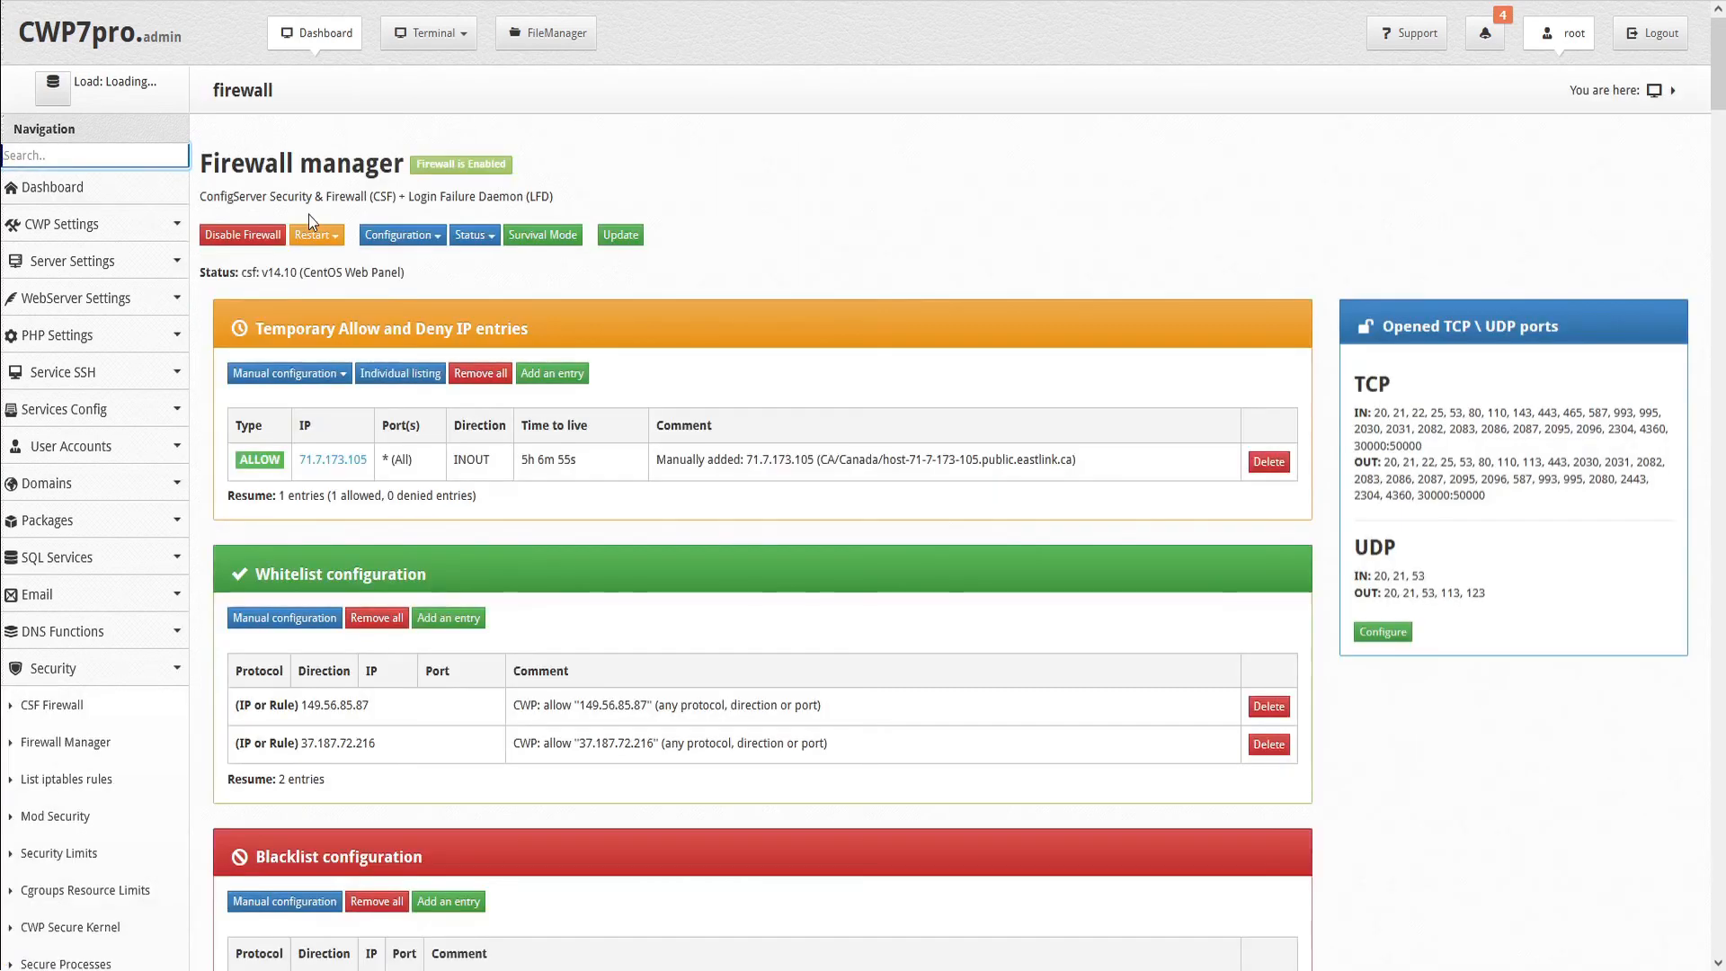
click(314, 235)
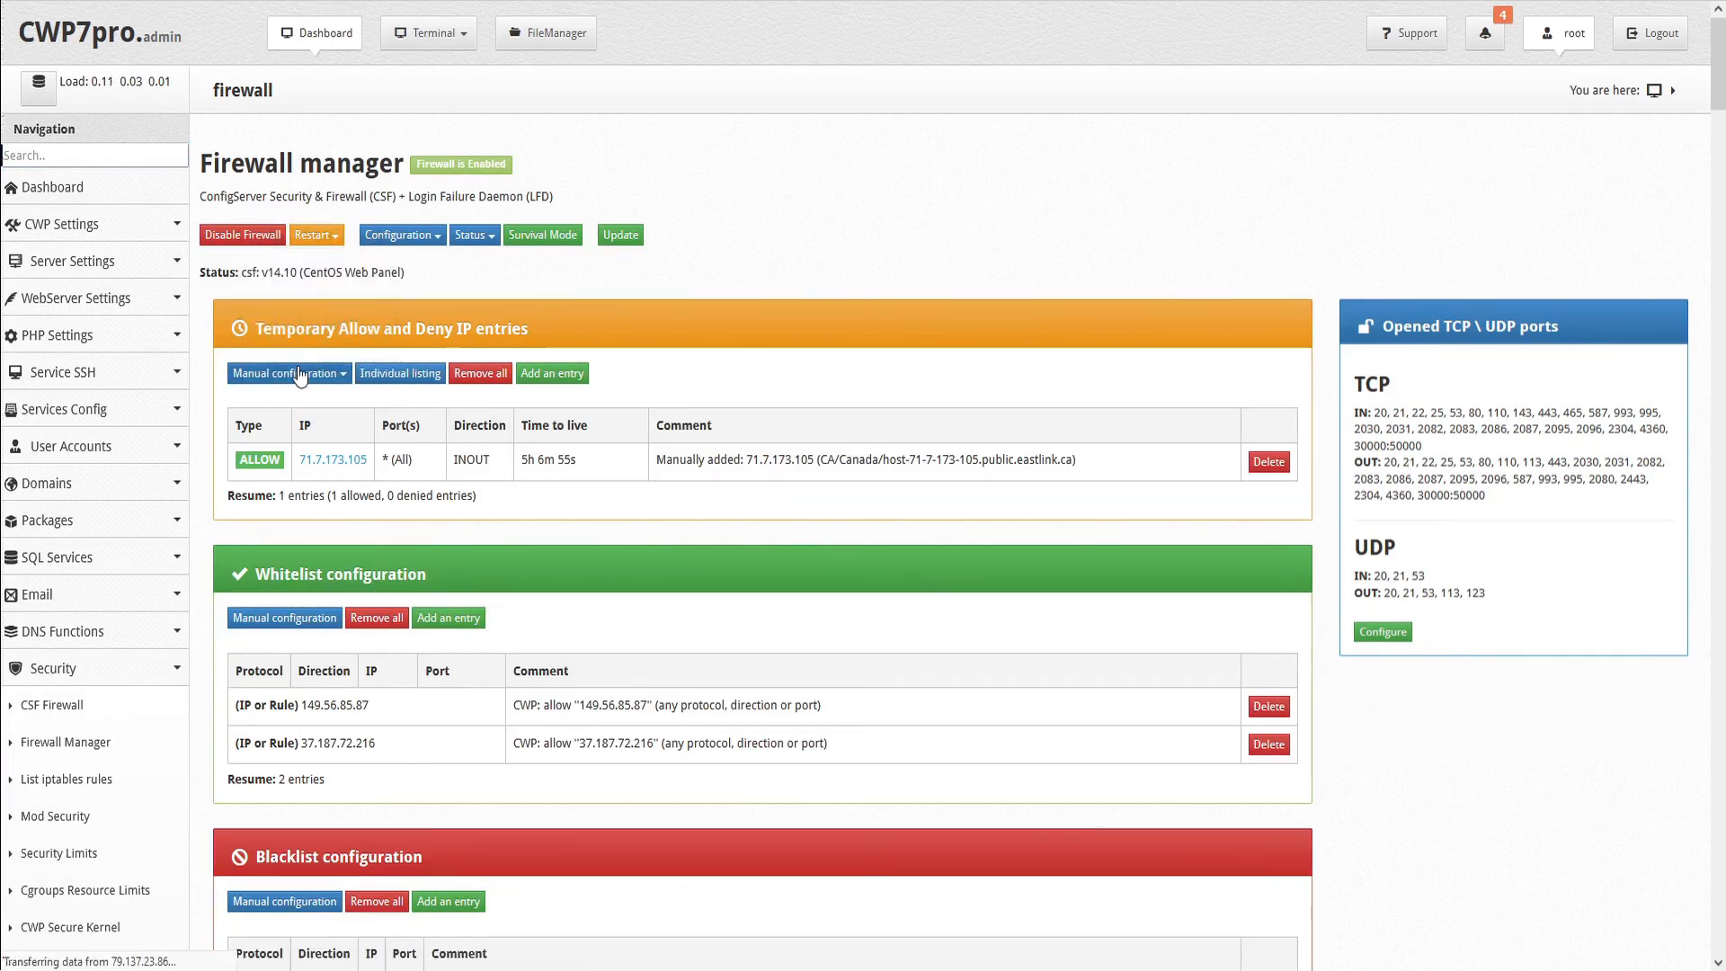
click(312, 235)
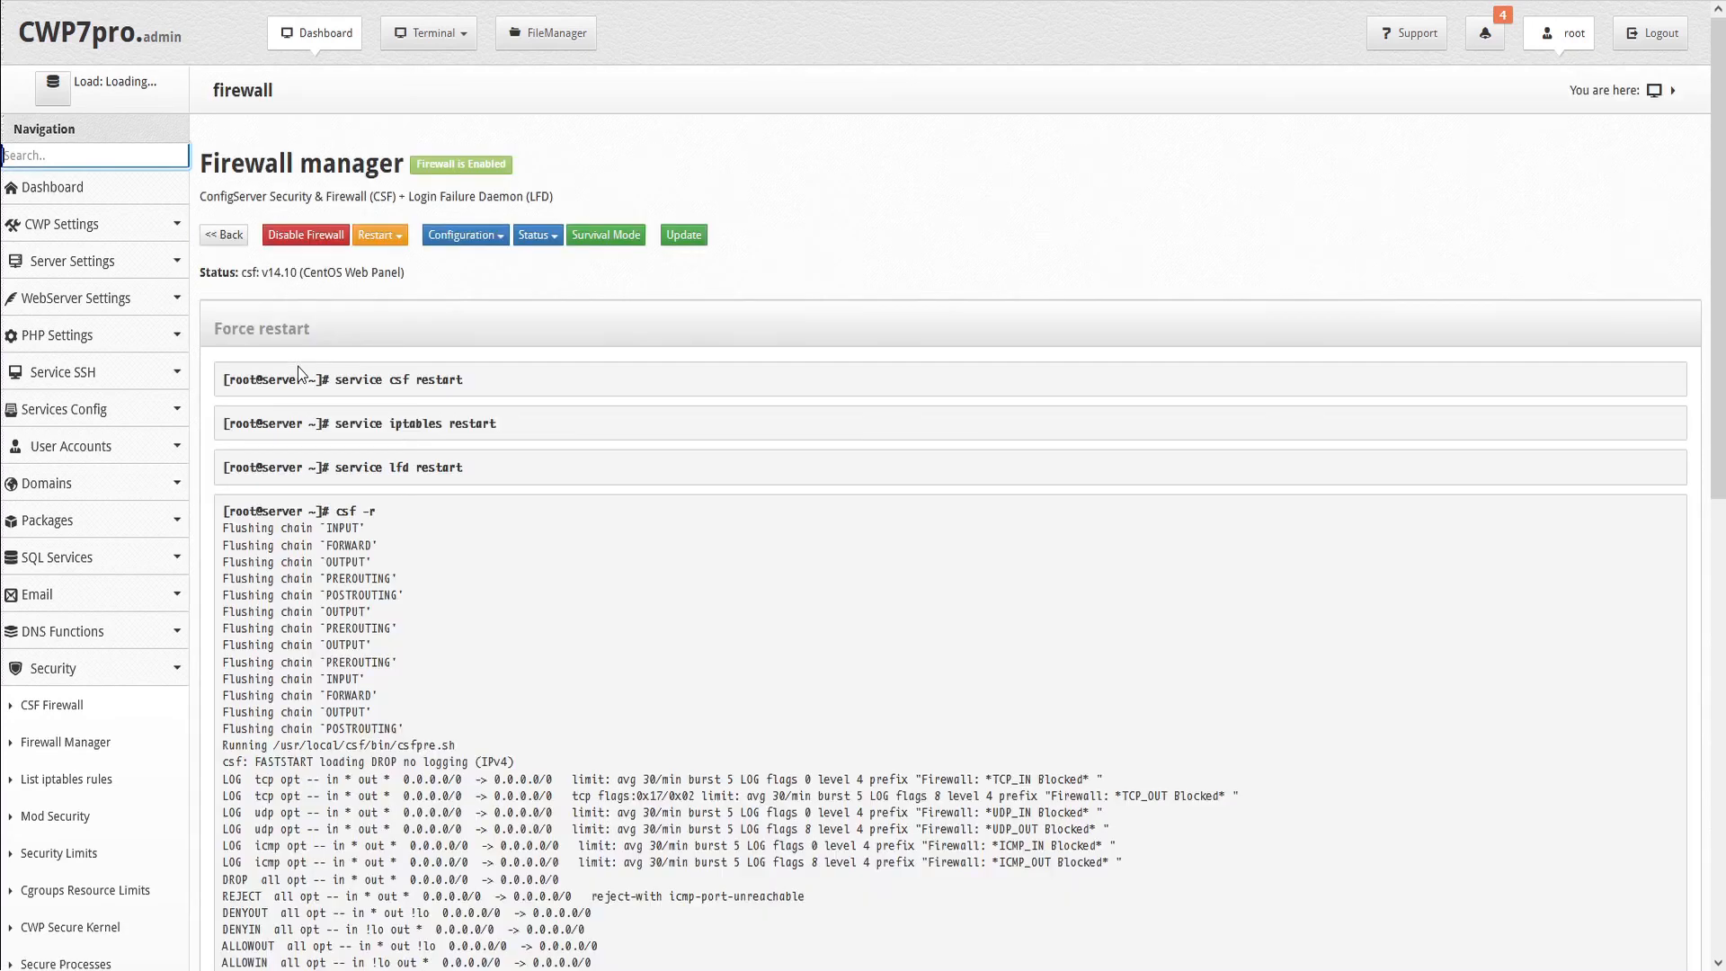